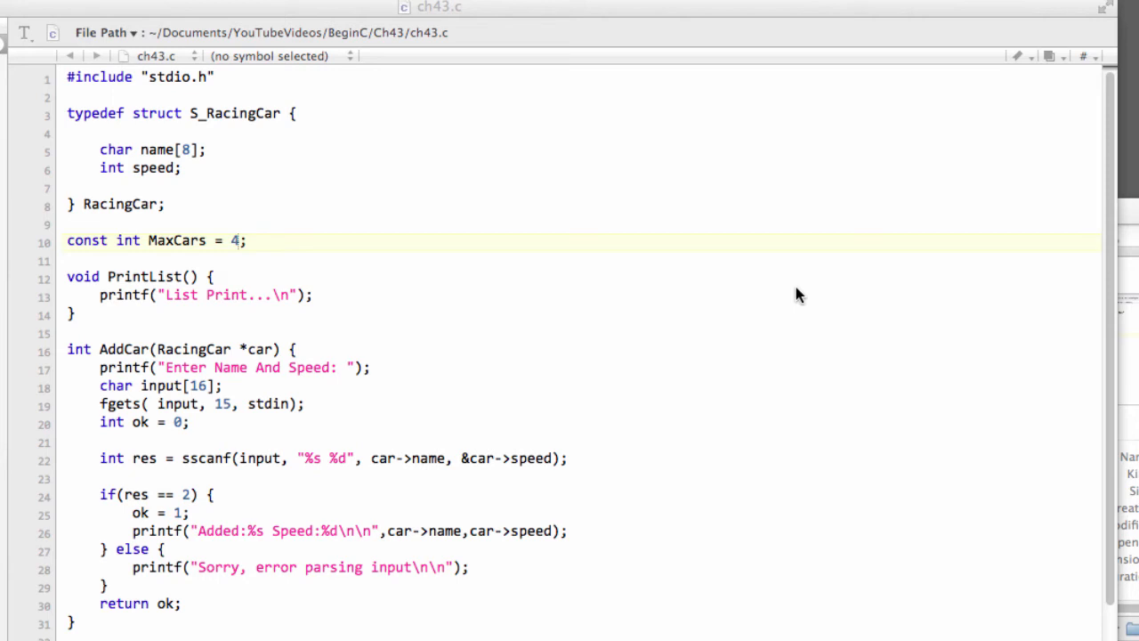
{"action": "mouse_move", "coordinate": [356, 192]}
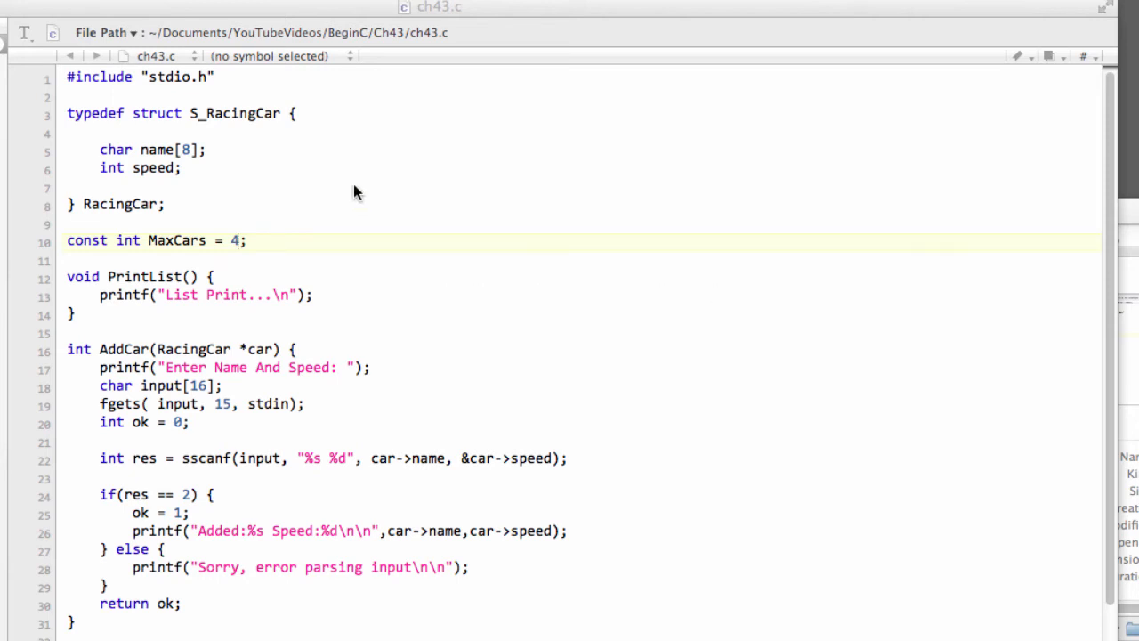
Change PrintList's parameters to RacingCar carArray[] and int num, and begin the 'Car list:' message.
{"action": "left_click", "coordinate": [365, 240]}
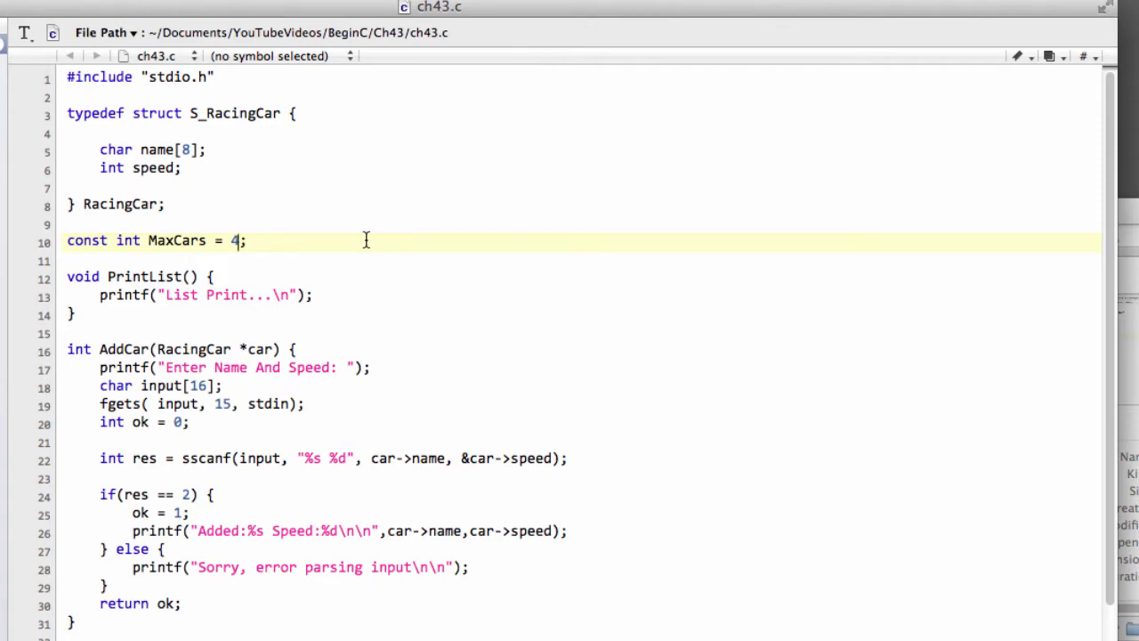
{"action": "scroll", "scroll_direction": "down", "scroll_amount": 3}
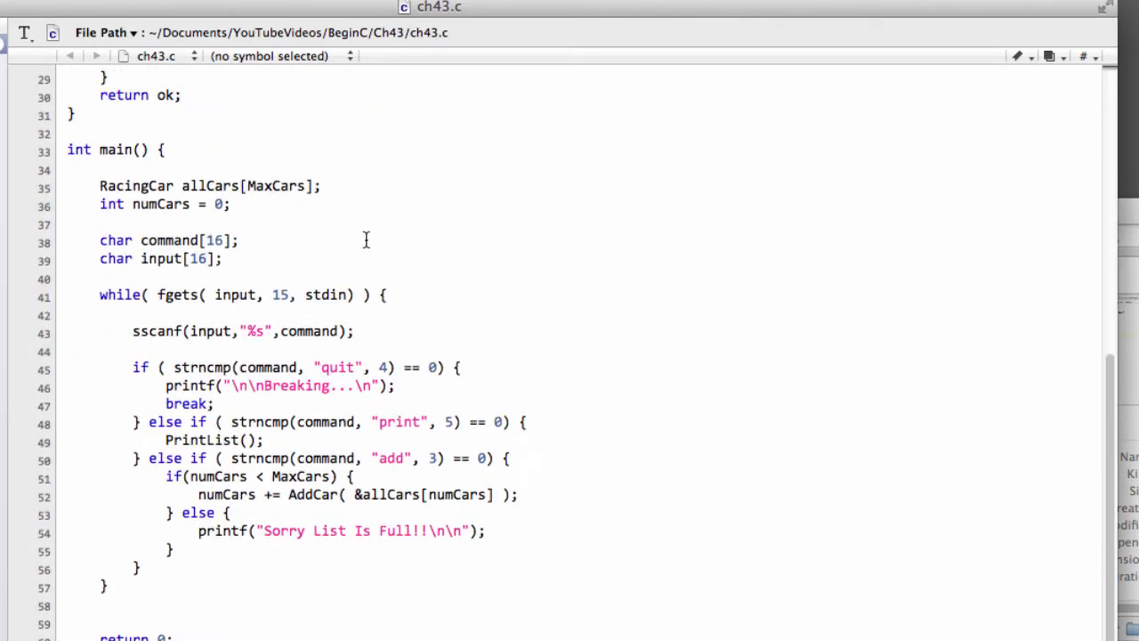
{"action": "scroll", "scroll_direction": "down", "scroll_amount": 3}
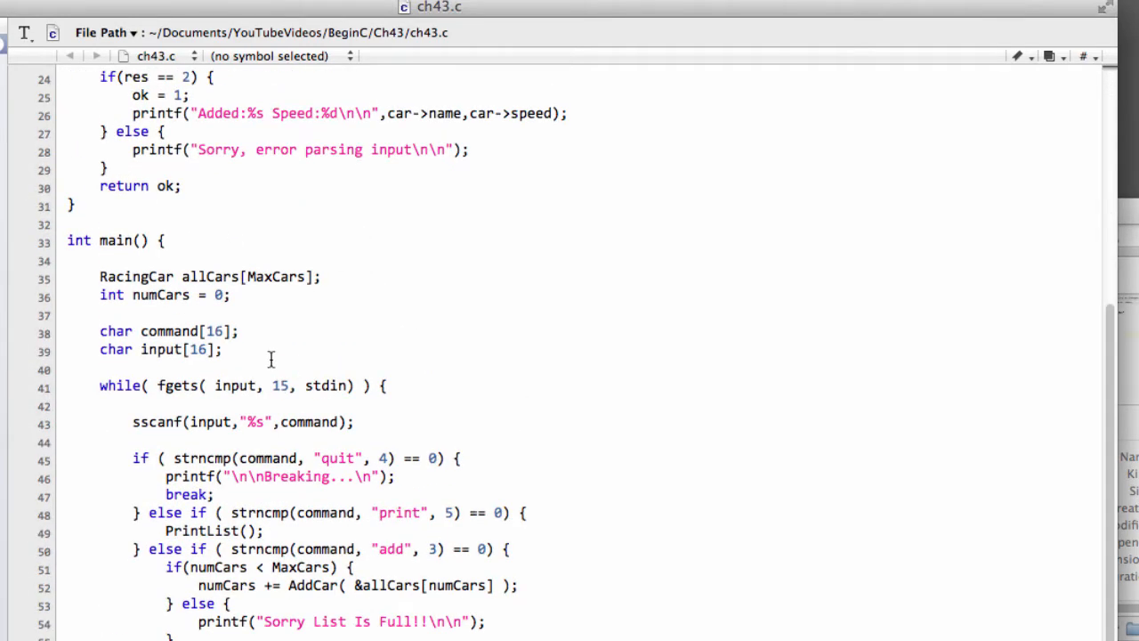
{"action": "scroll", "scroll_direction": "down", "scroll_amount": 3}
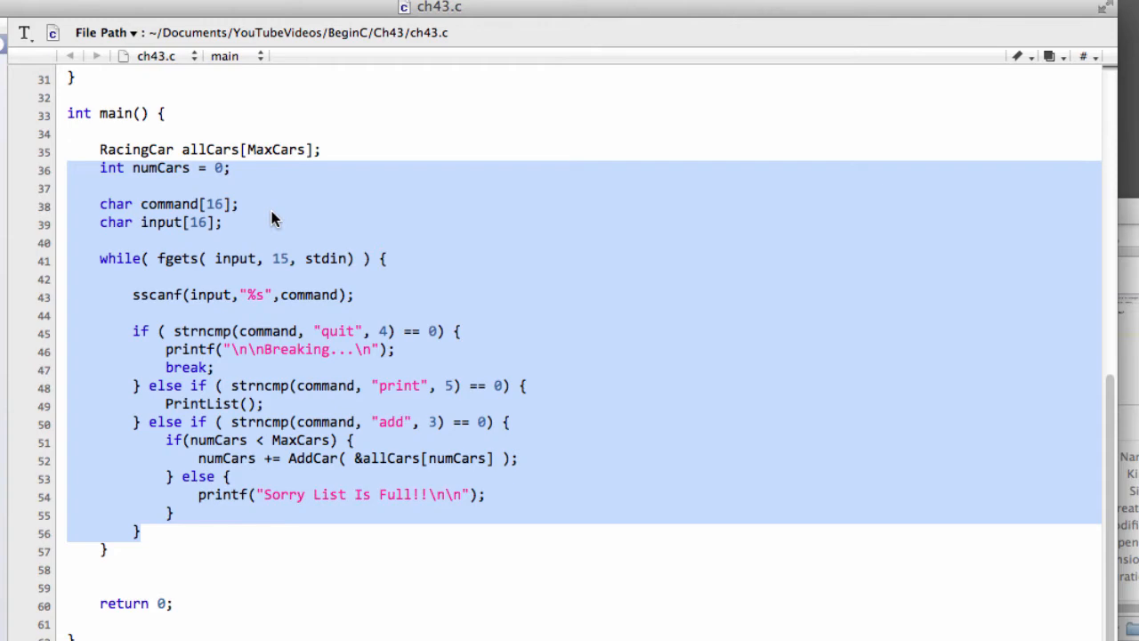
{"action": "left_click", "coordinate": [273, 204]}
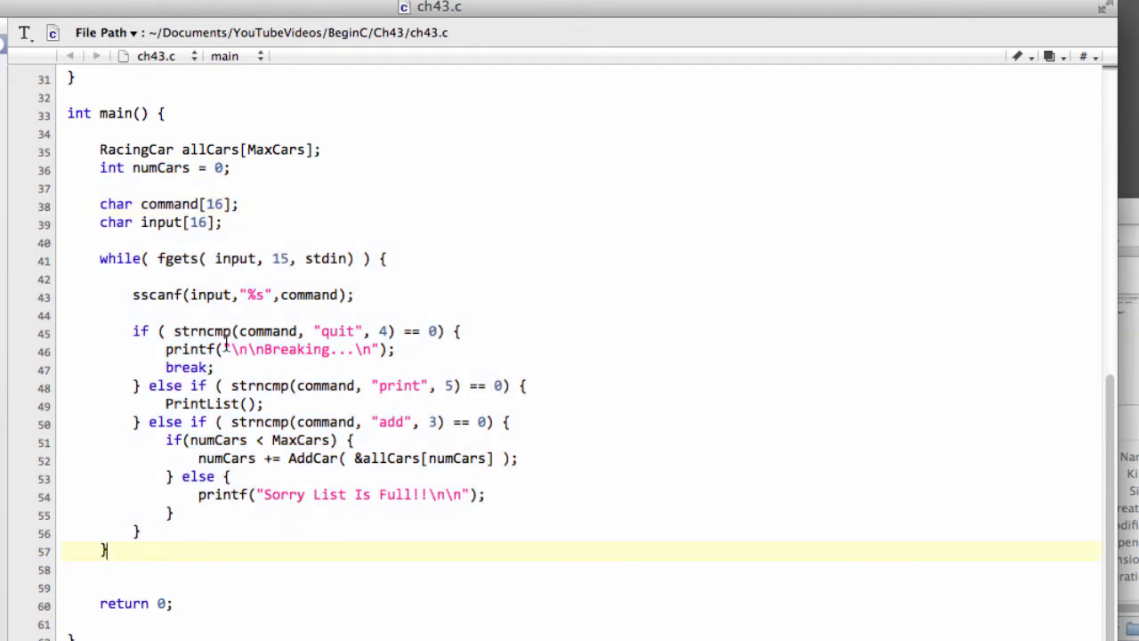
{"action": "scroll", "scroll_direction": "down", "scroll_amount": 3}
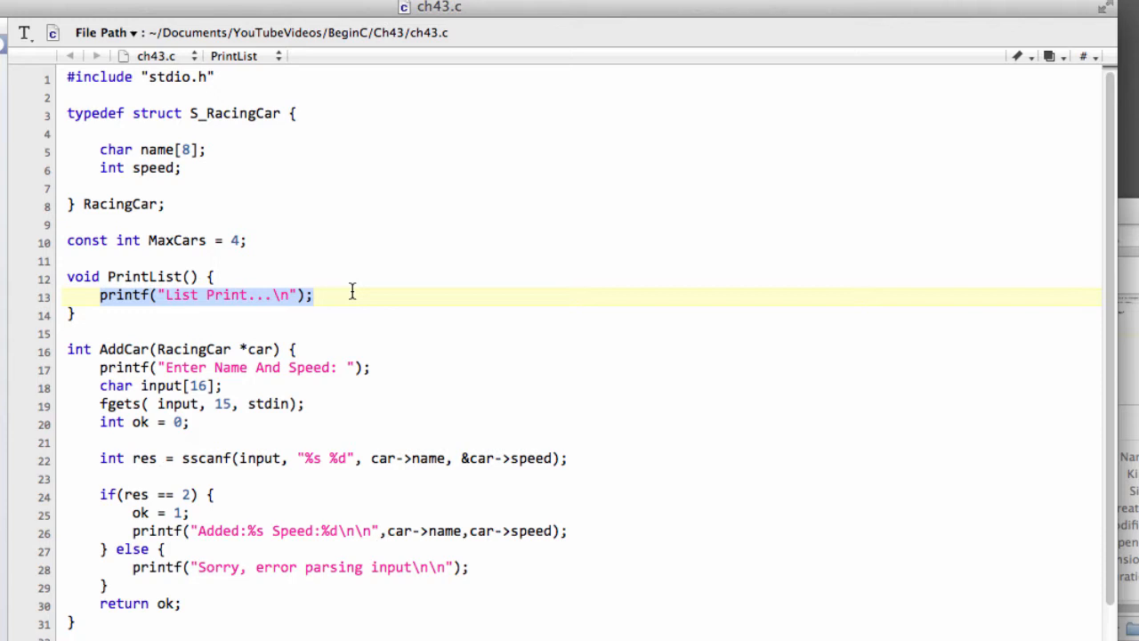
{"action": "mouse_move", "coordinate": [211, 332]}
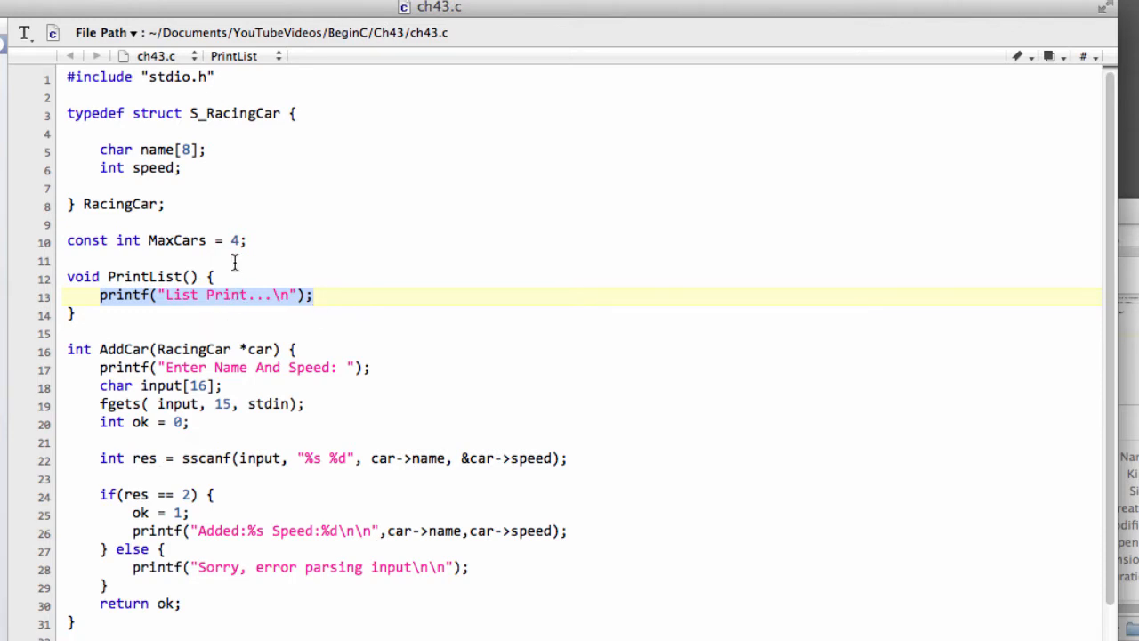
{"action": "scroll", "scroll_direction": "down", "scroll_amount": 3}
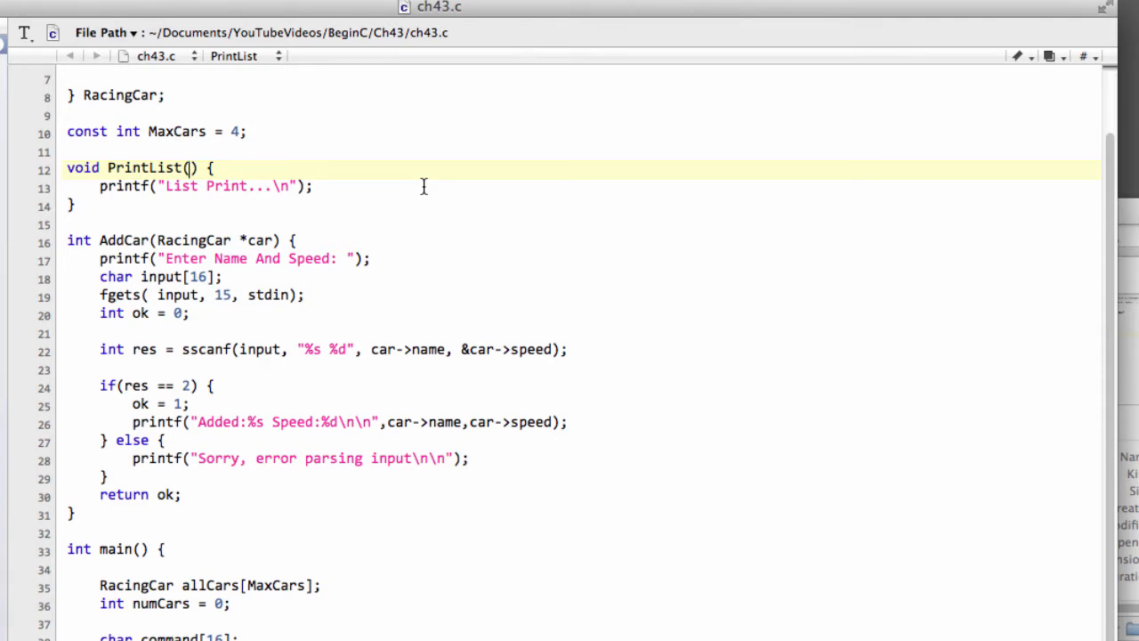
{"action": "type", "text": "Rac"}
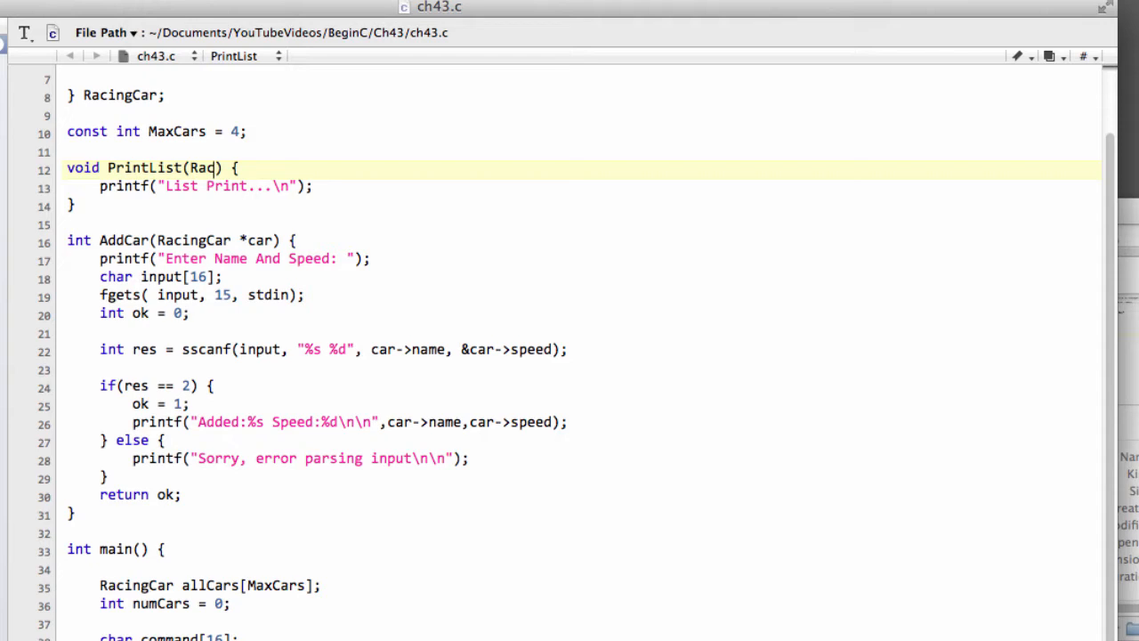
{"action": "type", "text": "cingCar"}
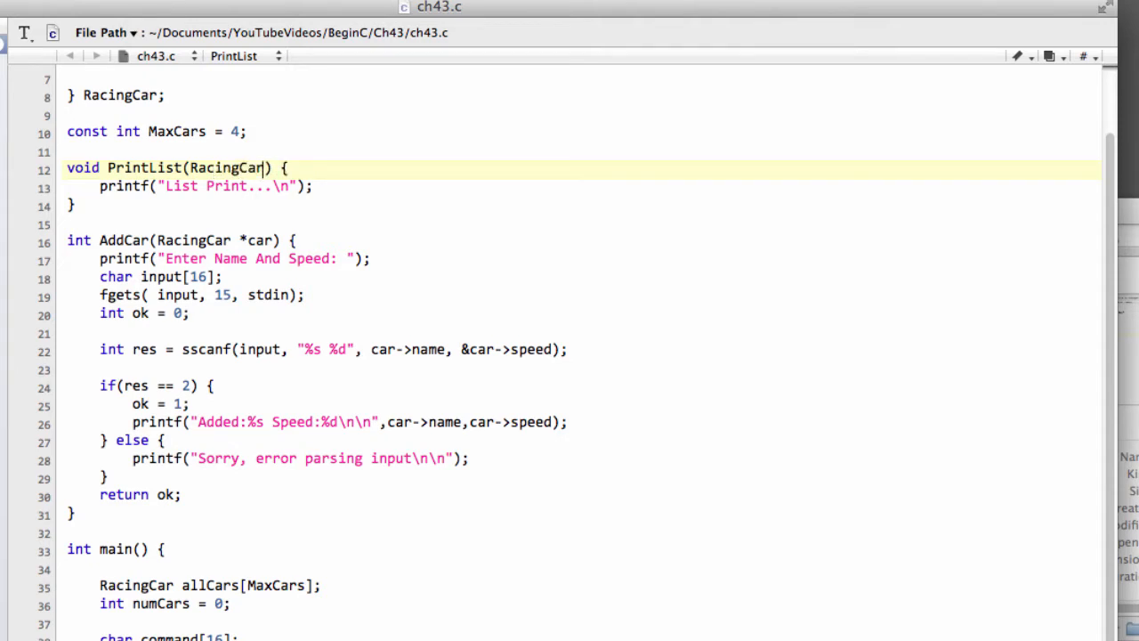
{"action": "type", "text": "\" \""}
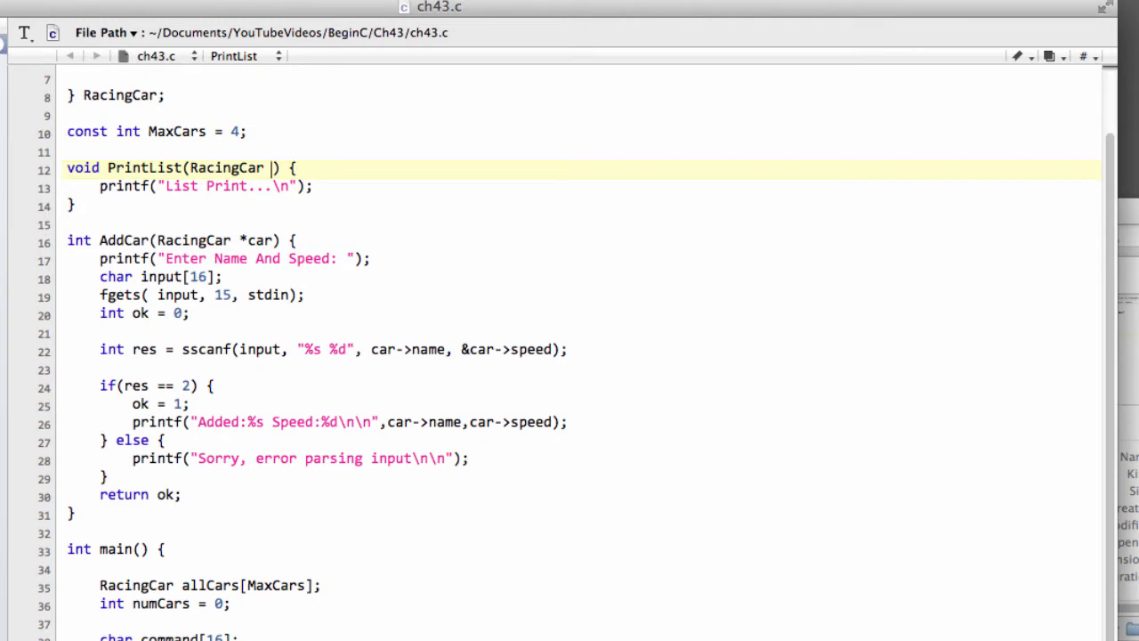
{"action": "type", "text": "carArray"}
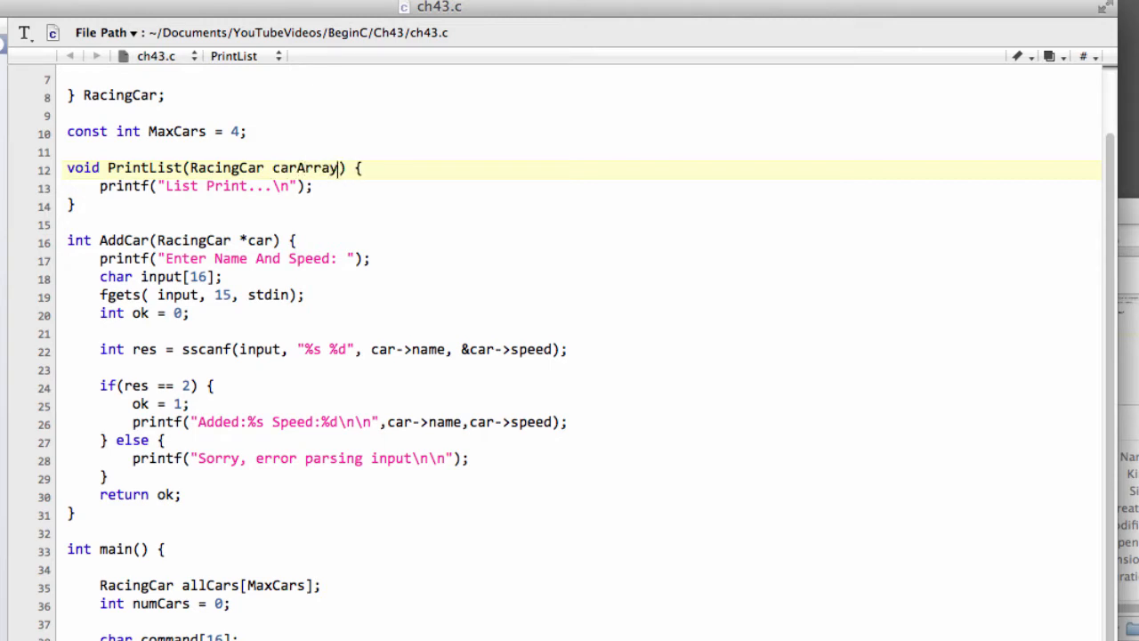
{"action": "type", "text": "[]"}
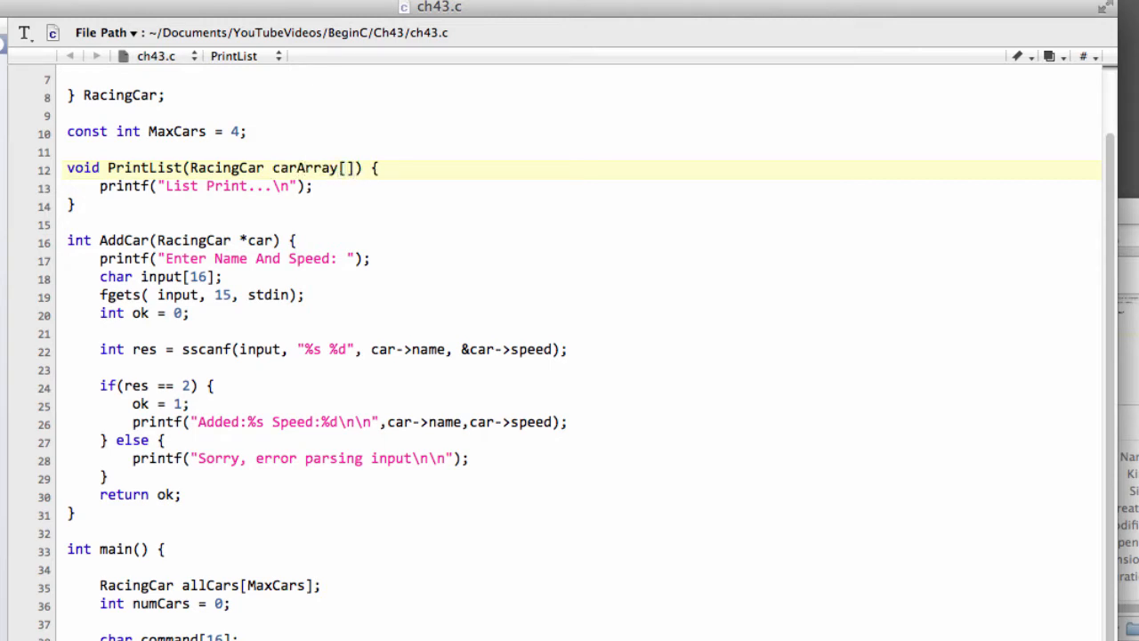
{"action": "type", "text": ","}
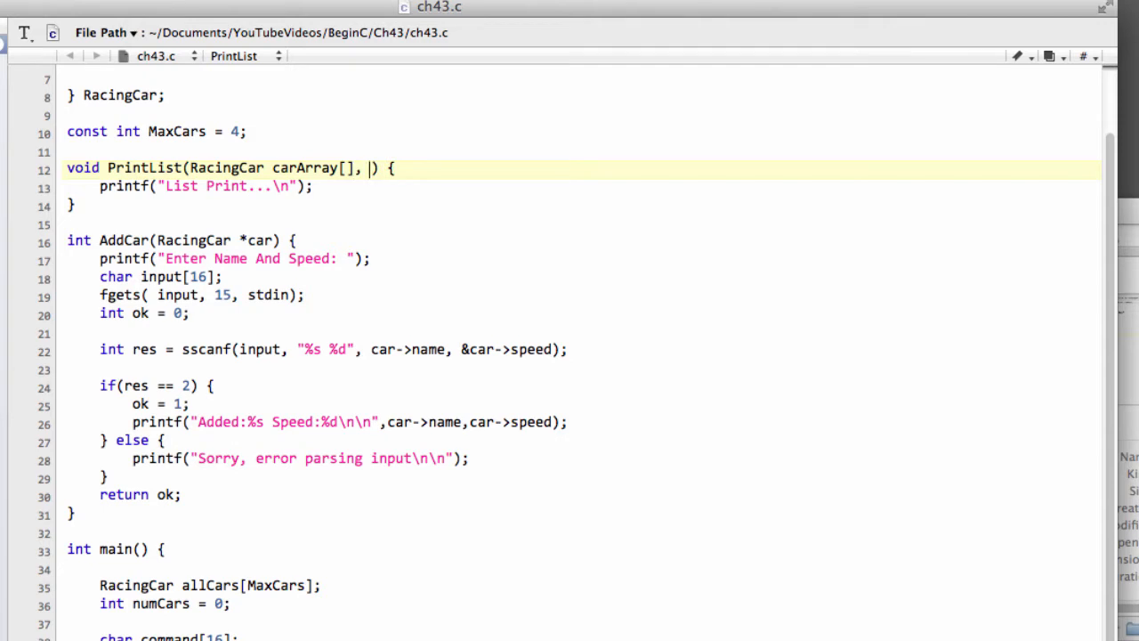
{"action": "type", "text": "int num"}
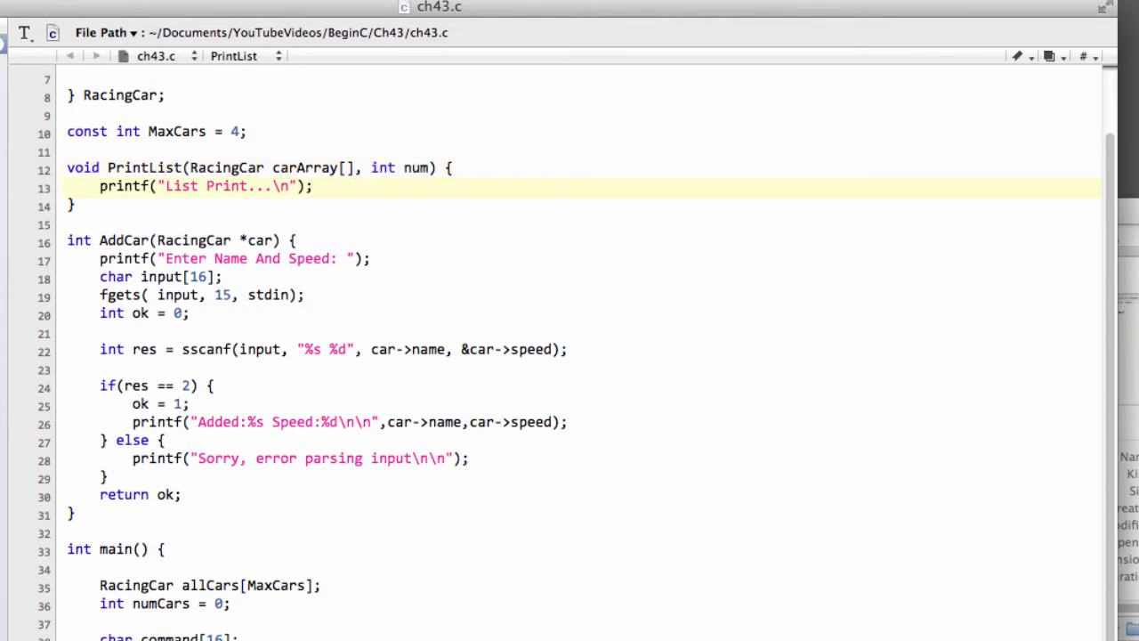
{"action": "left_click", "coordinate": [312, 186]}
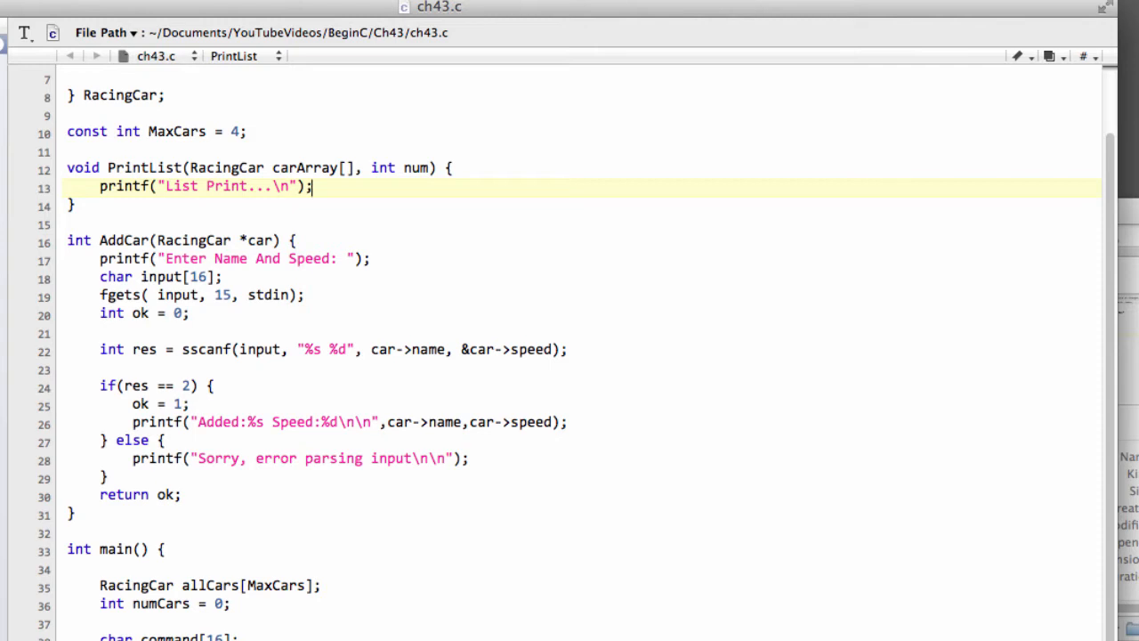
{"action": "mouse_move", "coordinate": [916, 500]}
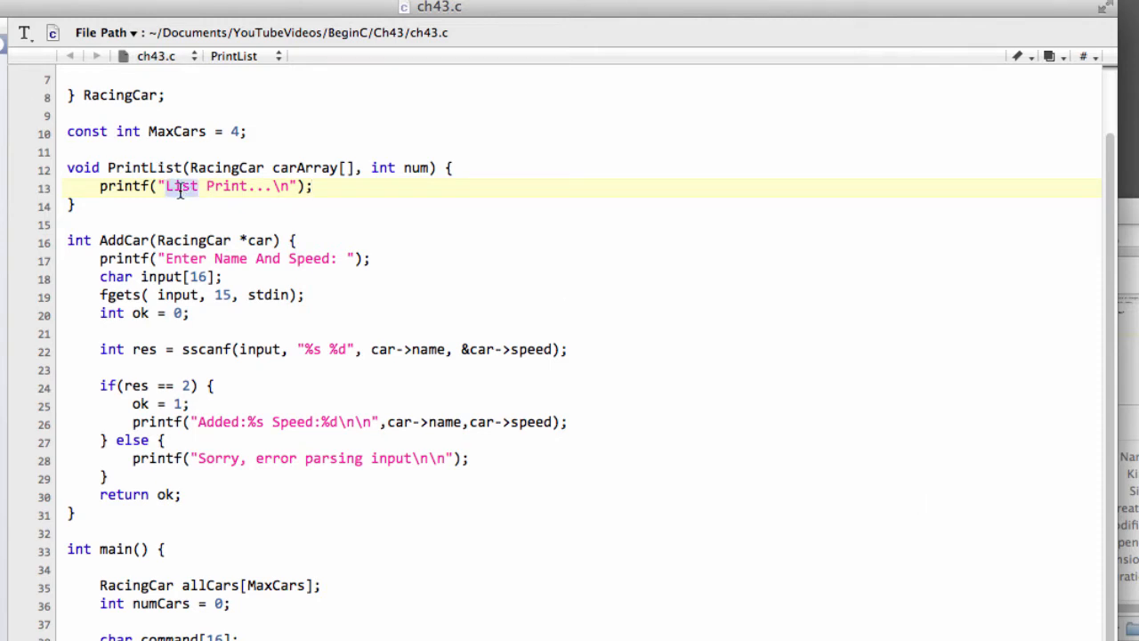
{"action": "type", "text": "Car l"}
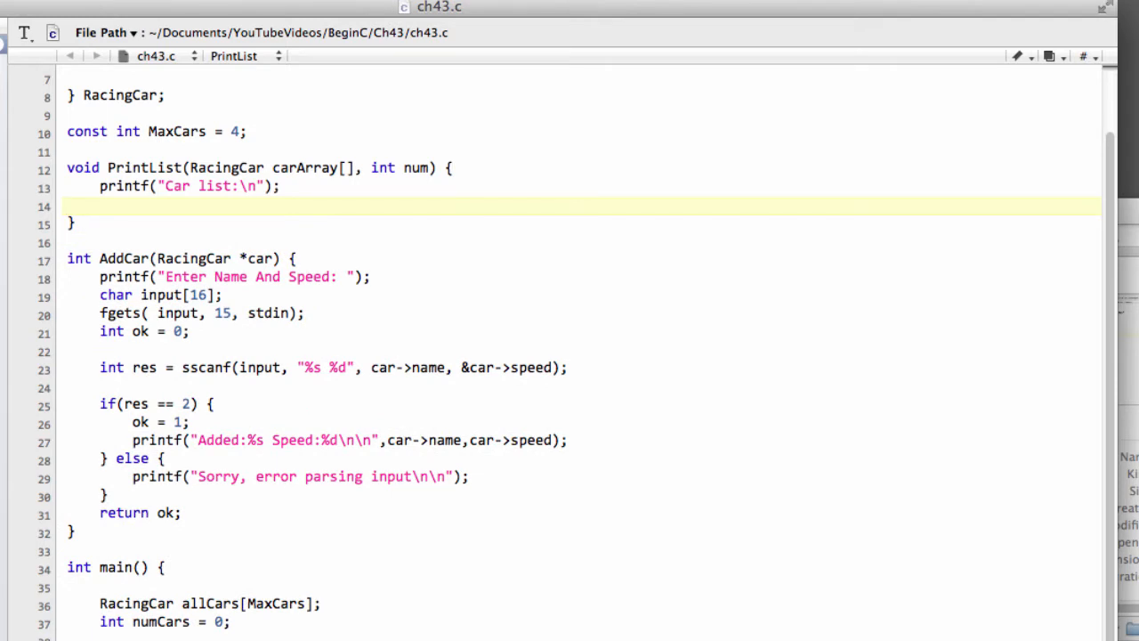
Declare int carIndex = 0 and add an empty for loop running carIndex from 0 to num.
{"action": "type", "text": "int"}
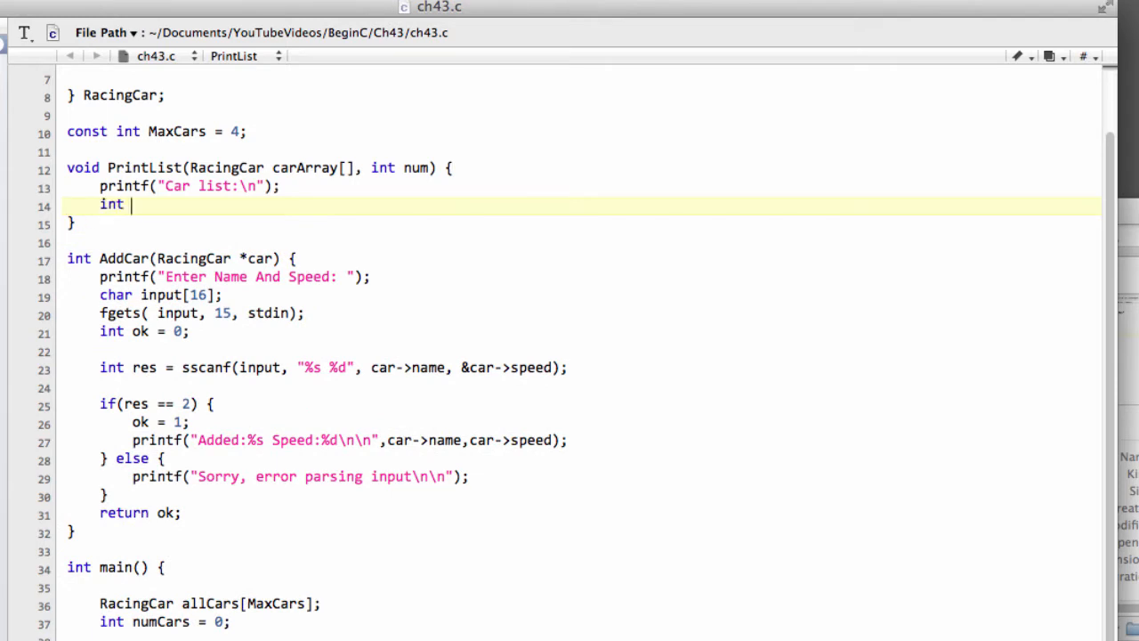
{"action": "type", "text": "num = =;"}
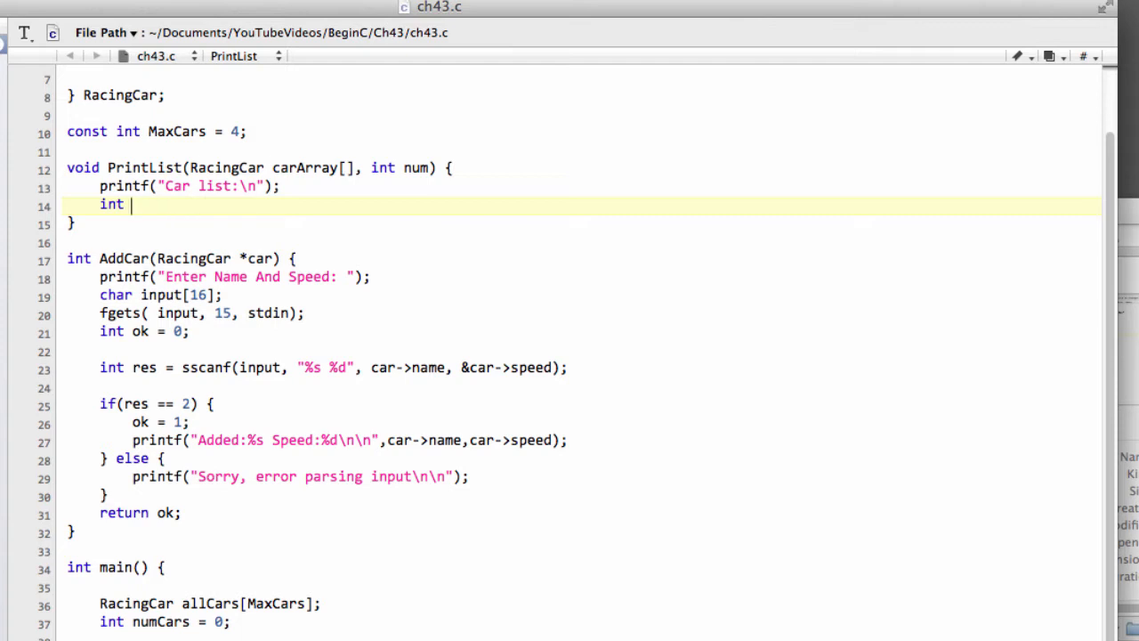
{"action": "type", "text": "carIndex = 0;"}
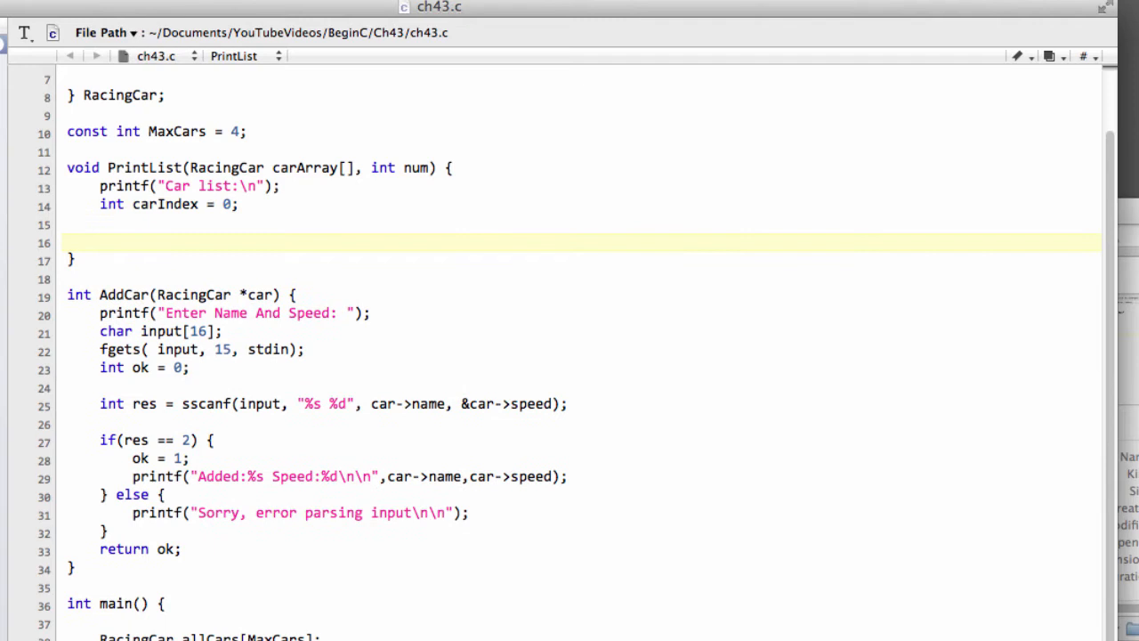
{"action": "type", "text": "for(carIndex = 0;"}
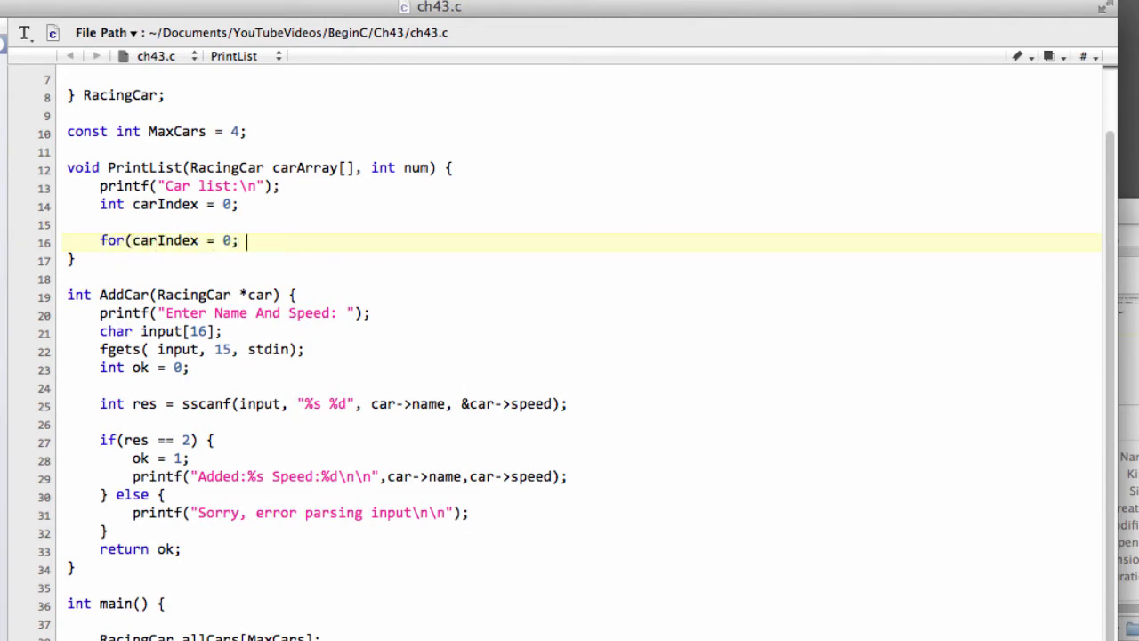
{"action": "type", "text": "carIndex"}
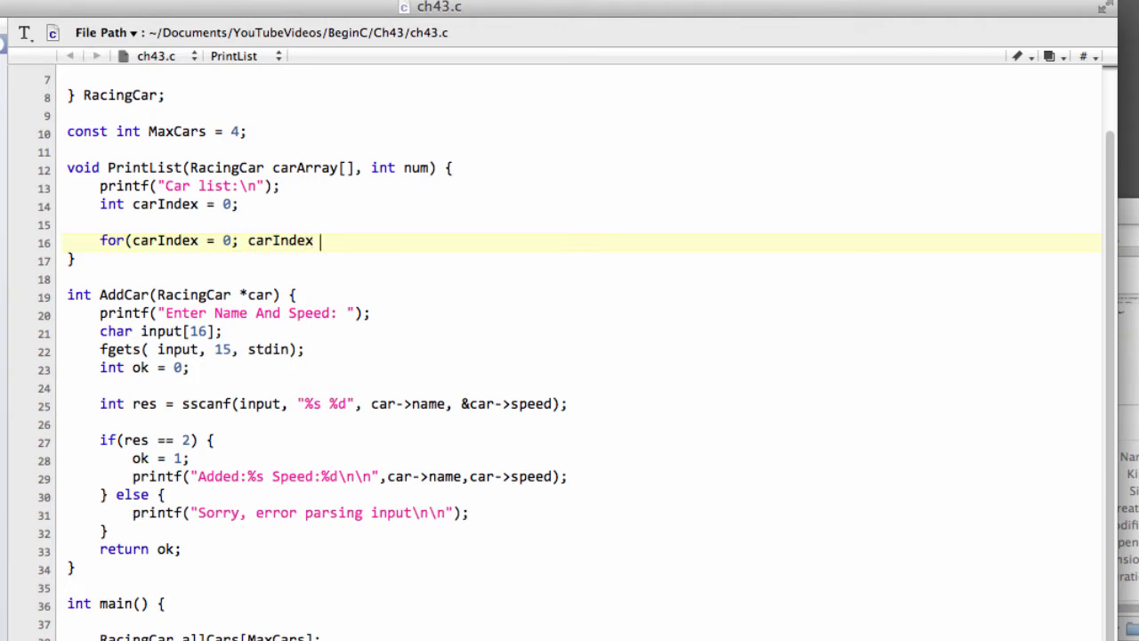
{"action": "type", "text": "< num;"}
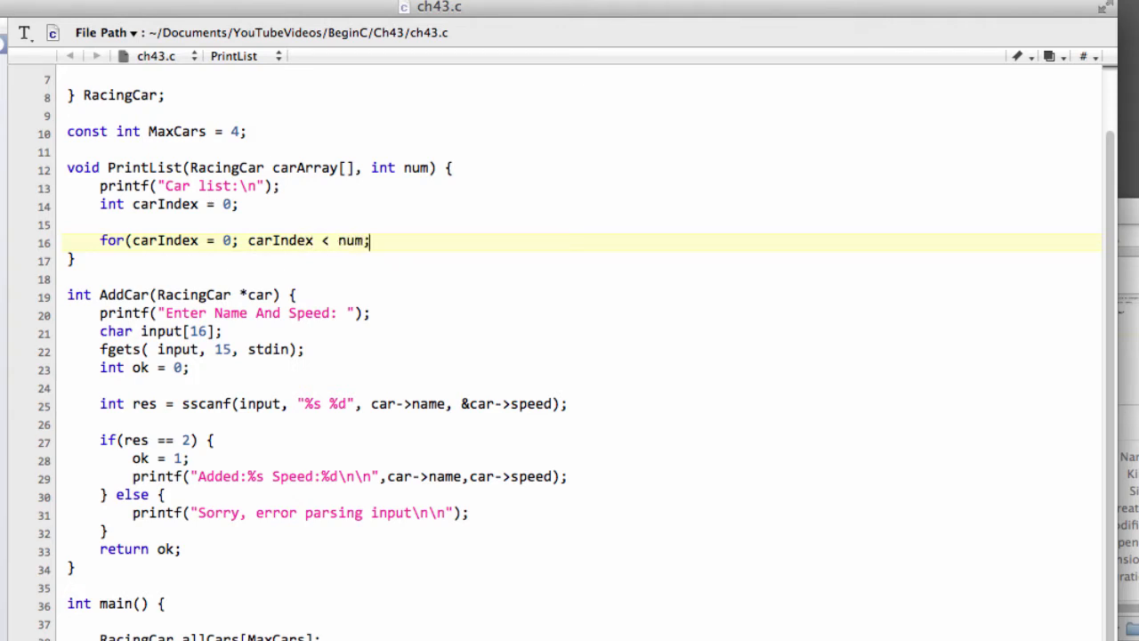
{"action": "type", "text": "car"}
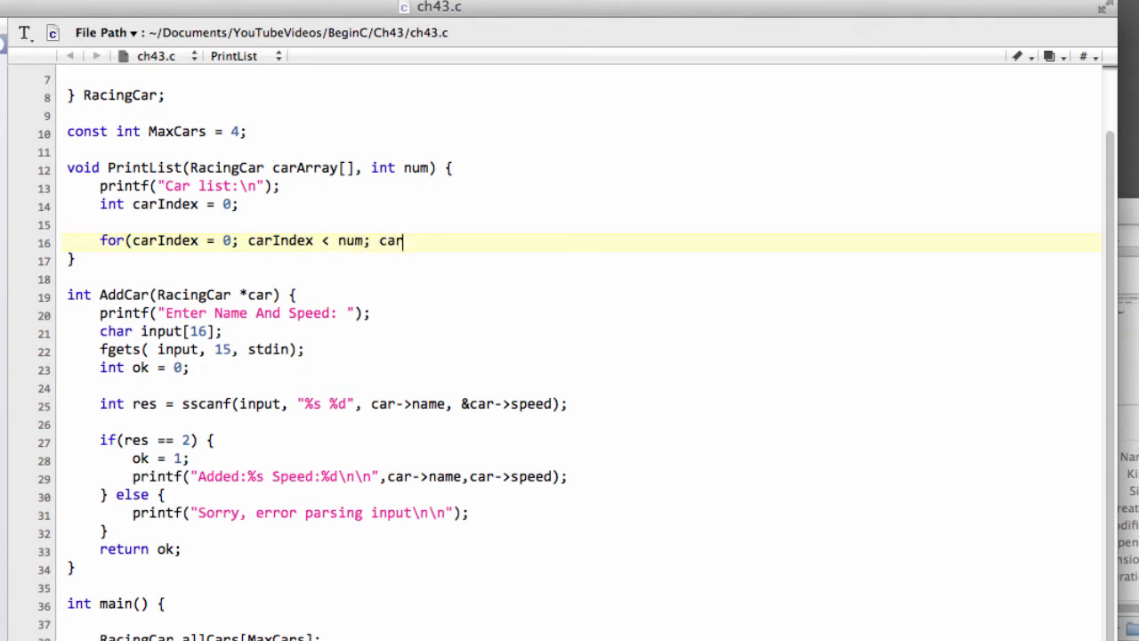
{"action": "type", "text": "Index++) {"}
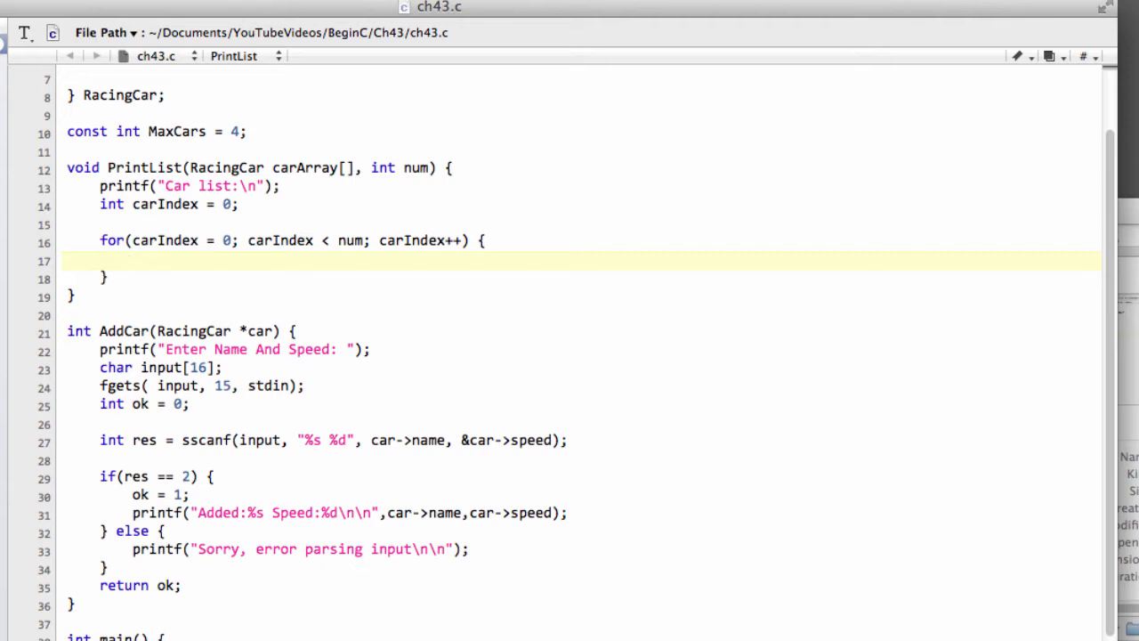
Start a printf in the loop body with format 'Car:%d Name:%s Speed:%d'.
{"action": "left_click", "coordinate": [131, 260]}
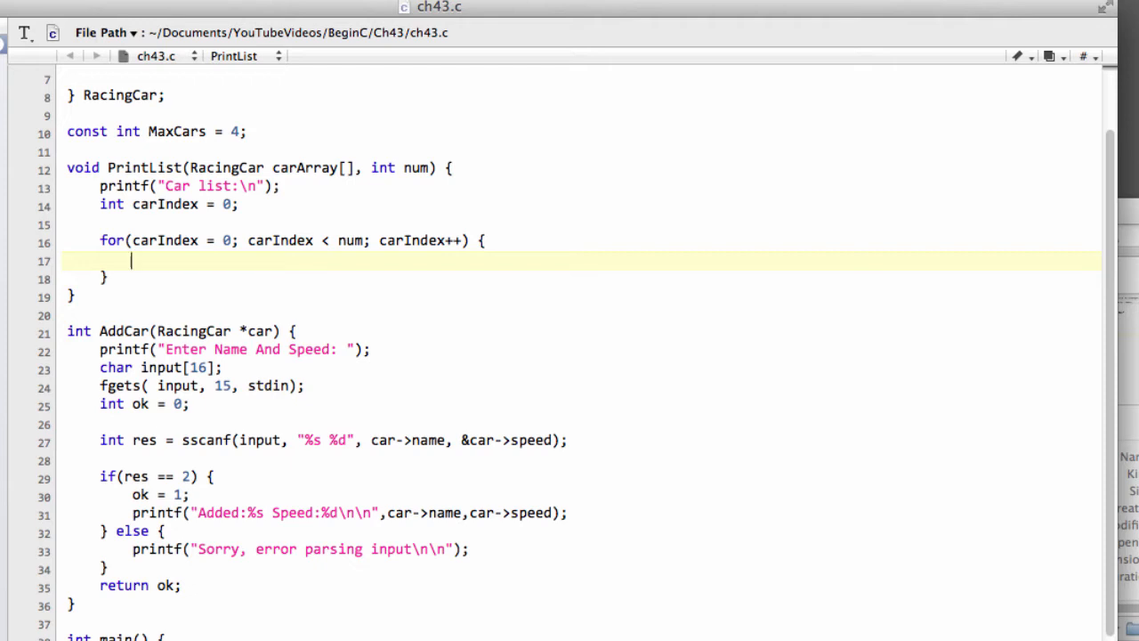
{"action": "type", "text": "printf"}
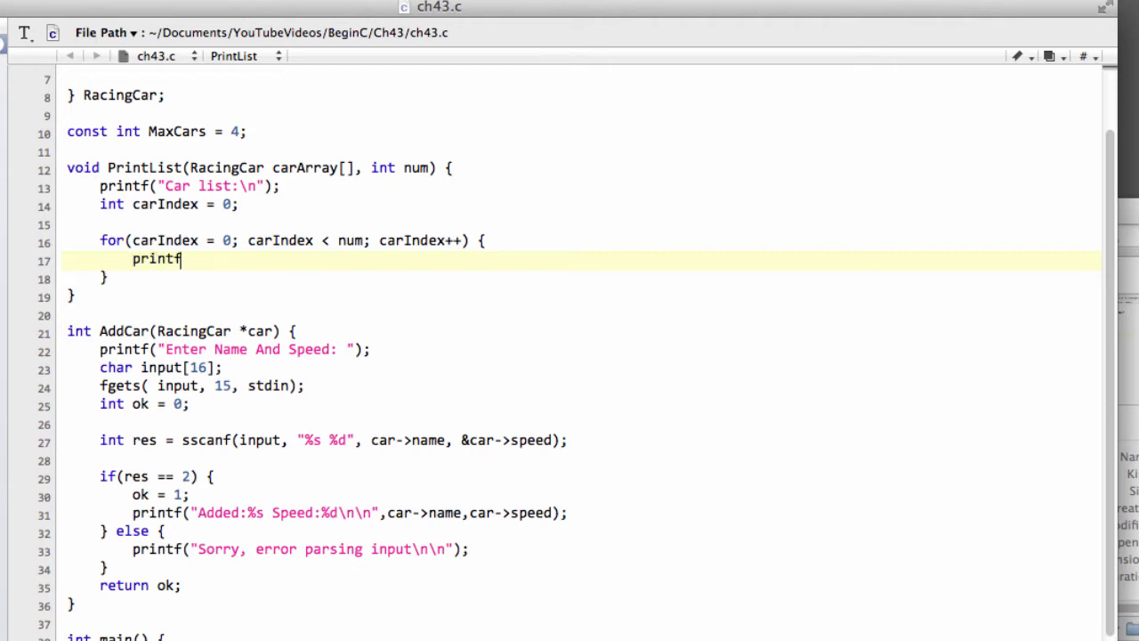
{"action": "type", "text": "(\"Q"}
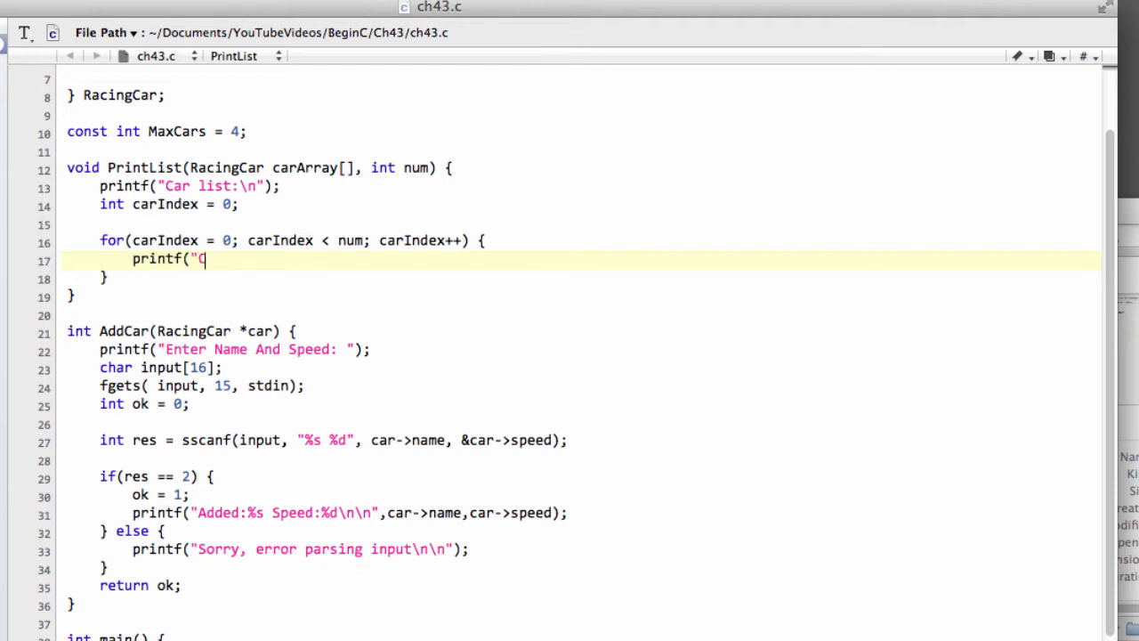
{"action": "type", "text": "ar:"}
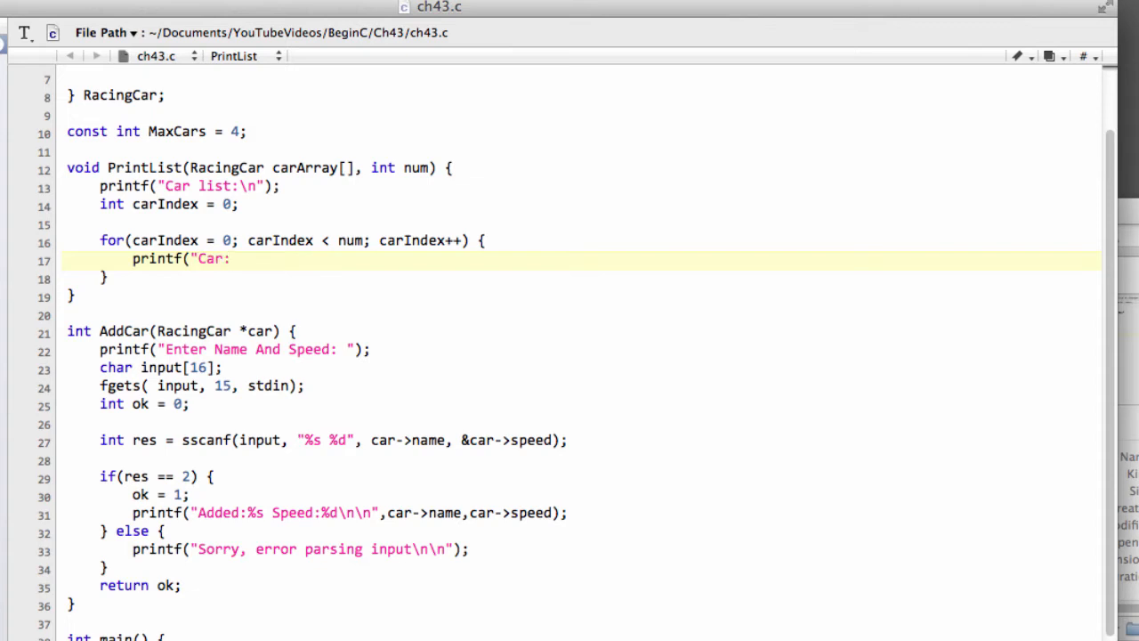
{"action": "type", "text": "%d"}
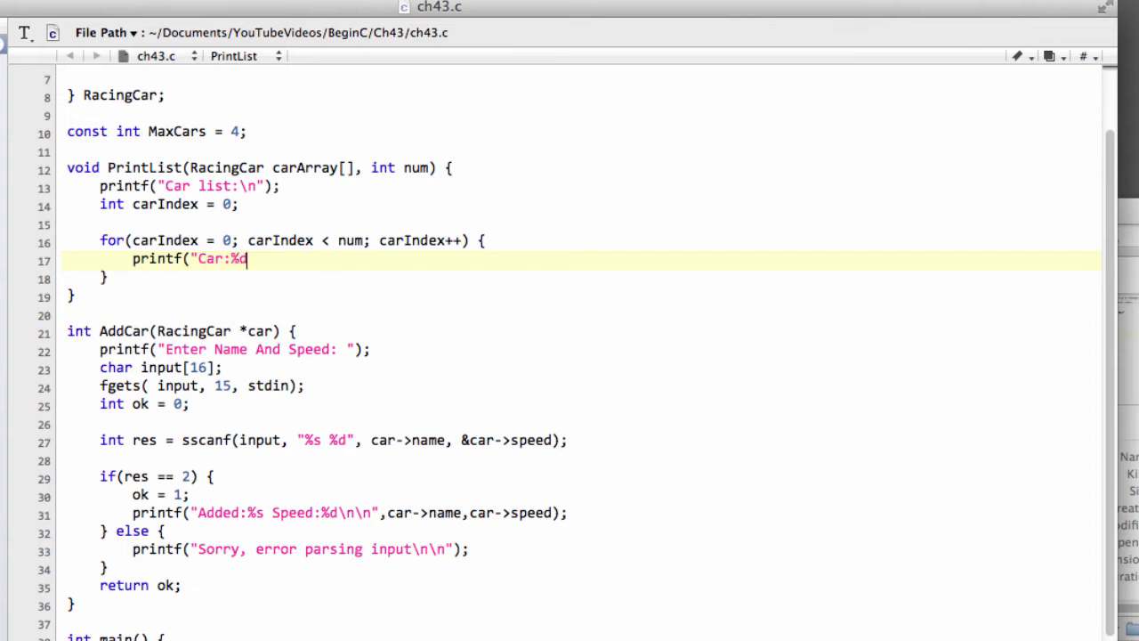
{"action": "type", "text": "Name"}
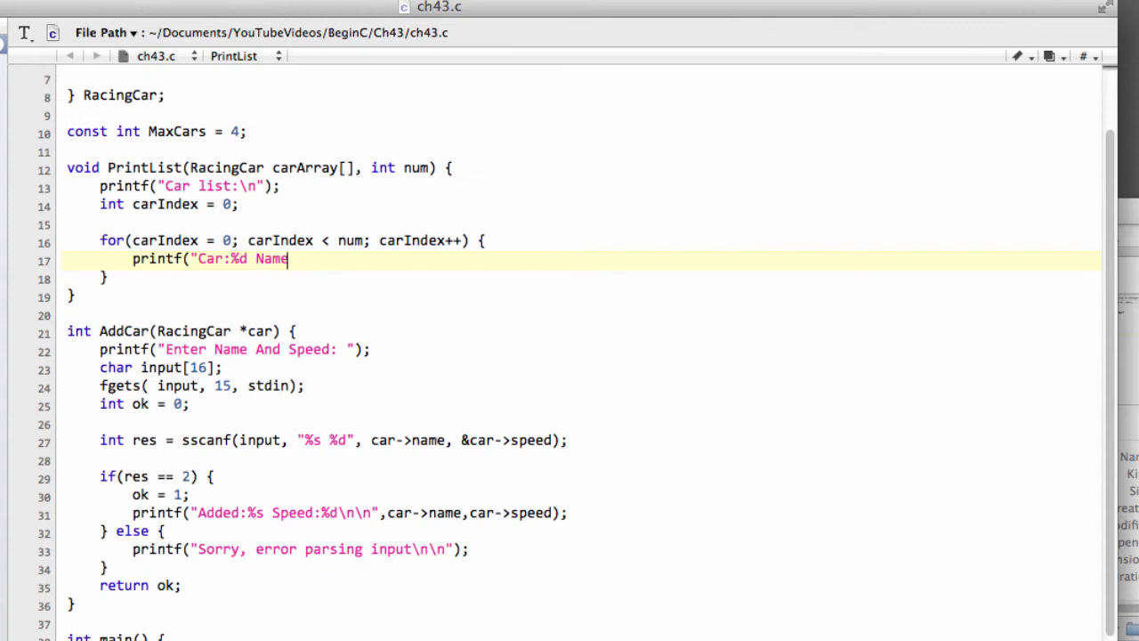
{"action": "type", "text": ":%"}
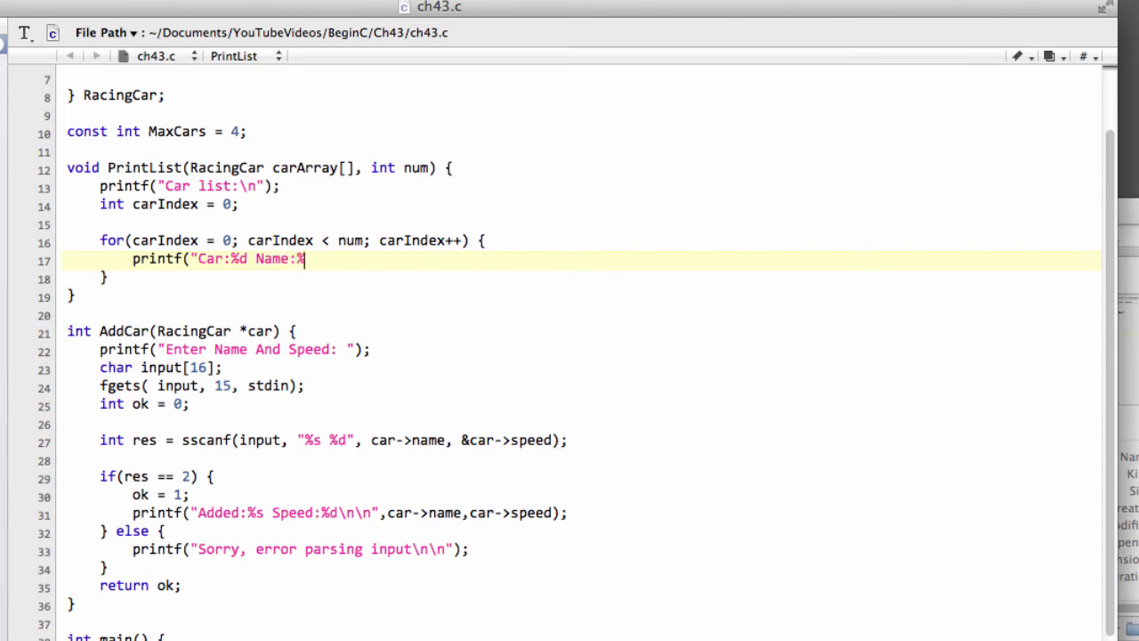
{"action": "type", "text": "s Speed"}
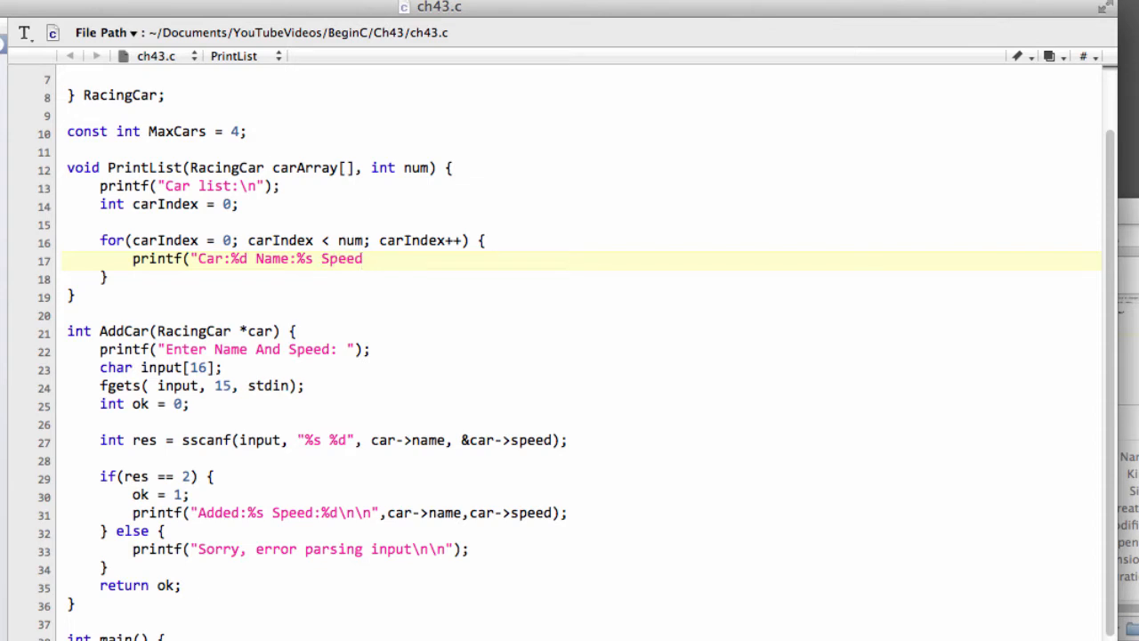
{"action": "type", "text": ":%d"}
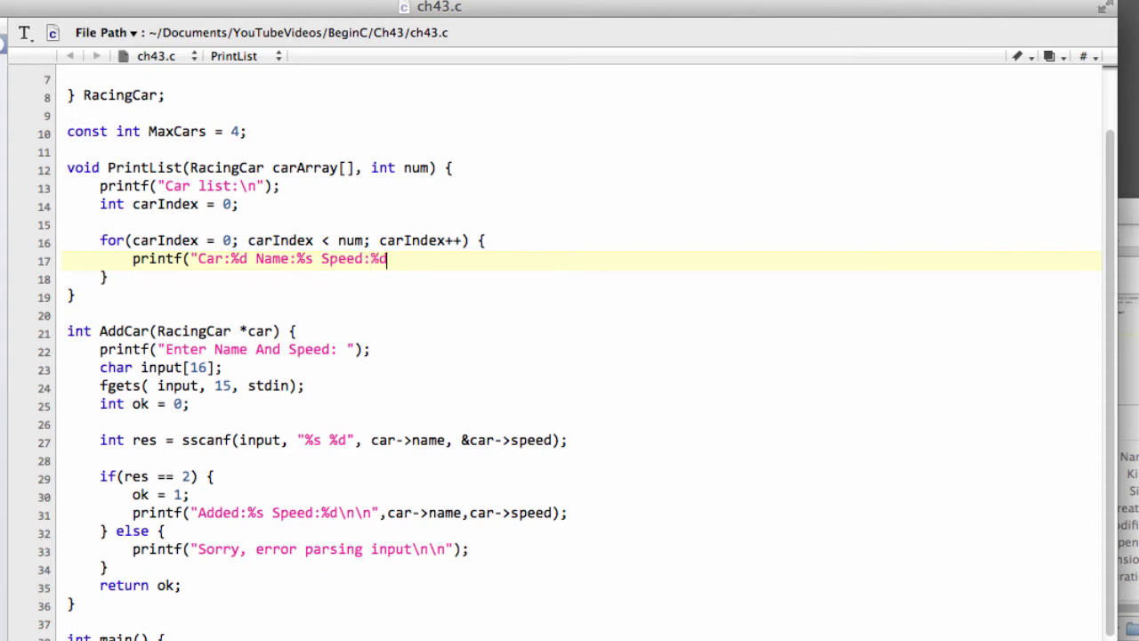
Add a newline and a dashed separator line to the printf format string.
{"action": "type", "text": "\\n"}
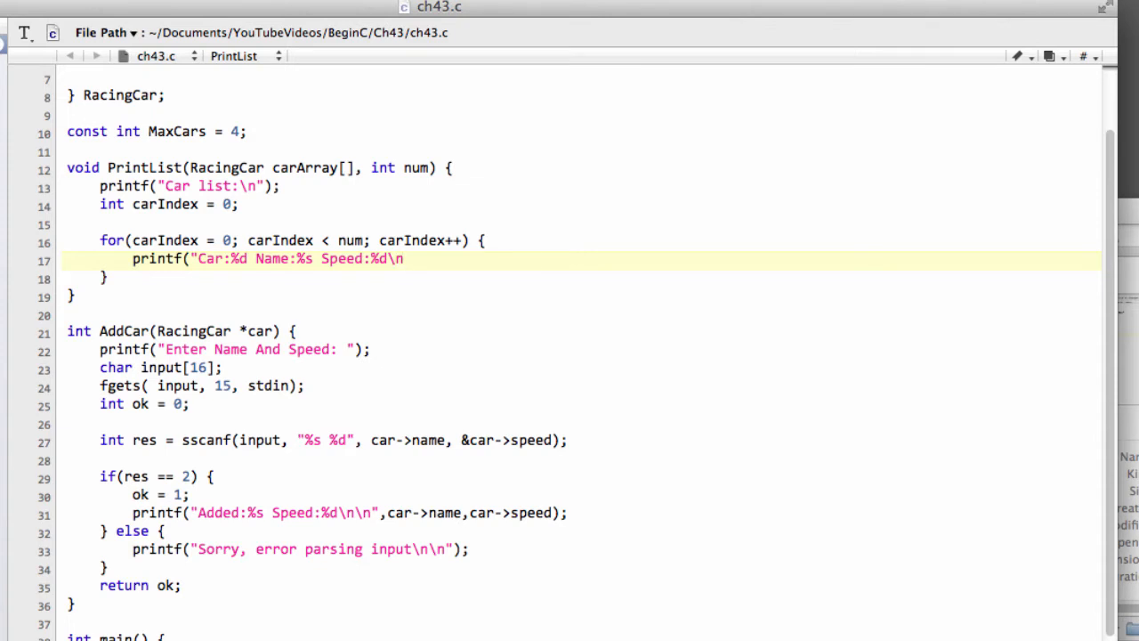
{"action": "type", "text": "------------"}
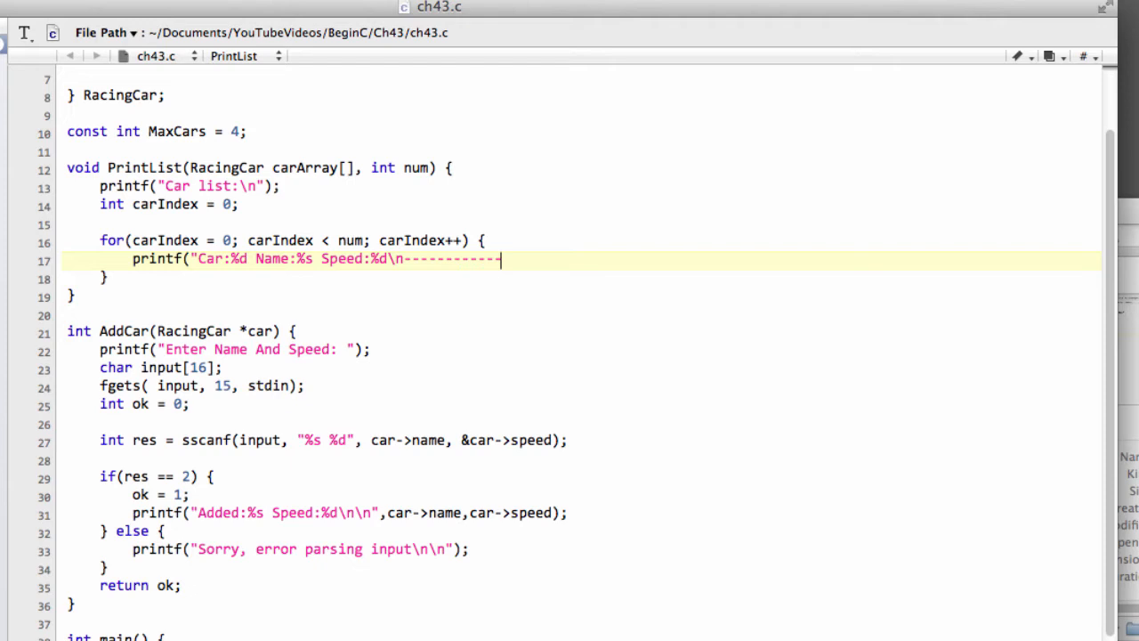
{"action": "type", "text": "\\n"}
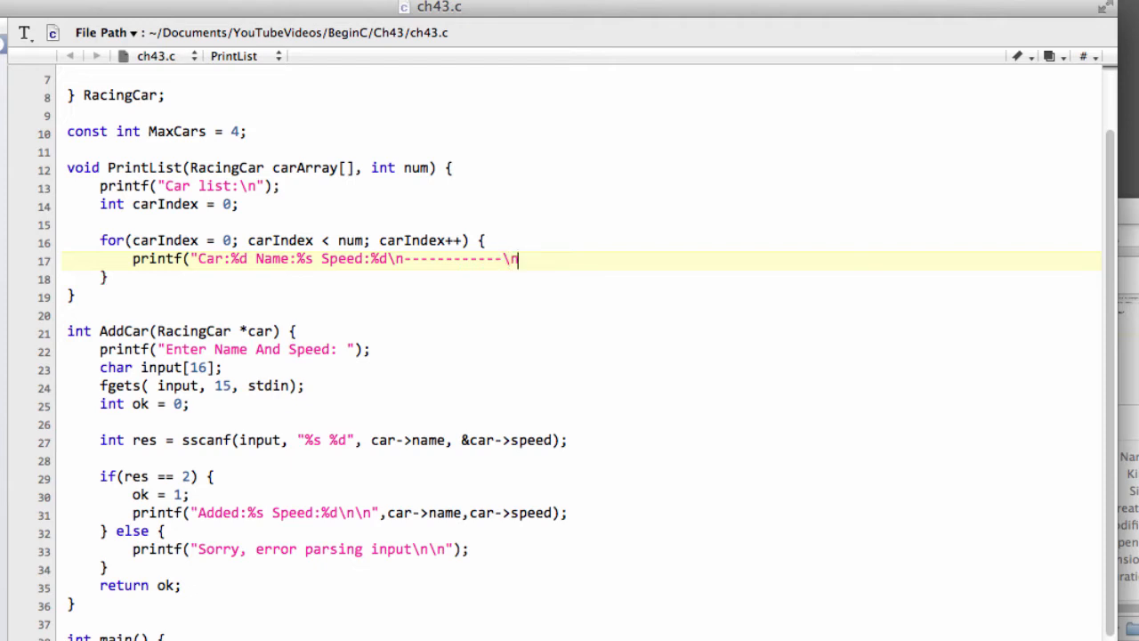
{"action": "type", "text": "\","}
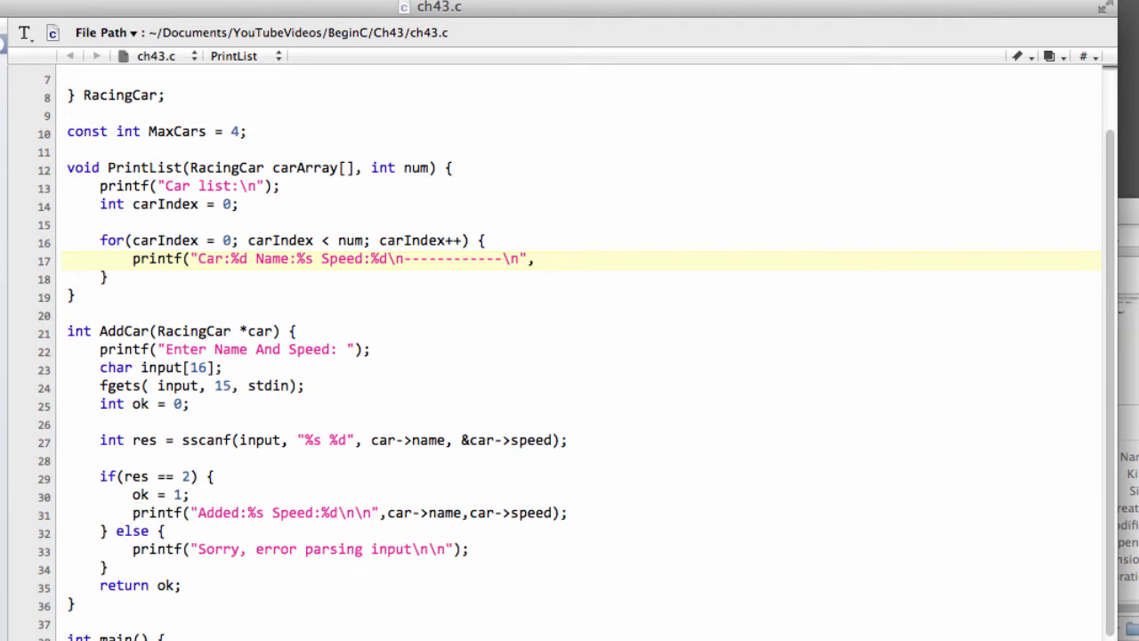
{"action": "double_click", "coordinate": [303, 167]}
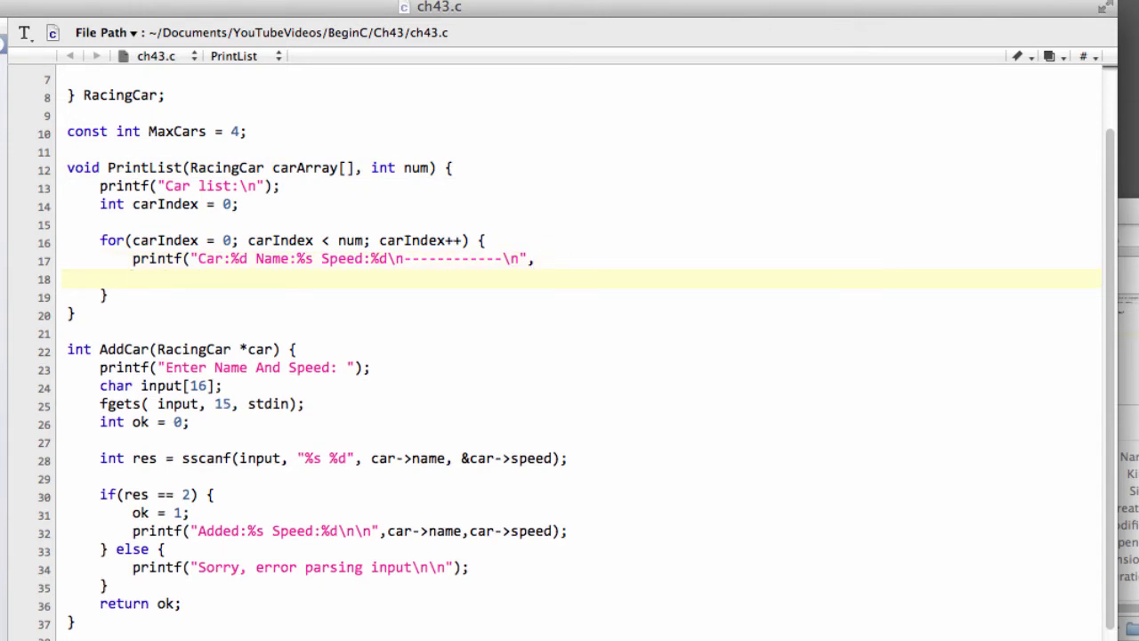
Pass carIndex+1 and carArray[carIndex].name as the first printf arguments.
{"action": "type", "text": "carINdex"}
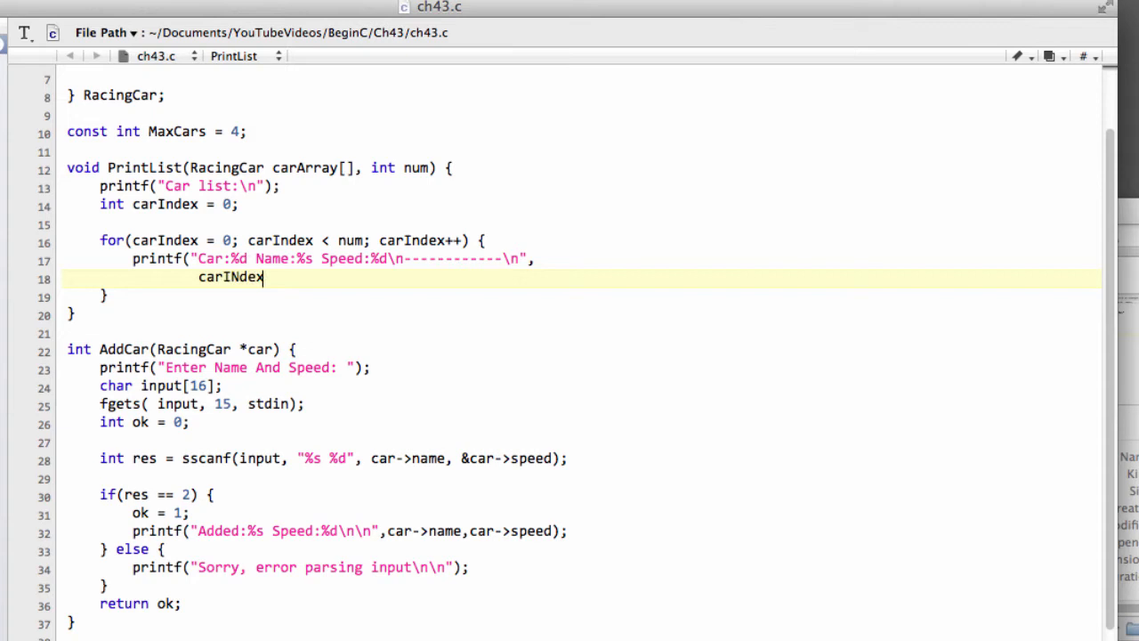
{"action": "key", "text": "Backspace"}
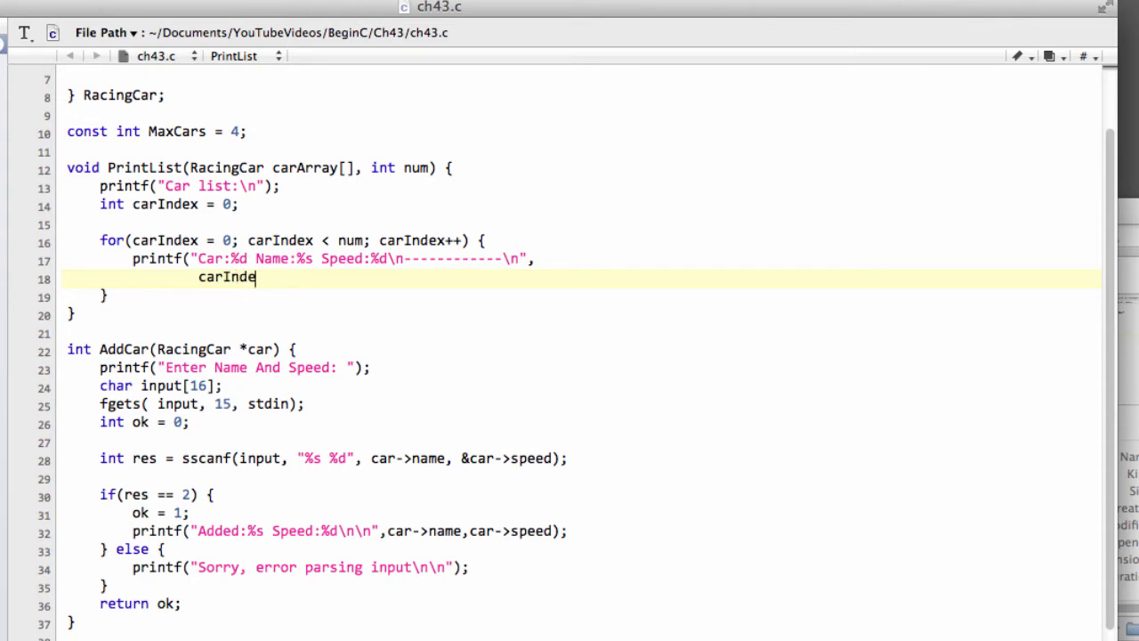
{"action": "type", "text": "x"}
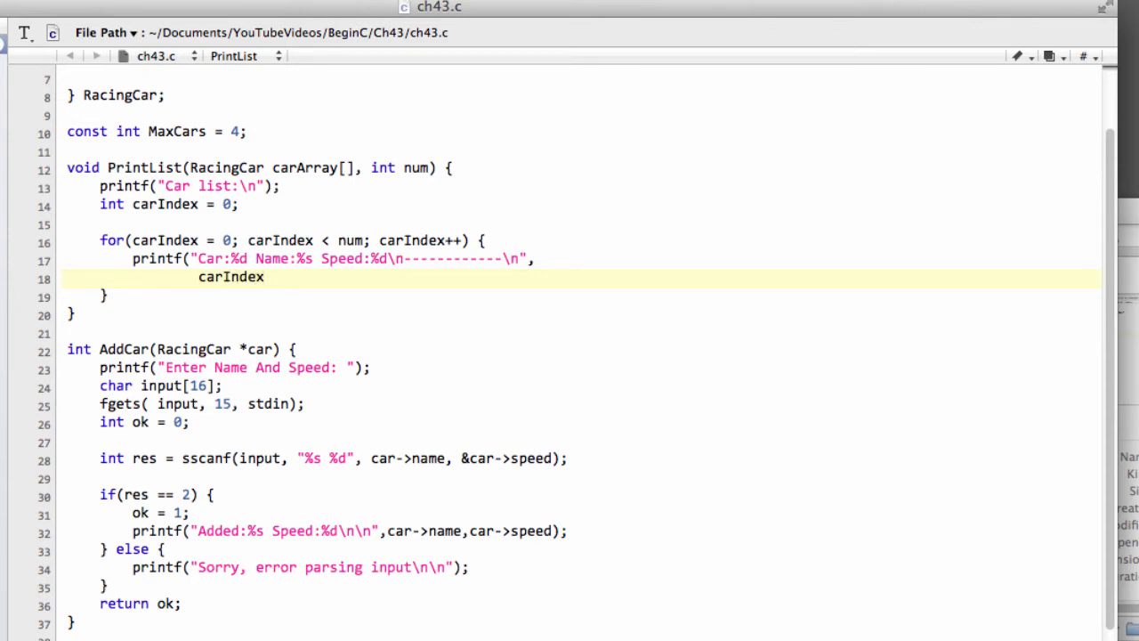
{"action": "type", "text": "+1,"}
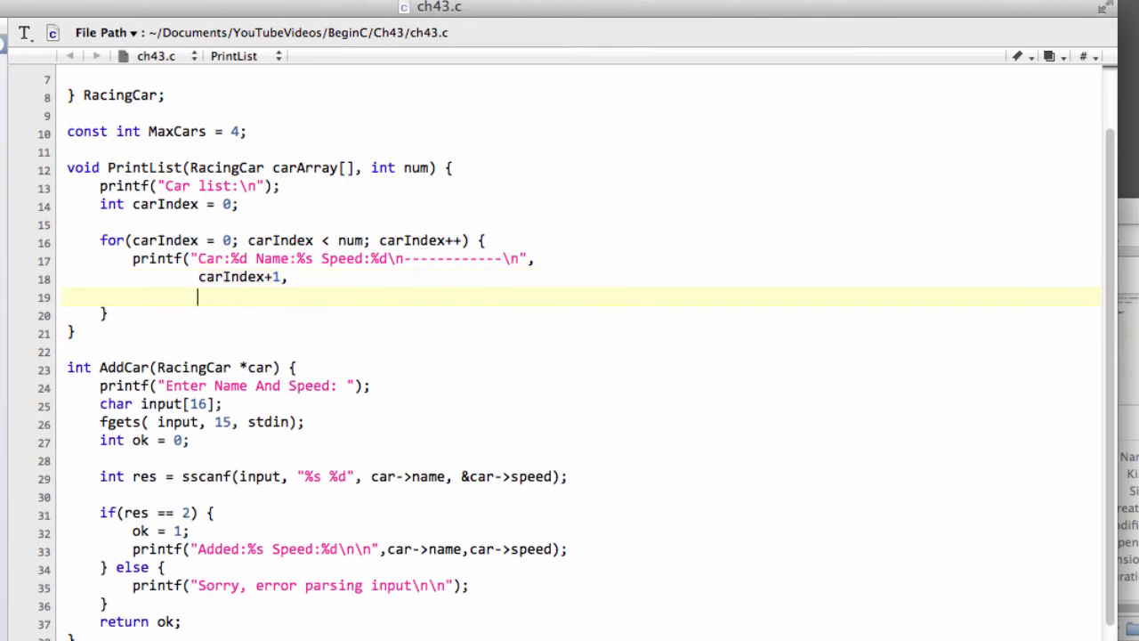
{"action": "type", "text": "carArray"}
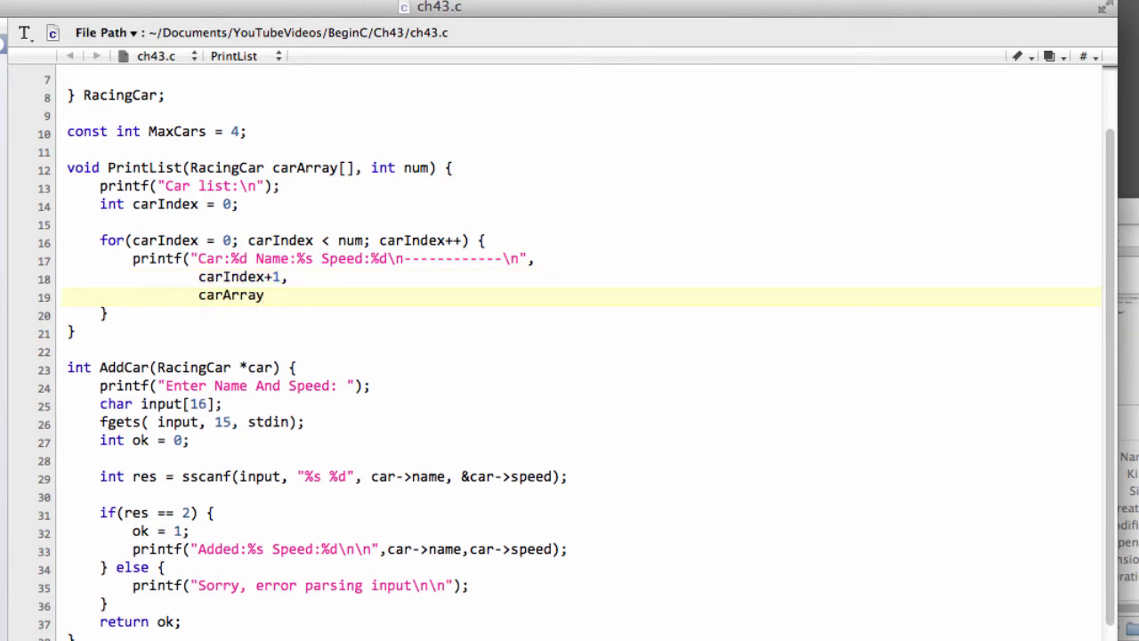
{"action": "type", "text": "[]"}
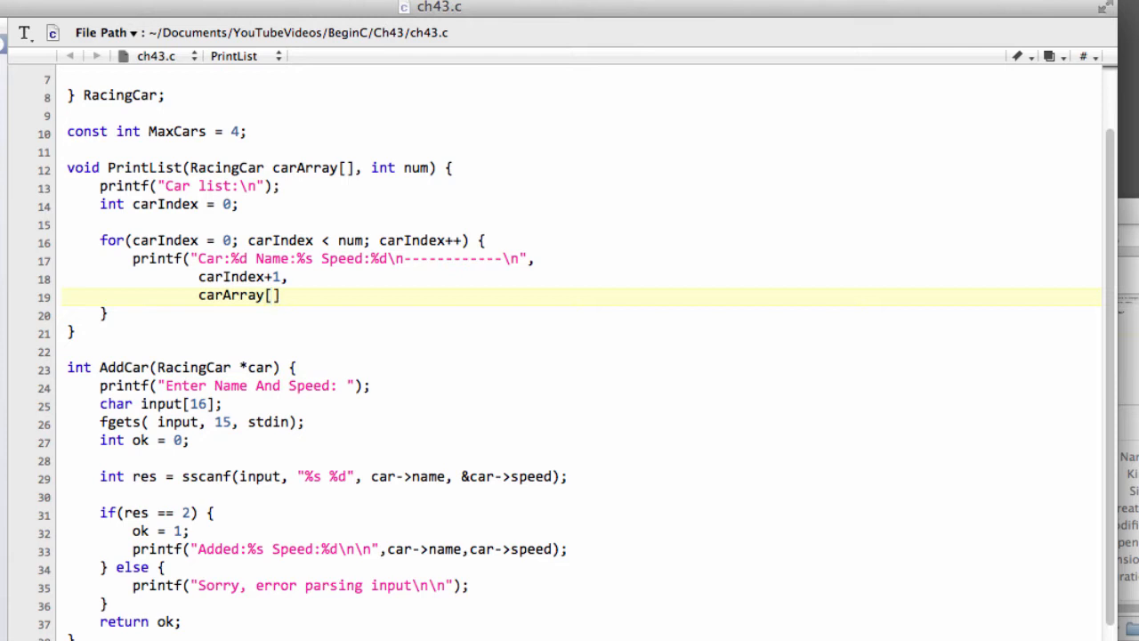
{"action": "type", "text": "carInd"}
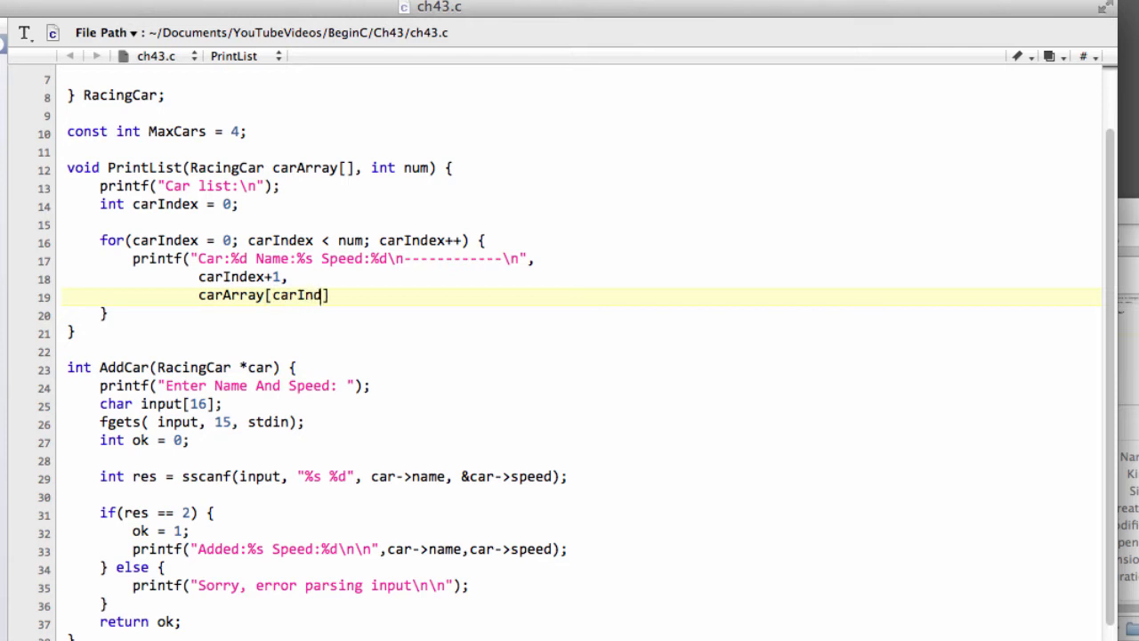
{"action": "type", "text": "ex"}
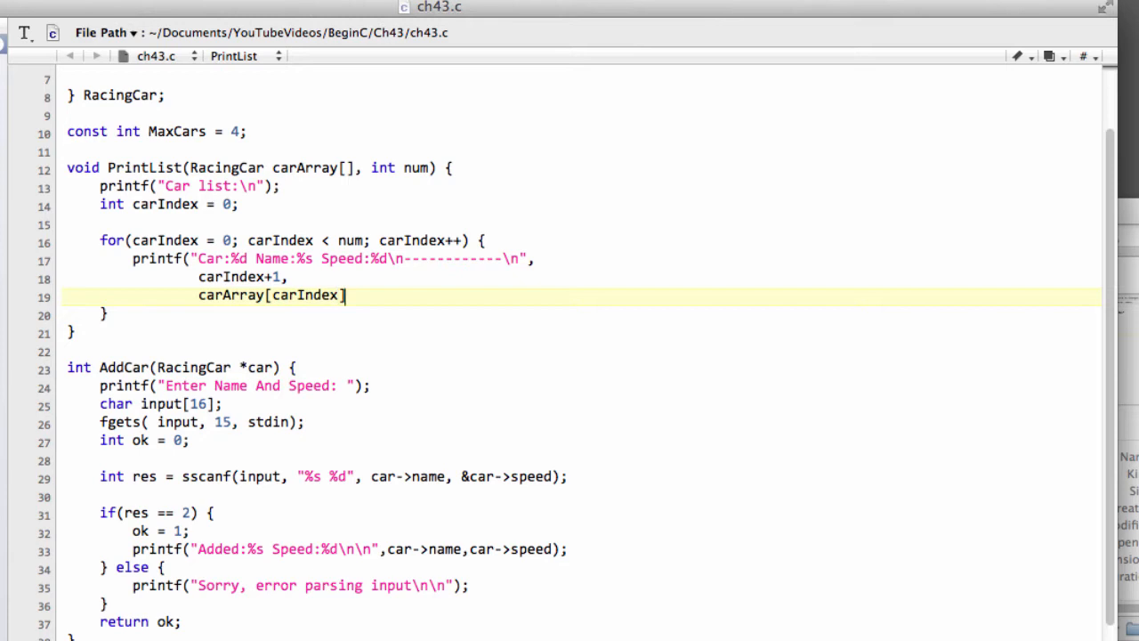
{"action": "type", "text": ".name,"}
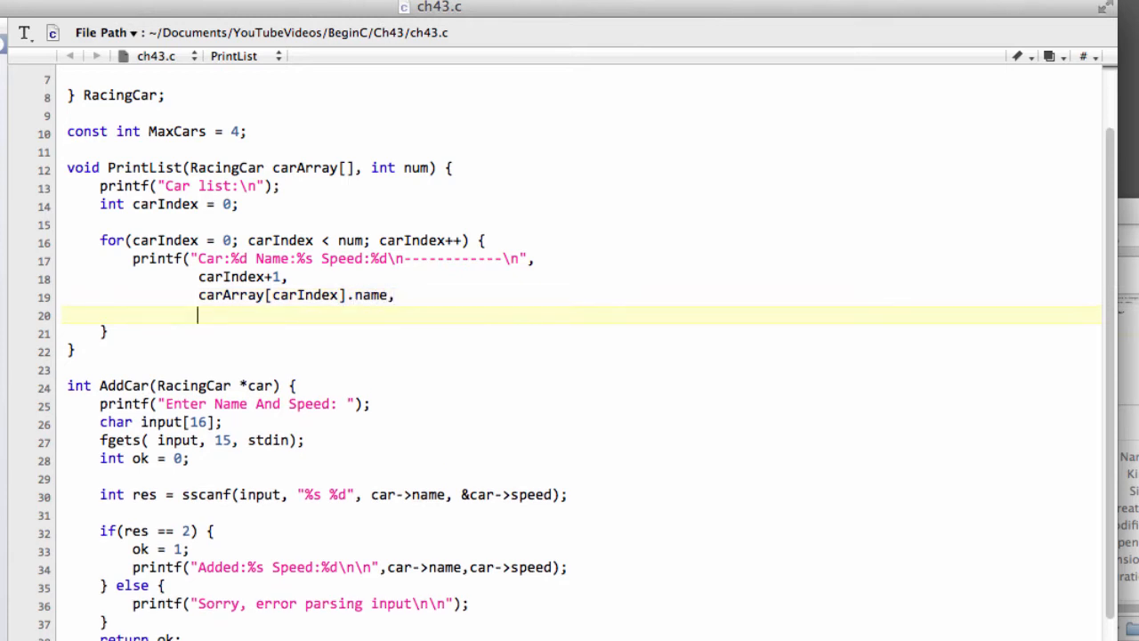
Add carArray[carIndex].speed as the final printf argument.
{"action": "type", "text": "carArr"}
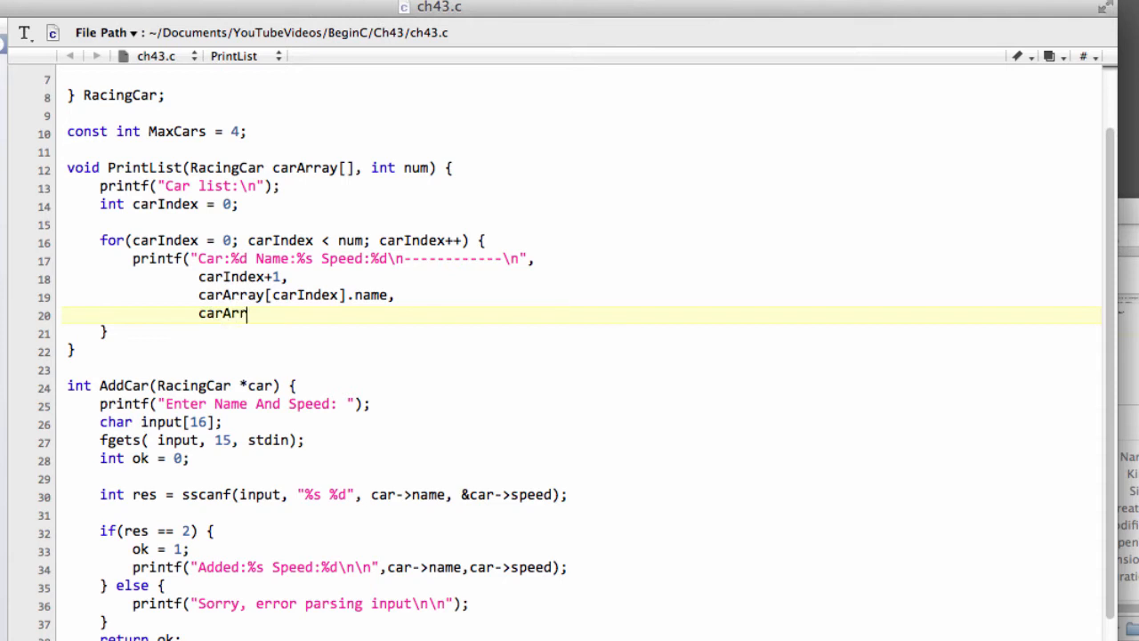
{"action": "type", "text": "ay[]"}
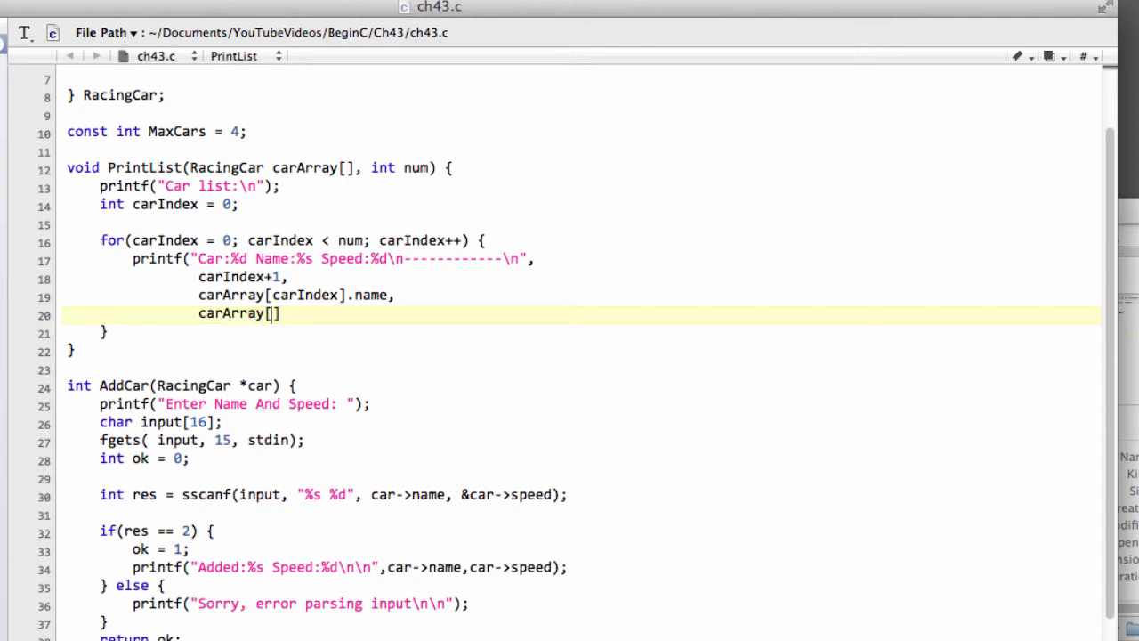
{"action": "type", "text": "carIndex"}
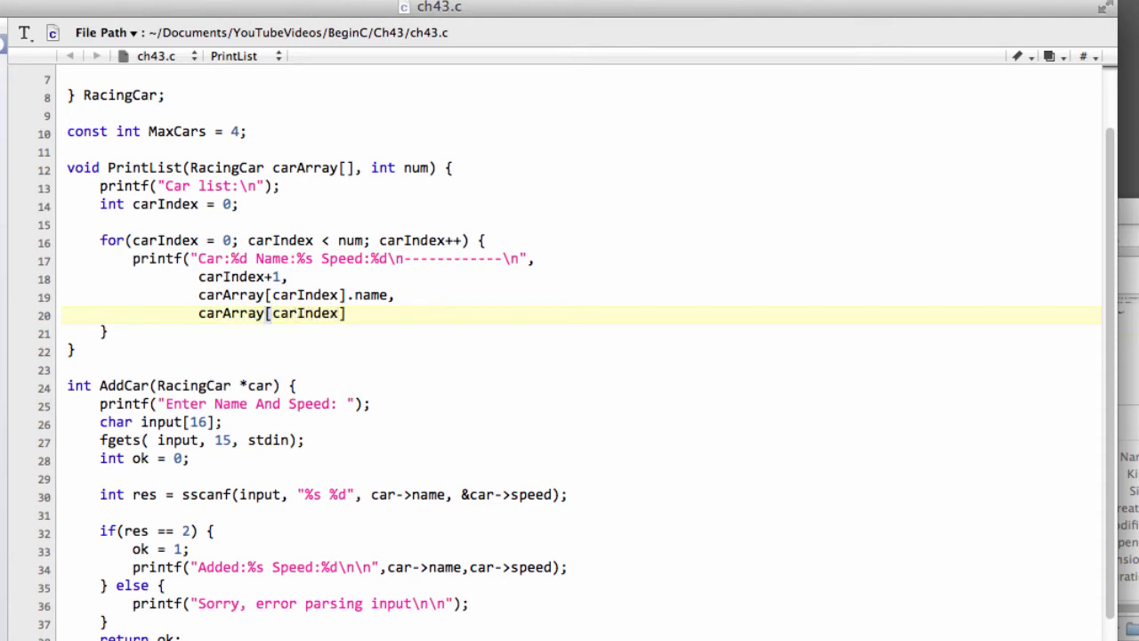
{"action": "type", "text": ".speed);"}
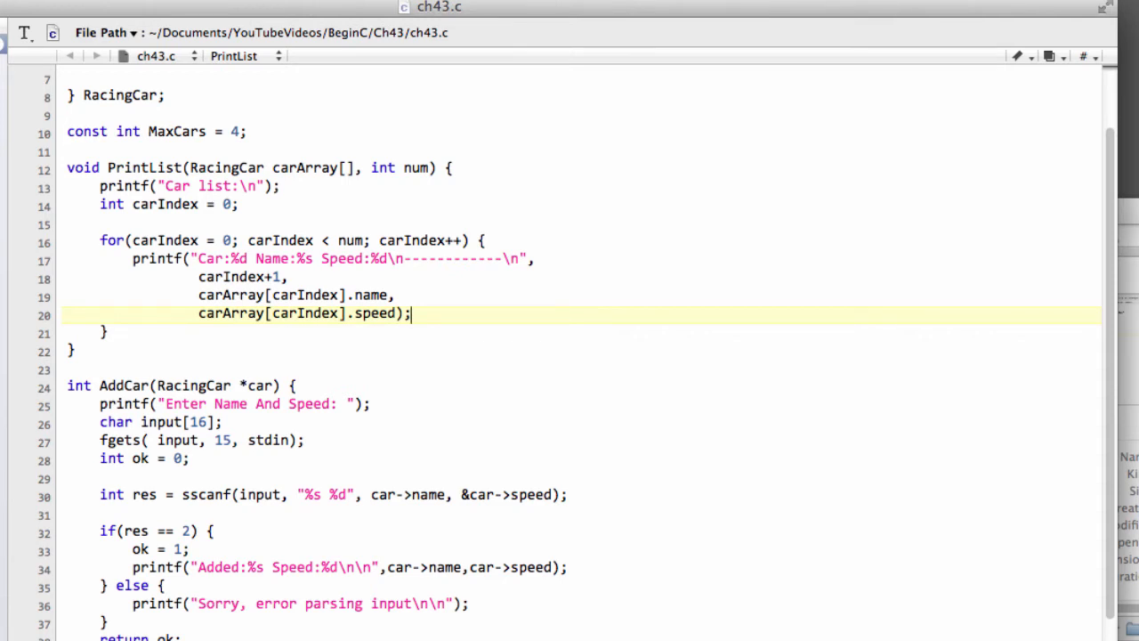
Add printf("Total:%d Cars\n\n", num); after the for loop.
{"action": "left_click", "coordinate": [512, 259]}
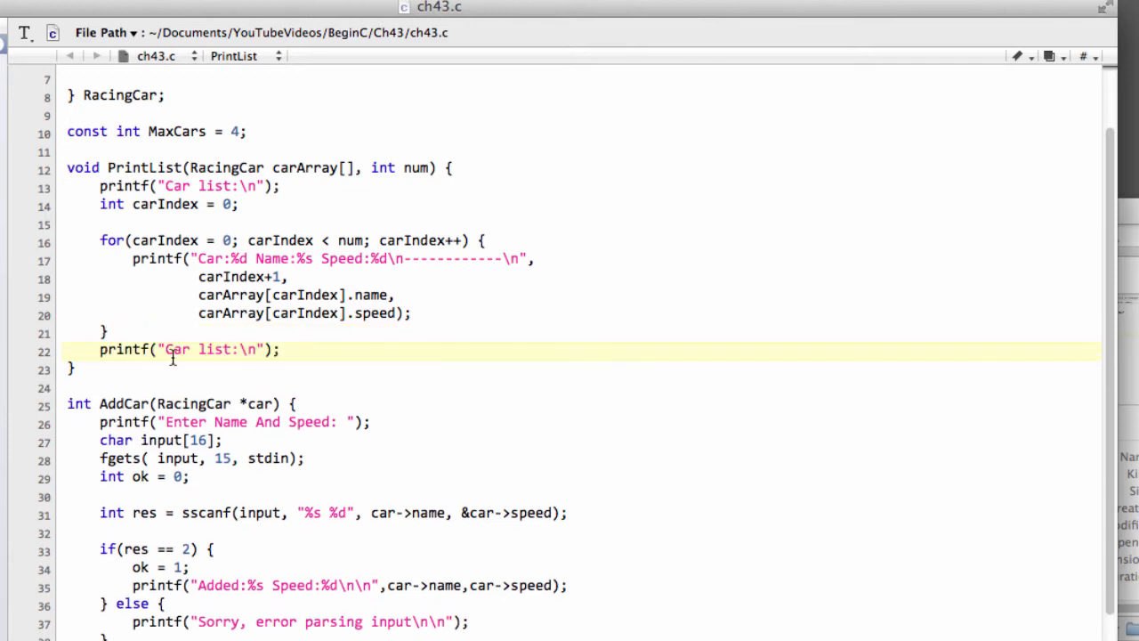
{"action": "double_click", "coordinate": [203, 349]}
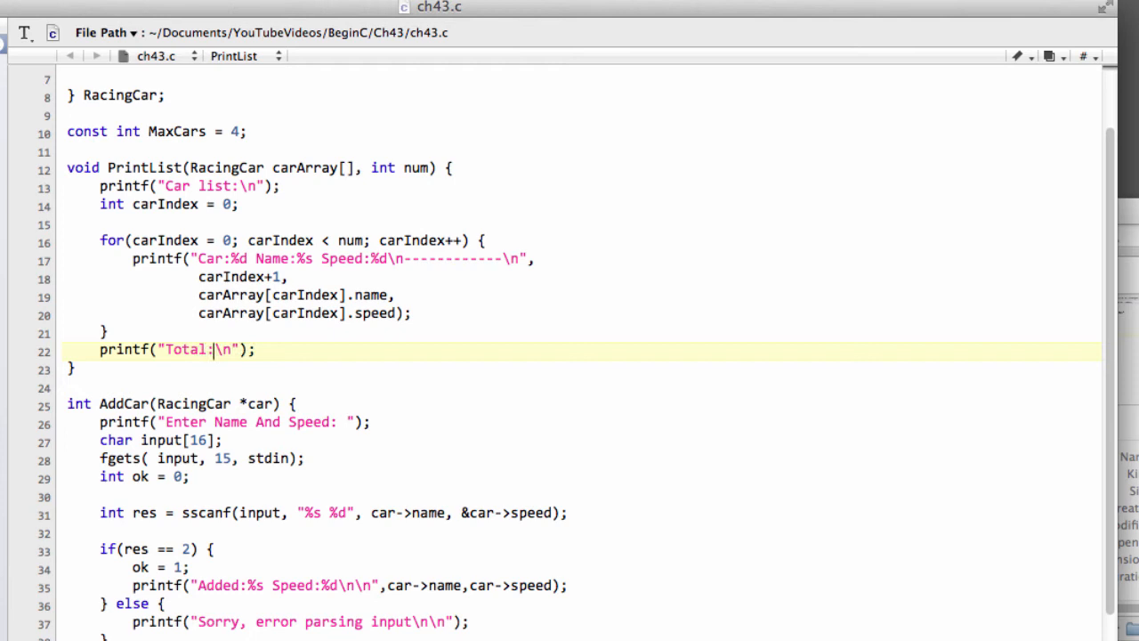
{"action": "type", "text": "%d Cars"}
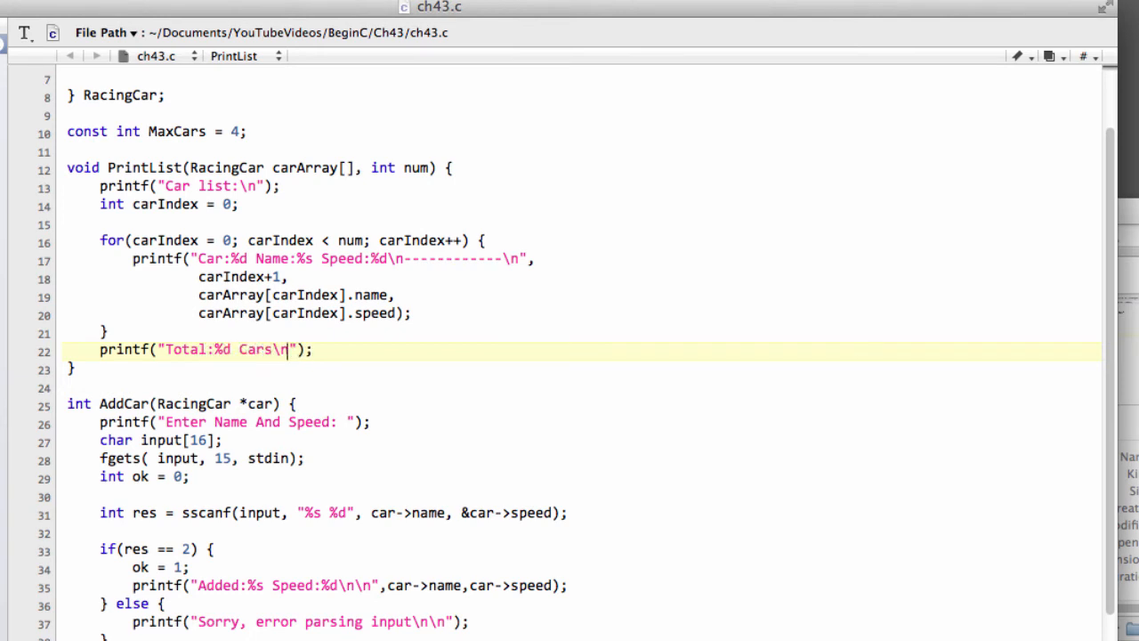
{"action": "type", "text": "\\n"}
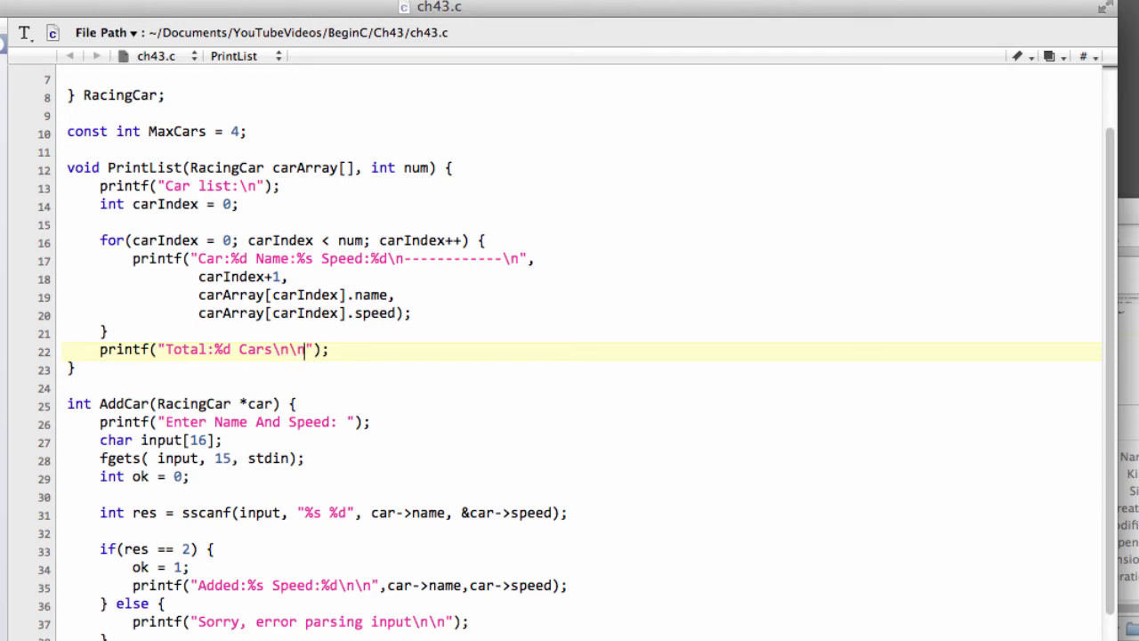
{"action": "type", "text": ","}
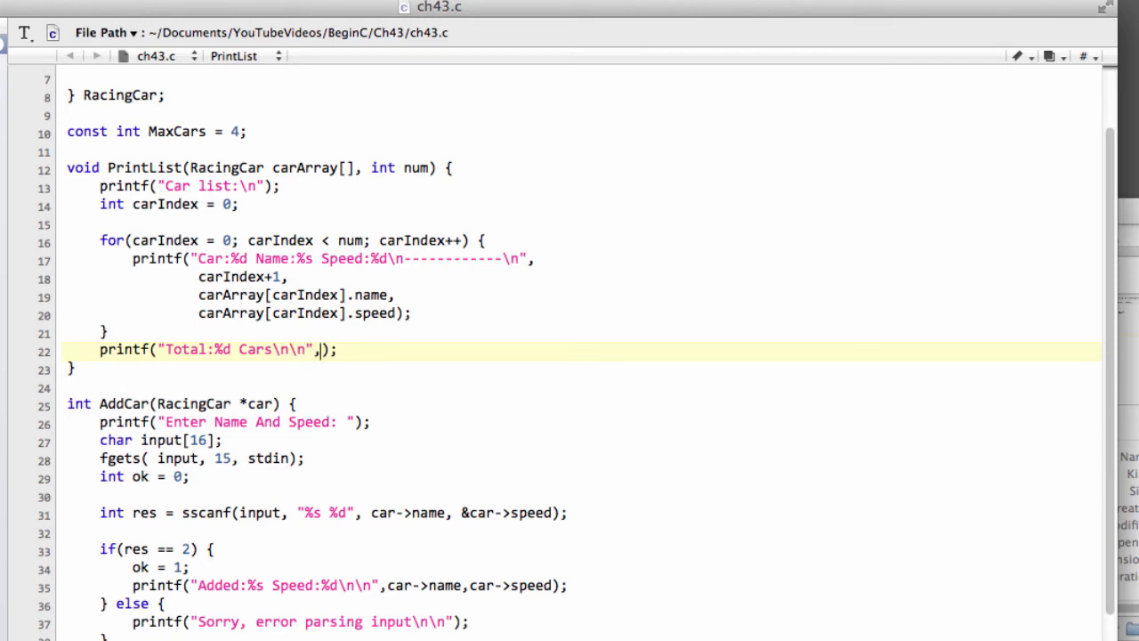
{"action": "type", "text": "num"}
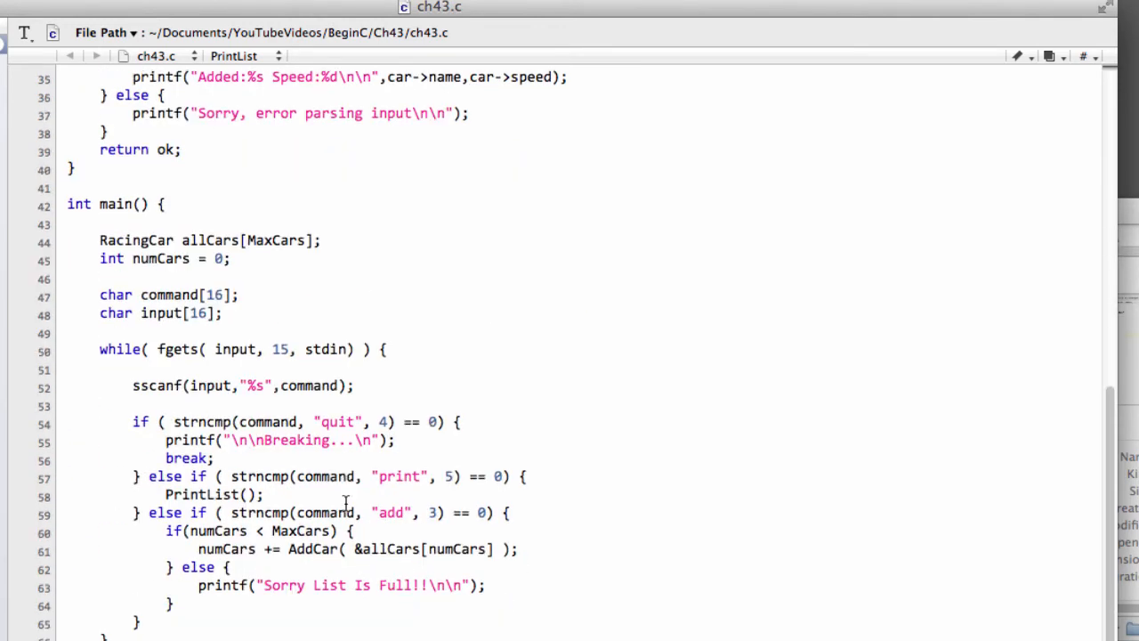
Change main's call to PrintList(allCars, numCars).
{"action": "scroll", "scroll_direction": "down", "scroll_amount": 3}
{"action": "type", "text": "allCars"}
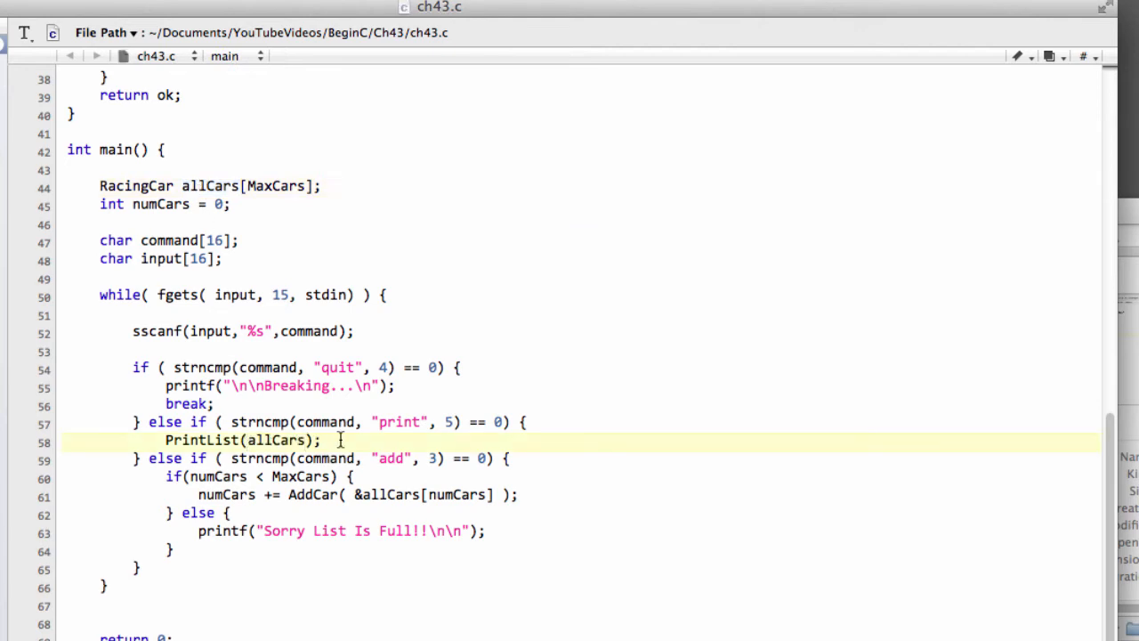
{"action": "type", "text": ", n"}
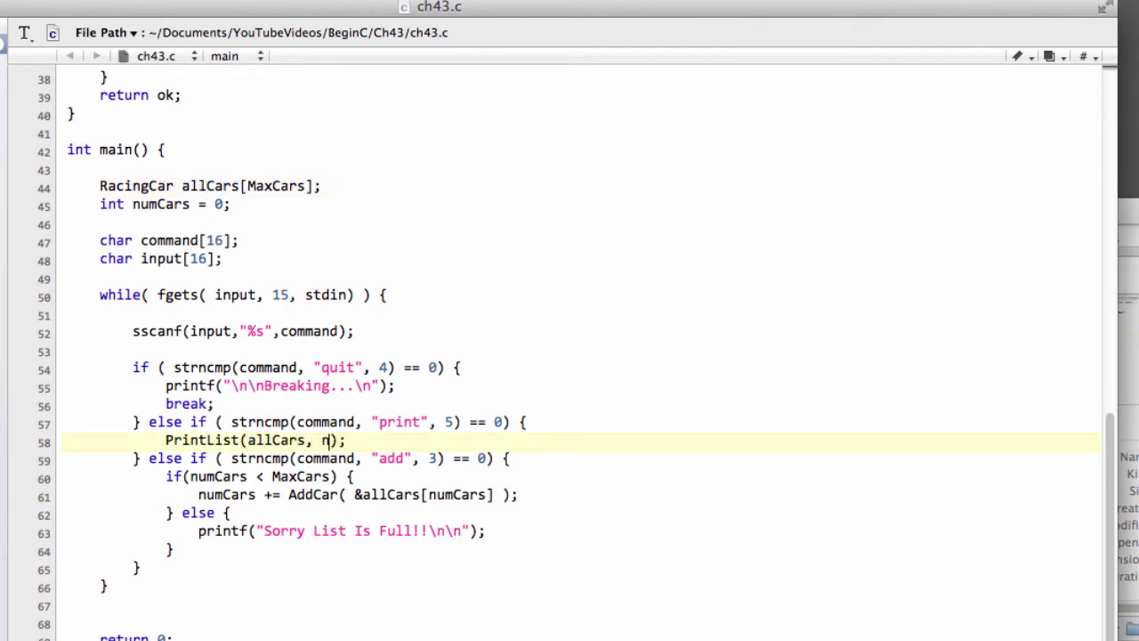
{"action": "type", "text": "umCars"}
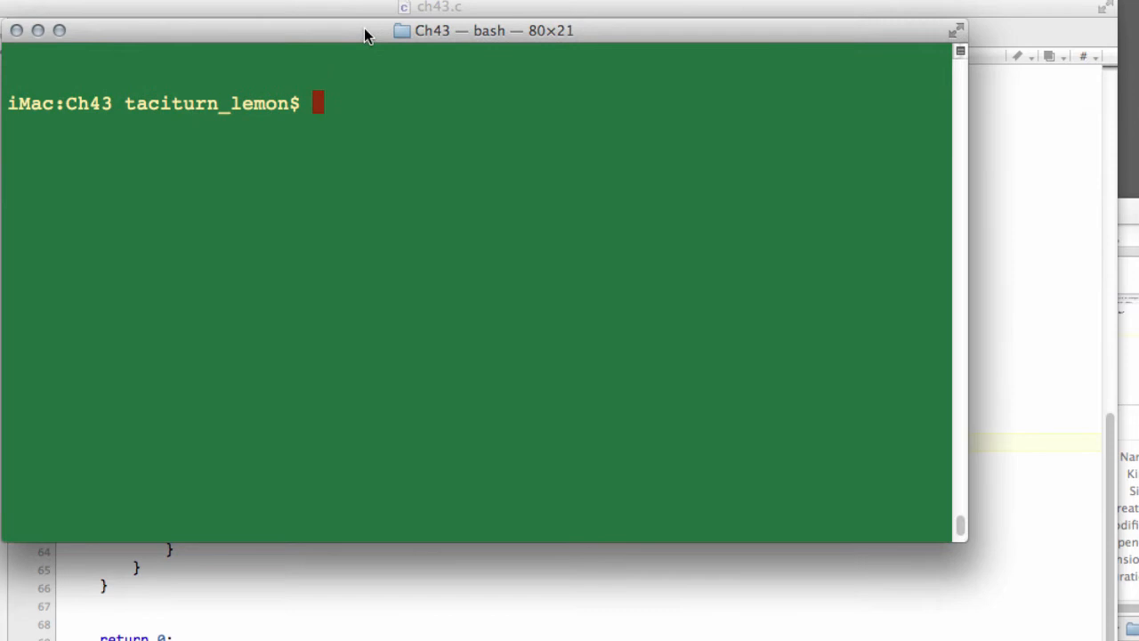
Compile ch43.c with gcc into ch43 and launch it from the Ch43 folder.
{"action": "type", "text": "gcc ch43.c -o ch43"}
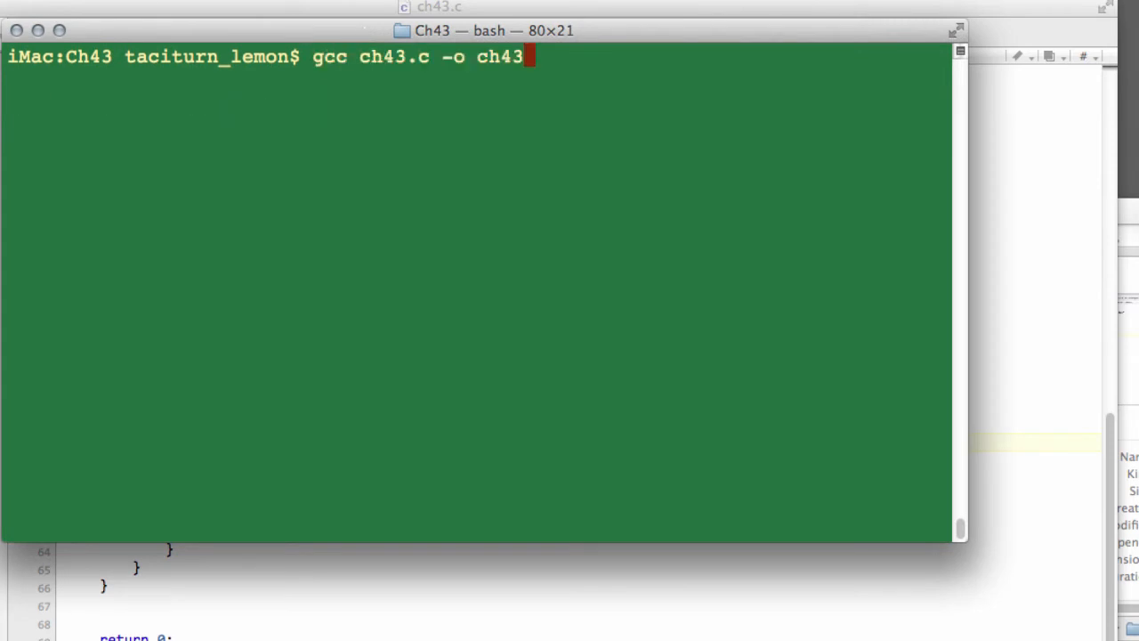
{"action": "key", "text": "Return"}
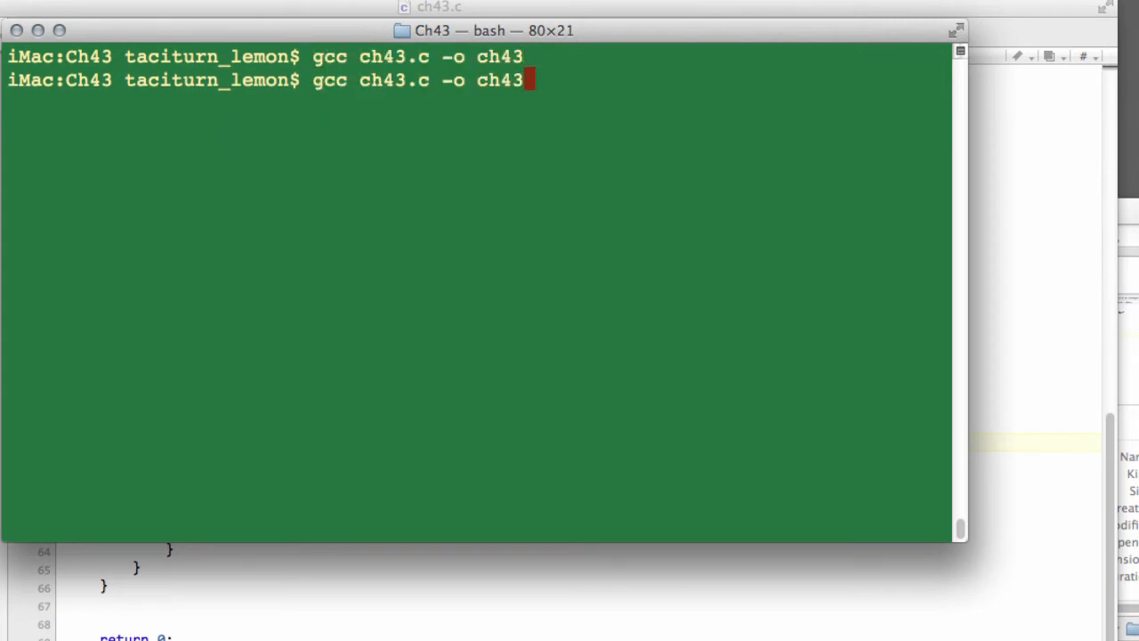
{"action": "type", "text": "cd /Users/taciturn_lemon/Documents/YouTubeVideos/BeginC/Ch43"}
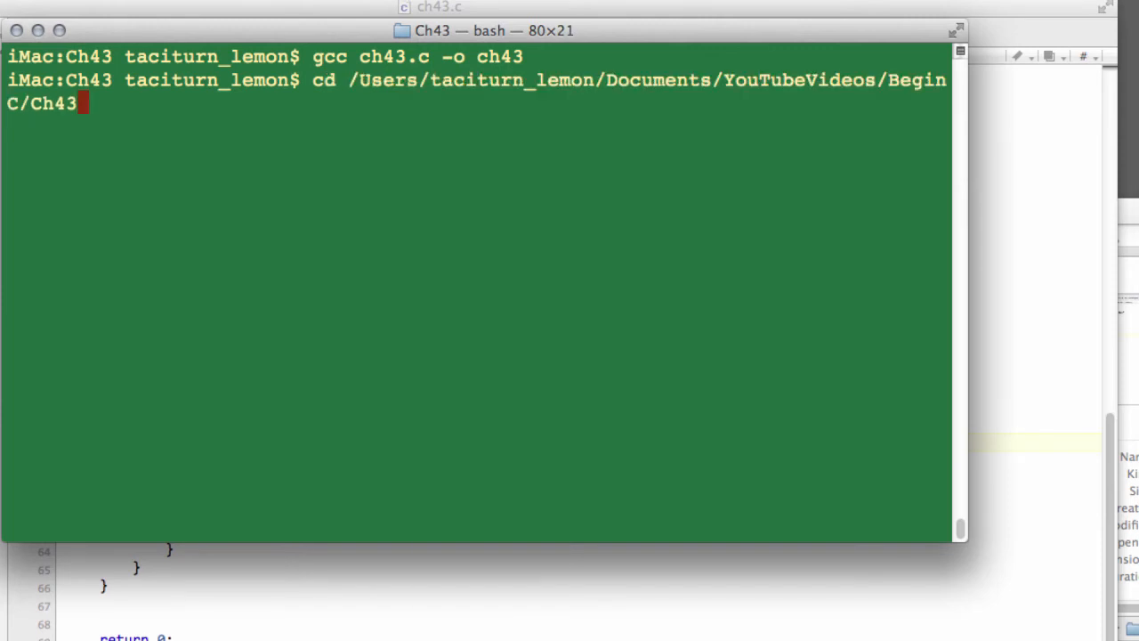
{"action": "type", "text": "clear"}
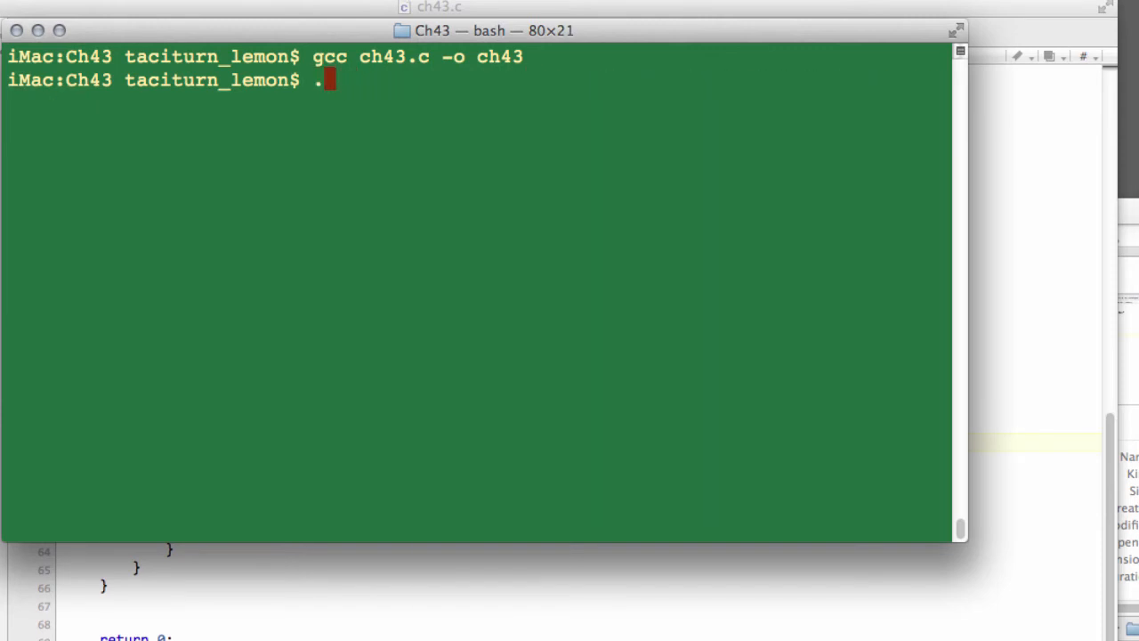
{"action": "type", "text": "/ch43"}
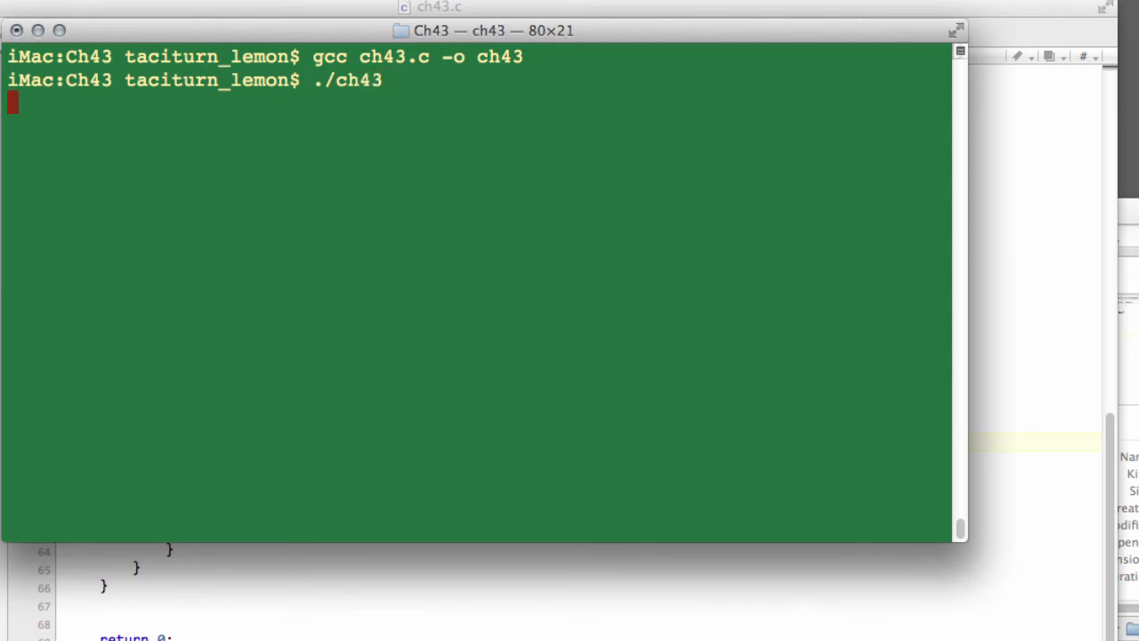
Add cars ford 10 and opel 8, print the list, then quit.
{"action": "type", "text": "add"}
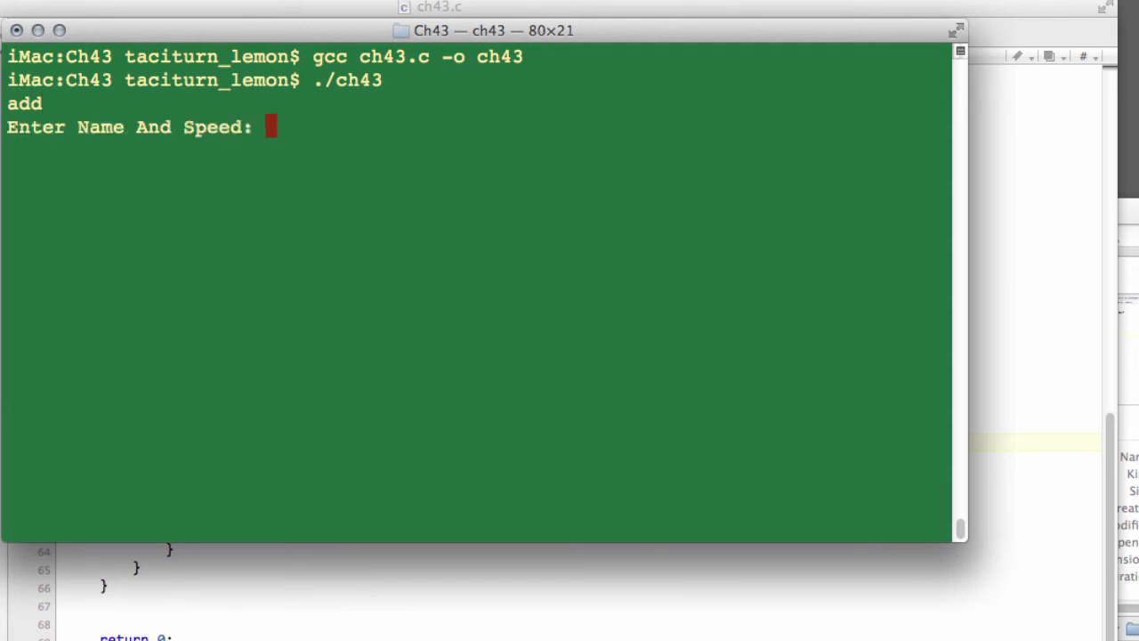
{"action": "type", "text": "ford 10"}
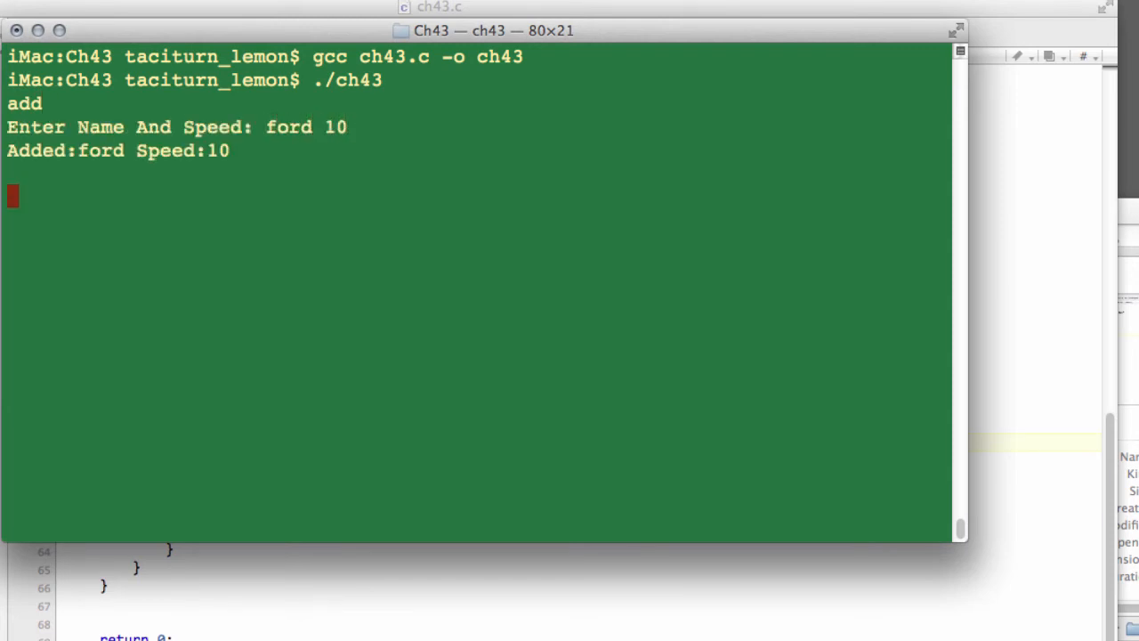
{"action": "type", "text": "opel"}
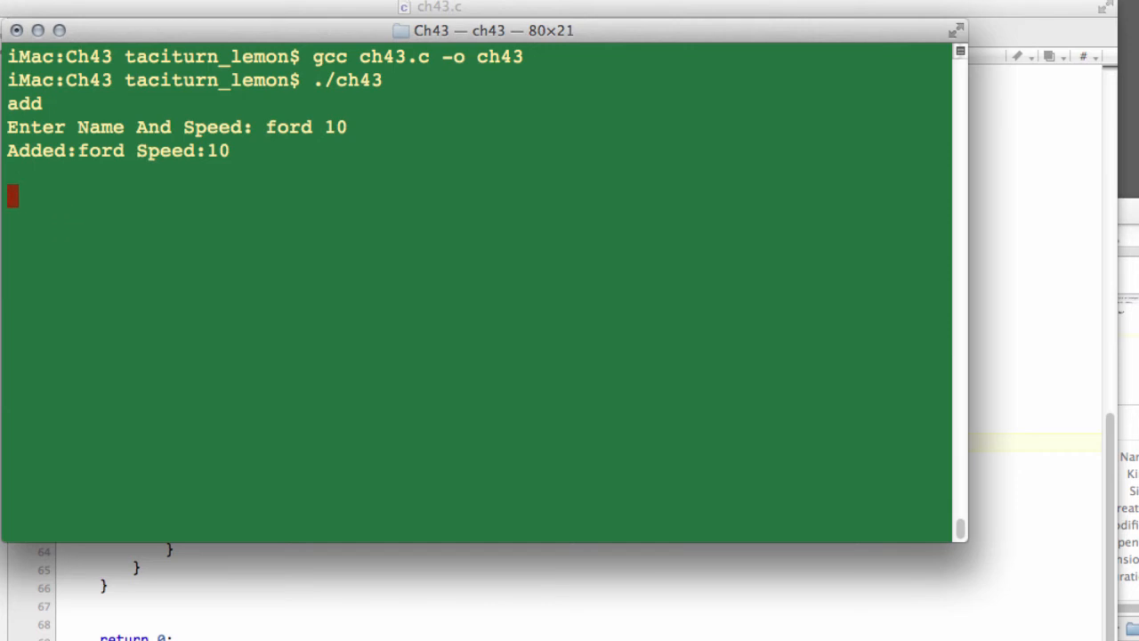
{"action": "type", "text": "opel"}
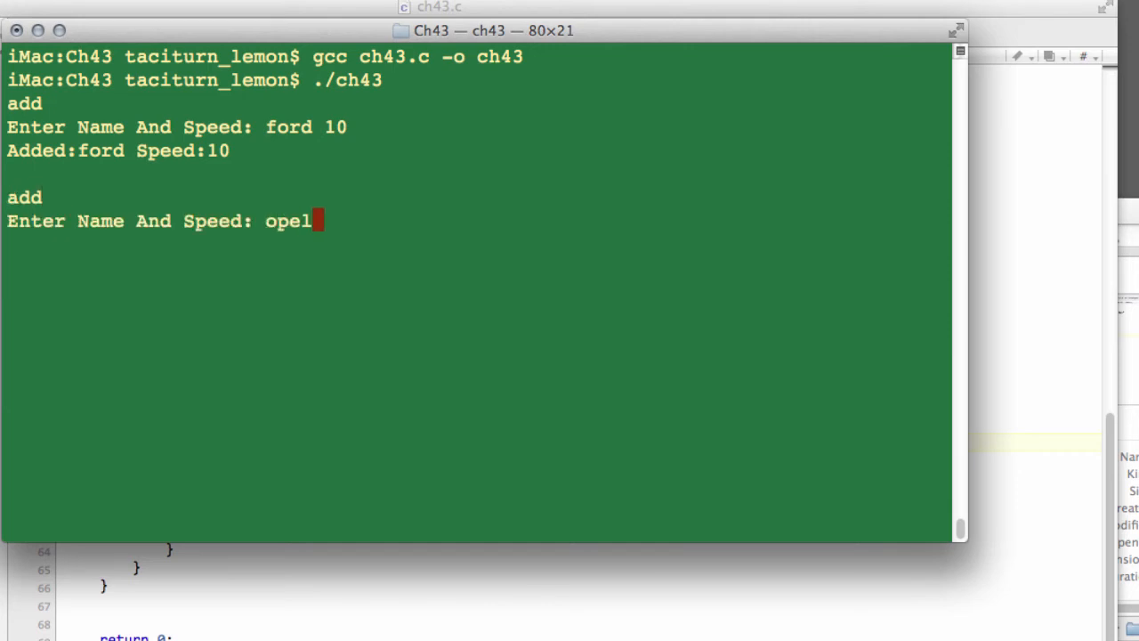
{"action": "type", "text": "8"}
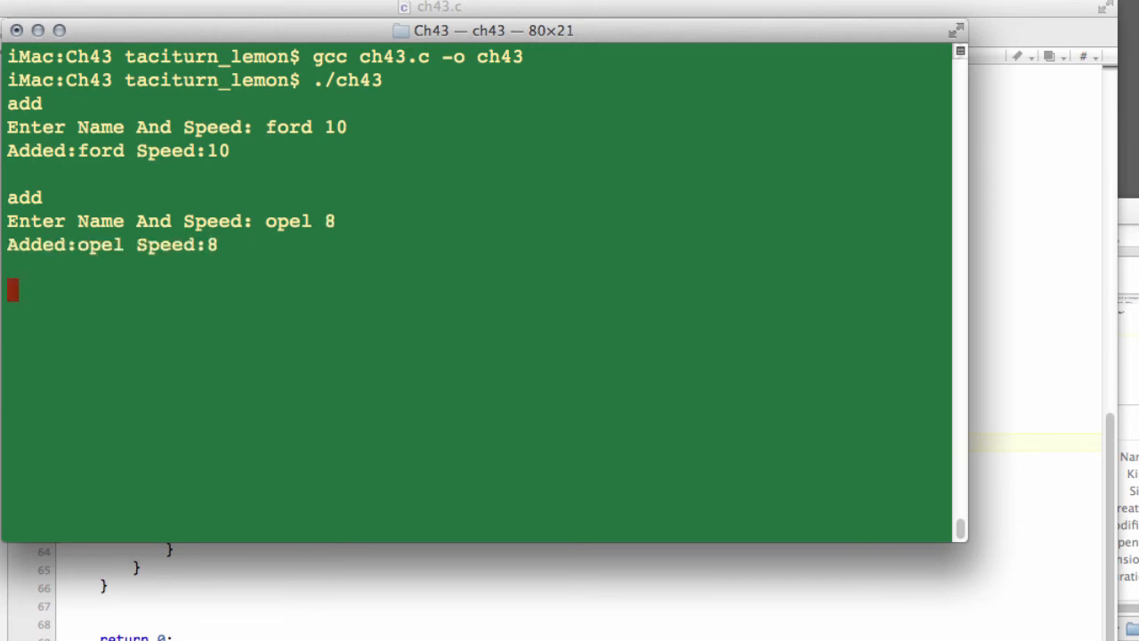
{"action": "type", "text": "print"}
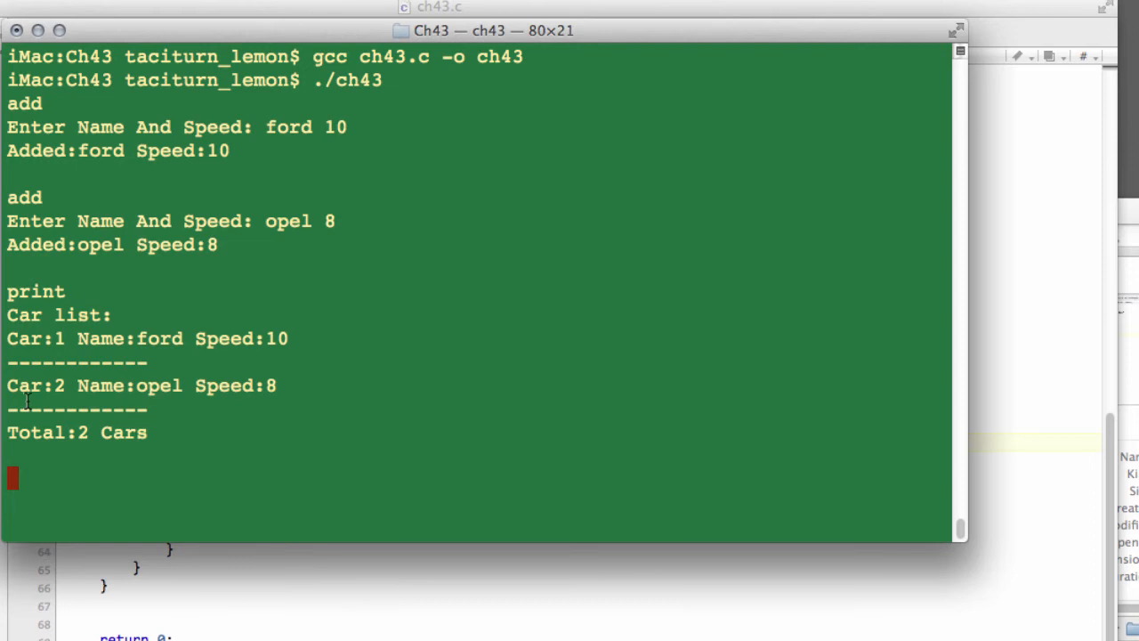
{"action": "mouse_move", "coordinate": [258, 347]}
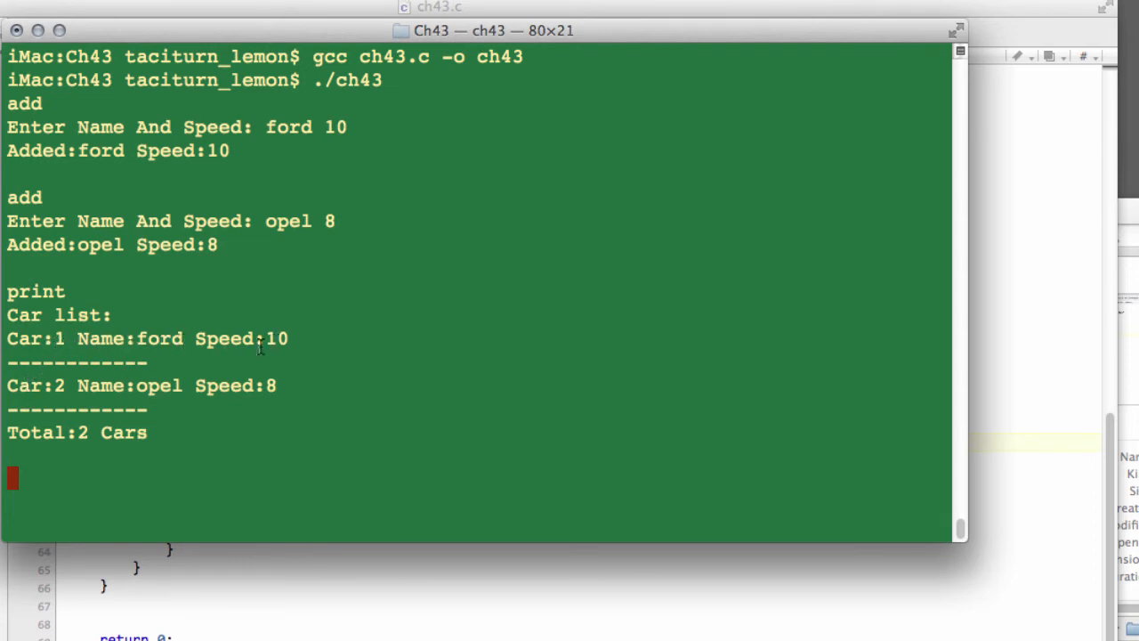
{"action": "mouse_move", "coordinate": [45, 414]}
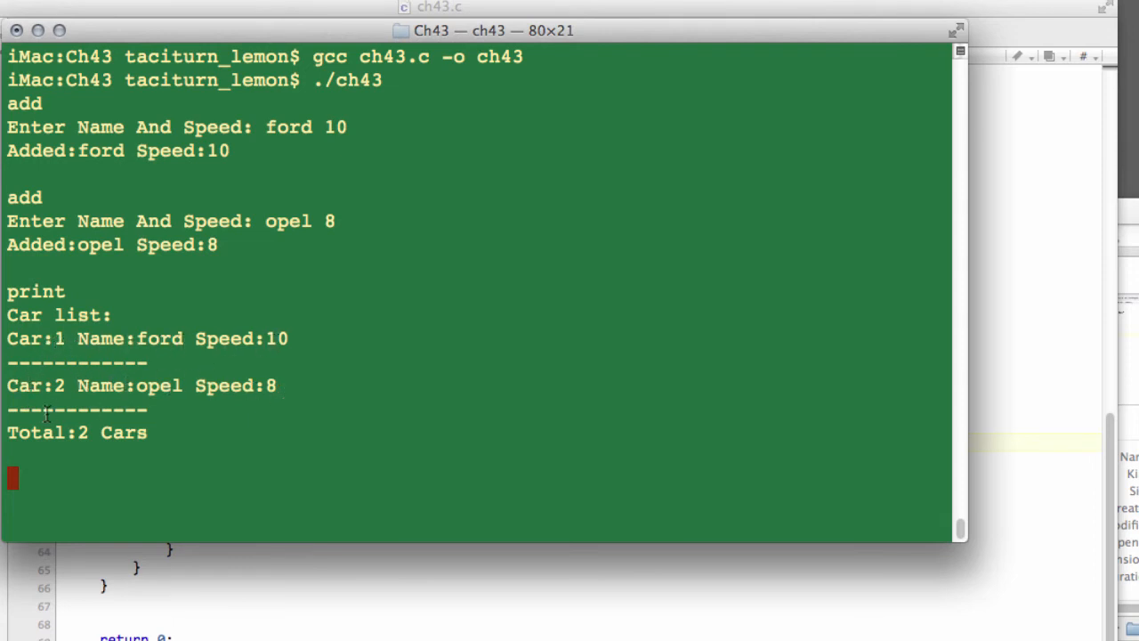
{"action": "type", "text": "quit"}
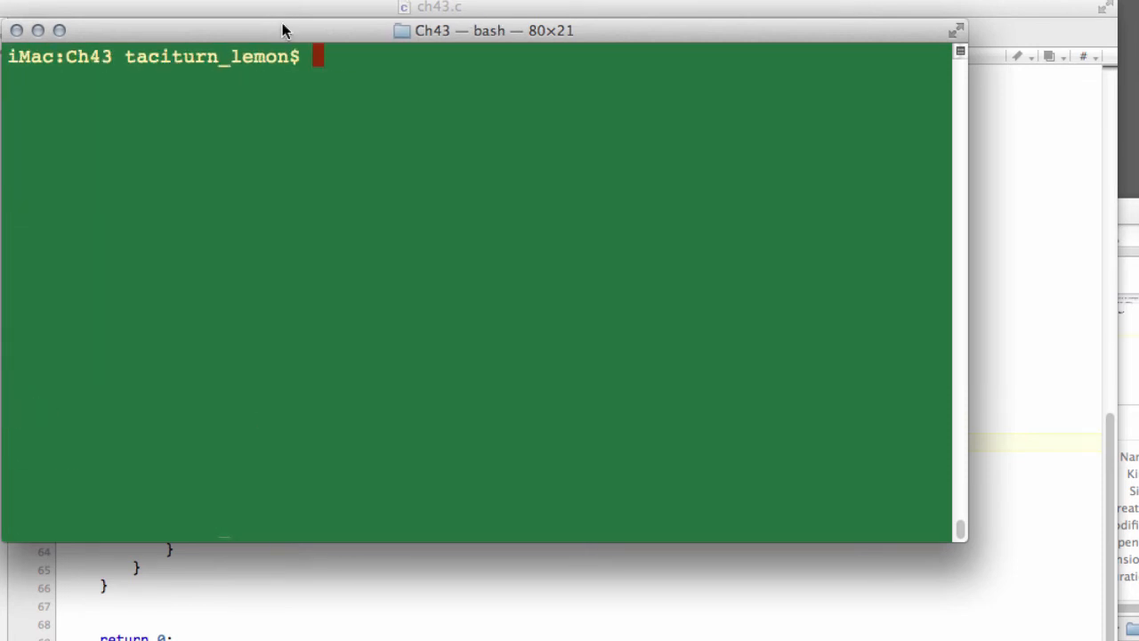
{"action": "mouse_move", "coordinate": [795, 46]}
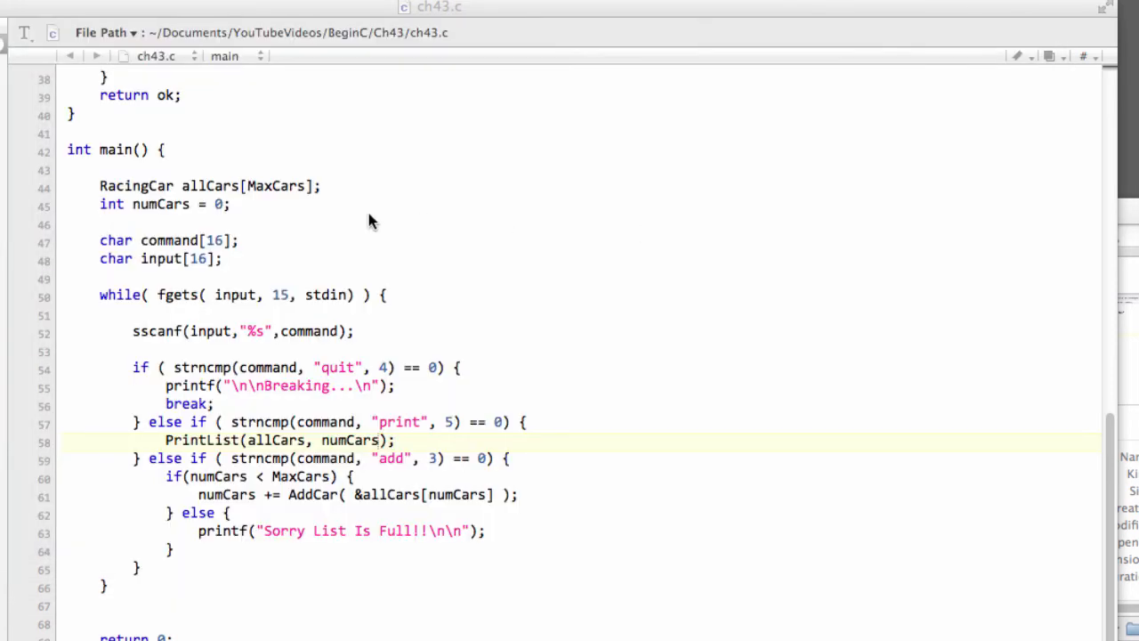
Declare RacingCar *car before the loop and set car = &carArray[carIndex] inside it.
{"action": "scroll", "scroll_direction": "down", "scroll_amount": 3}
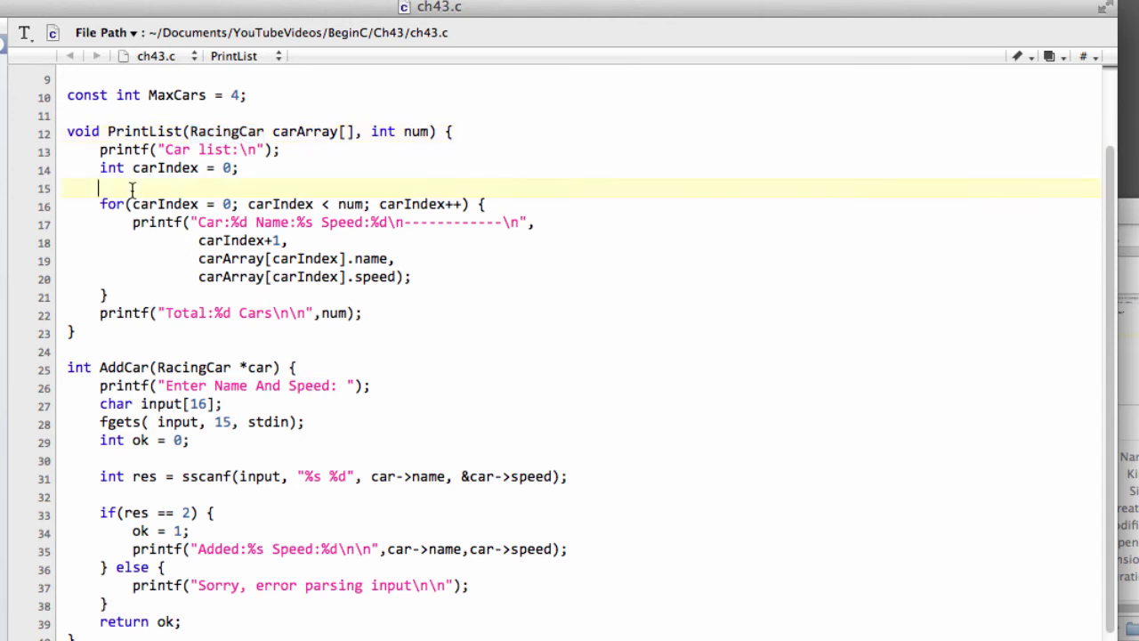
{"action": "type", "text": "RacingCar *ca"}
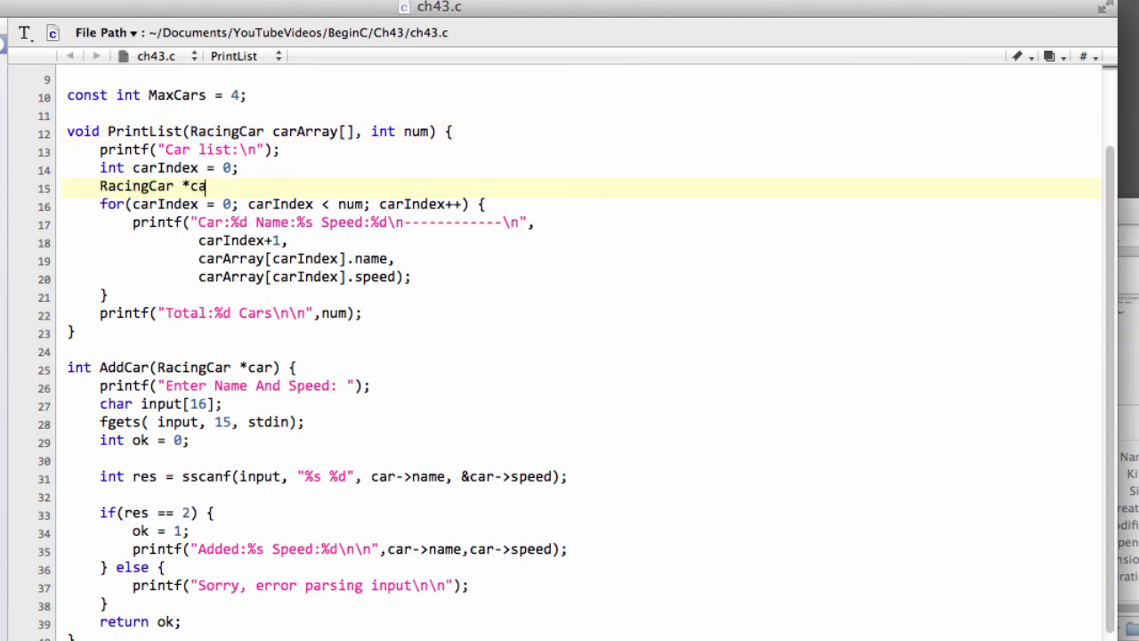
{"action": "type", "text": "r;"}
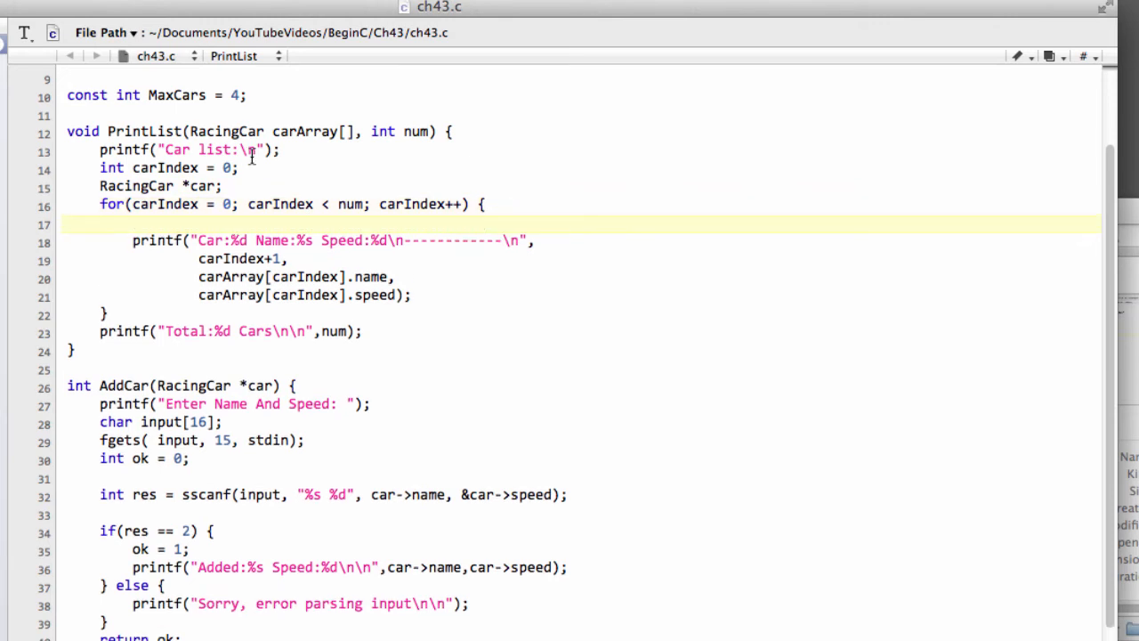
{"action": "double_click", "coordinate": [200, 186]}
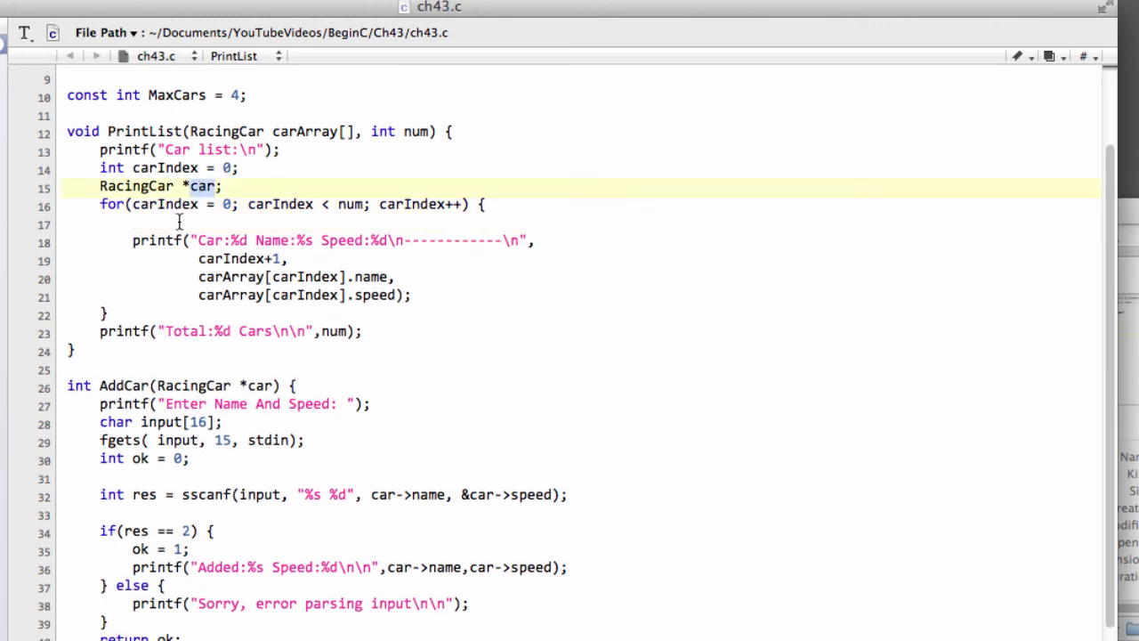
{"action": "type", "text": "car ="}
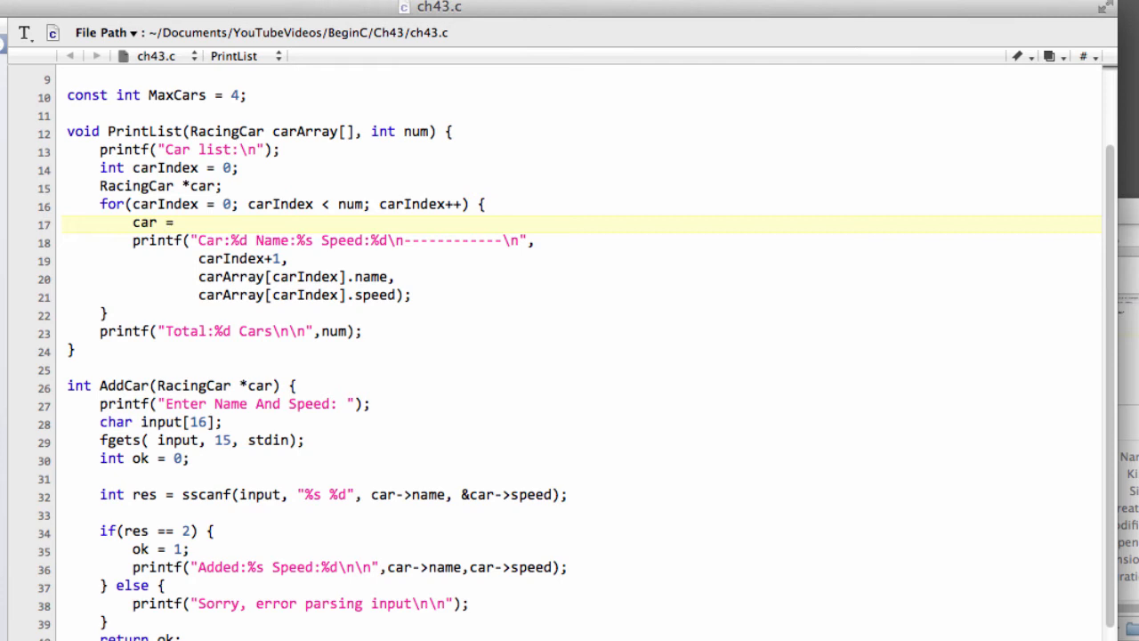
{"action": "type", "text": "&"}
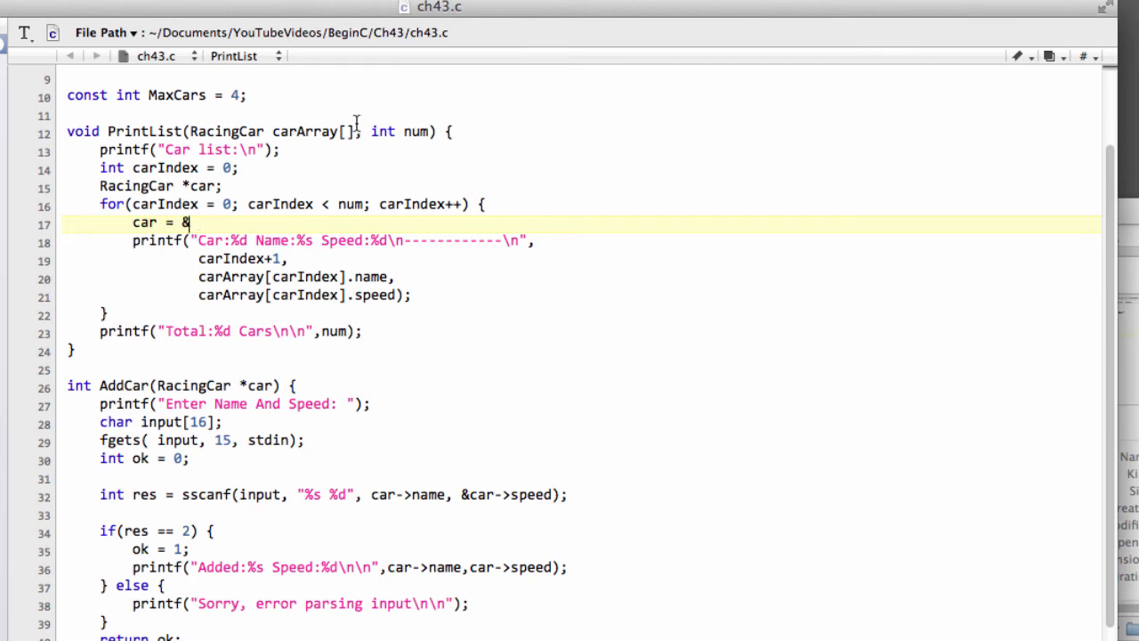
{"action": "double_click", "coordinate": [312, 131]}
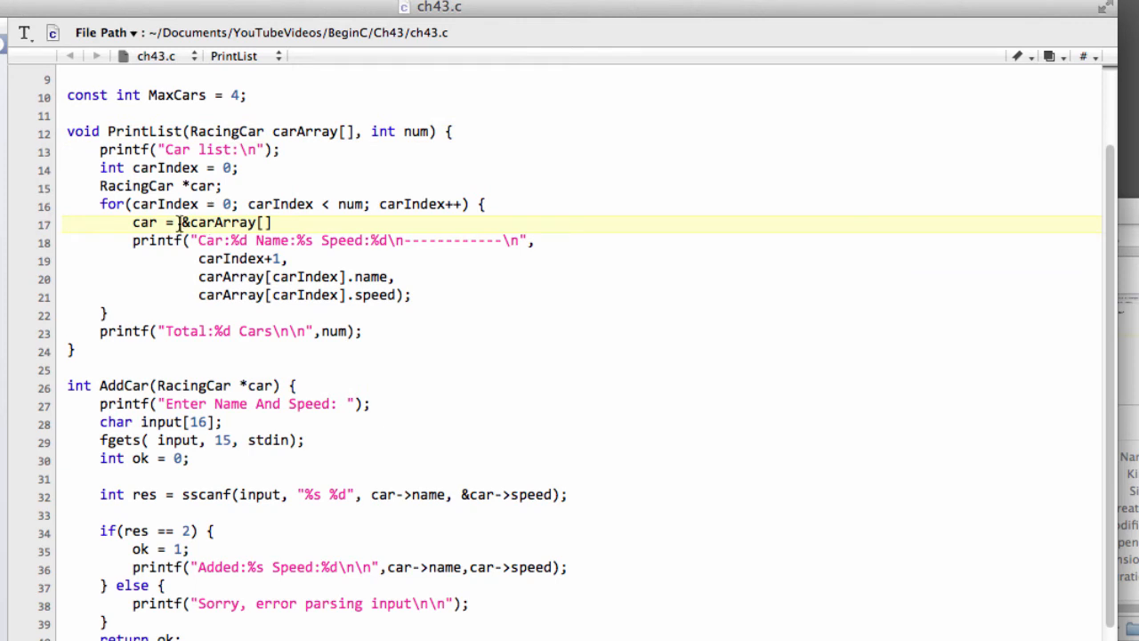
{"action": "type", "text": "ca"}
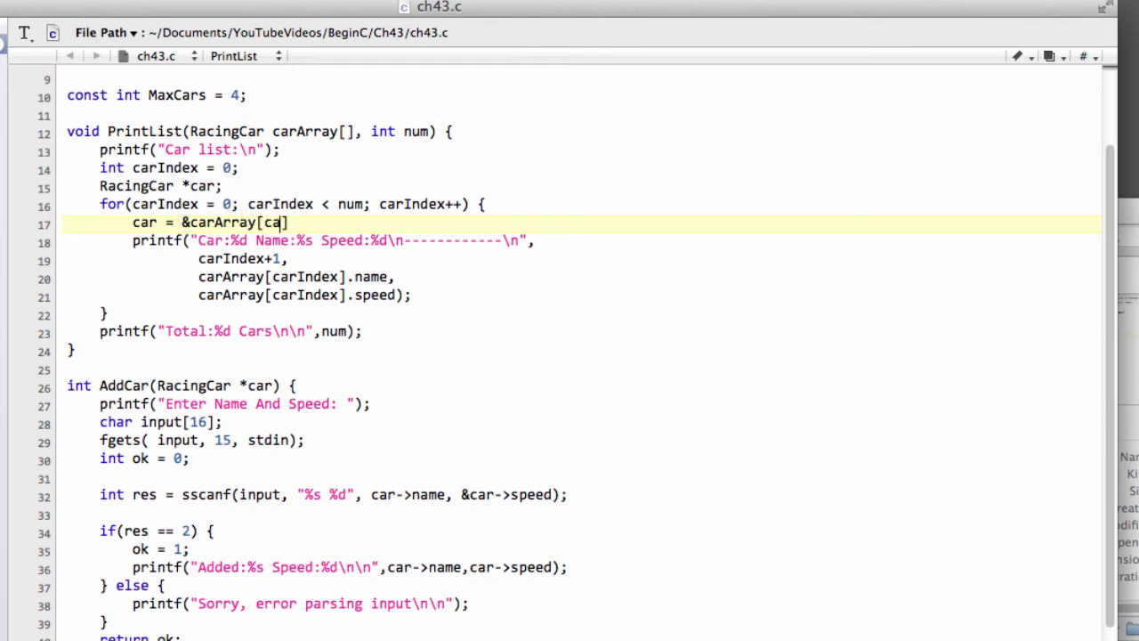
{"action": "type", "text": "rIndex"}
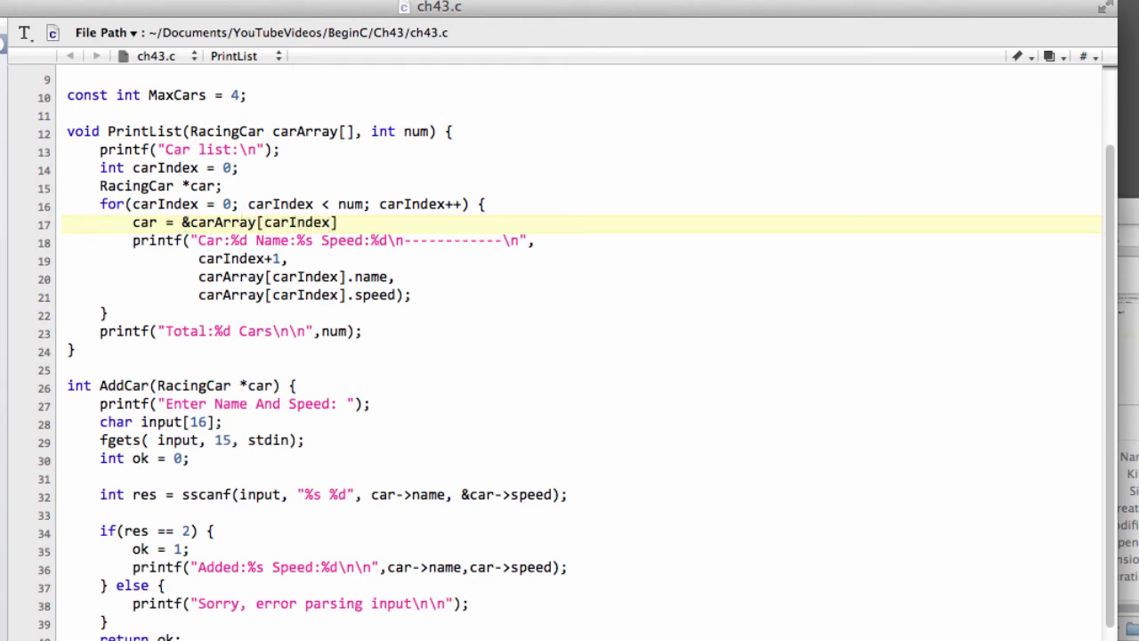
{"action": "type", "text": ";"}
{"action": "type", "text": "gcc ch43.c -o ch43"}
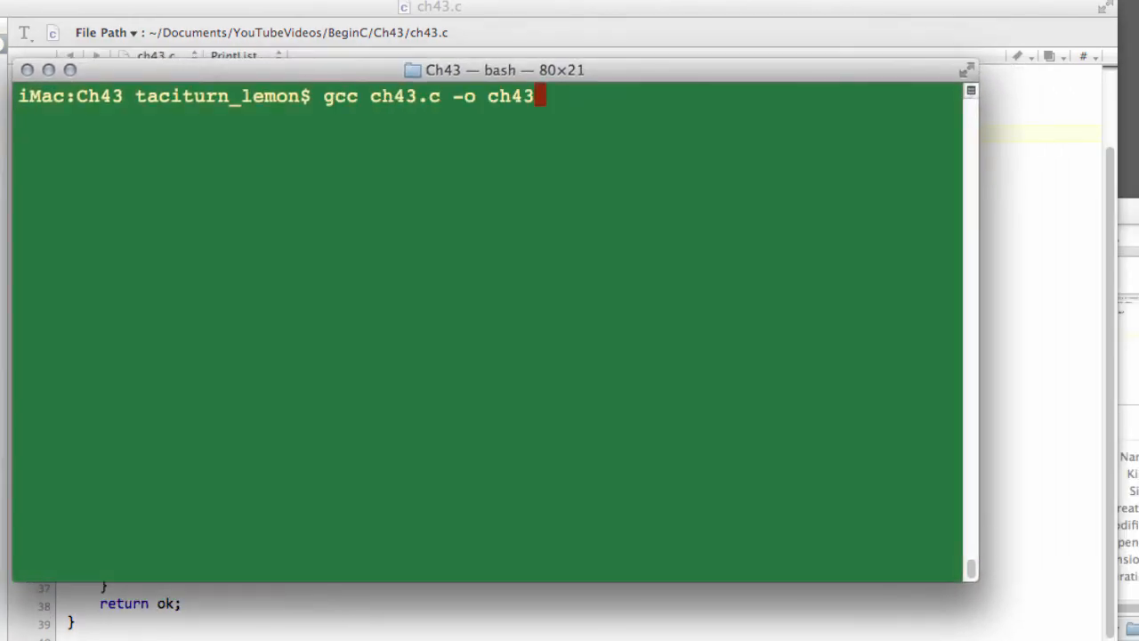
Run ./ch43, add ford 10 and opel 10, print the list, and quit.
{"action": "type", "text": "./ch43"}
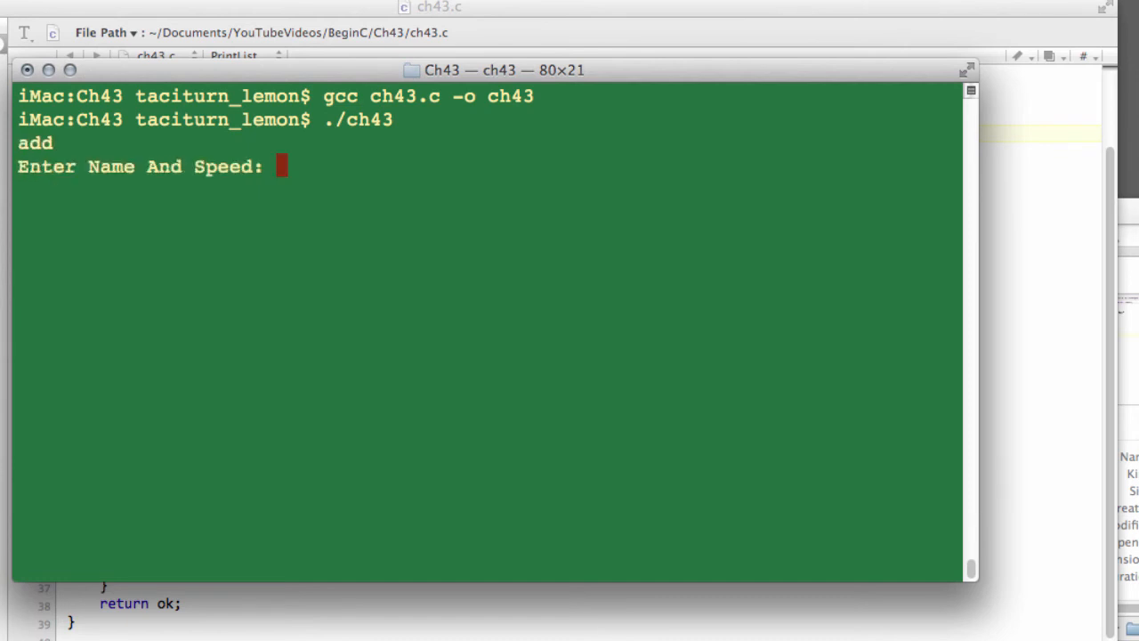
{"action": "type", "text": "ford 10"}
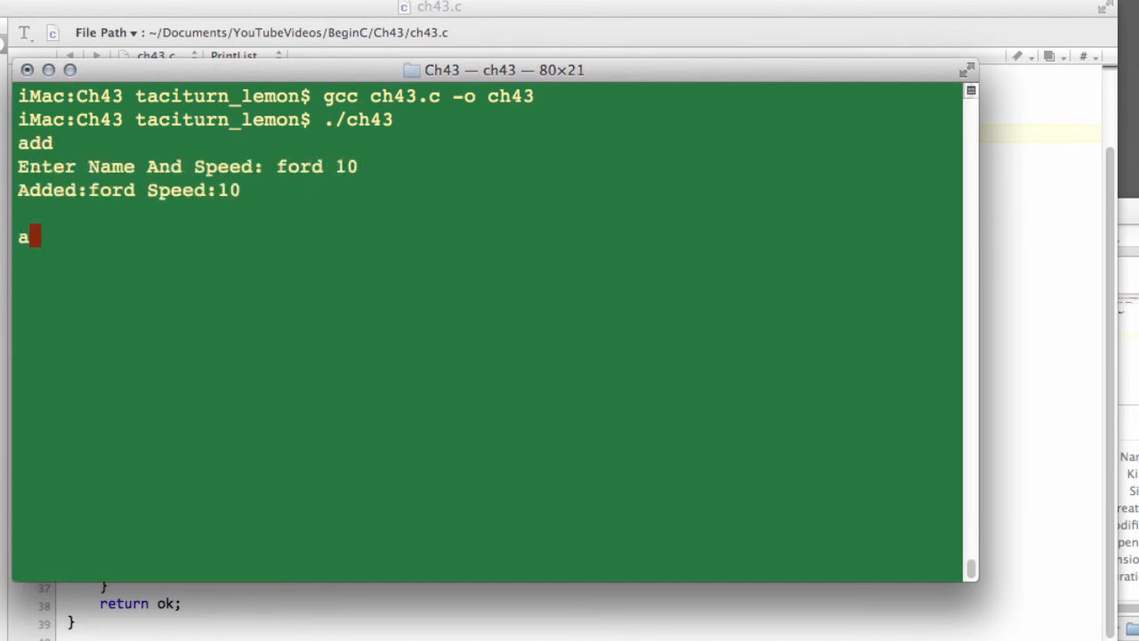
{"action": "type", "text": "opel 10"}
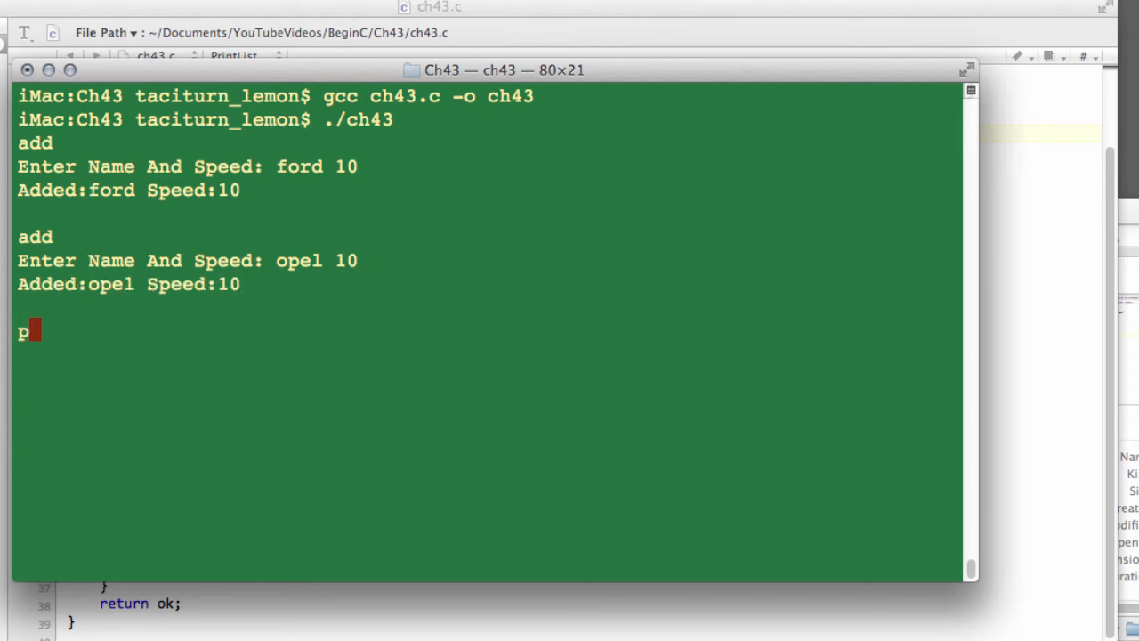
{"action": "type", "text": "rint"}
{"action": "type", "text": "red bull 10"}
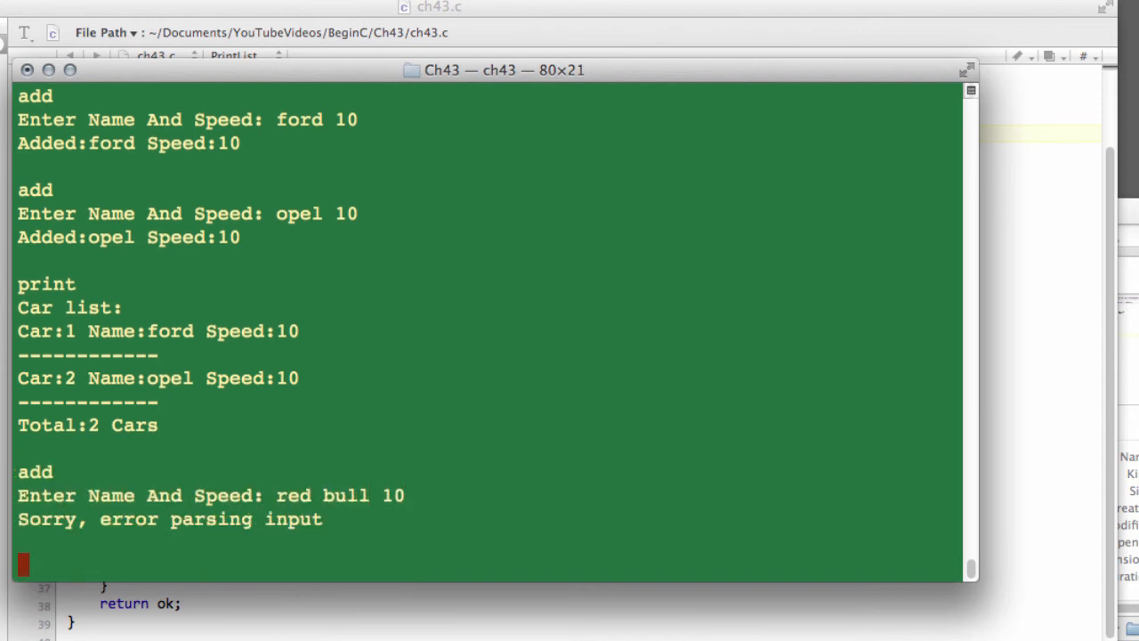
{"action": "mouse_move", "coordinate": [182, 258]}
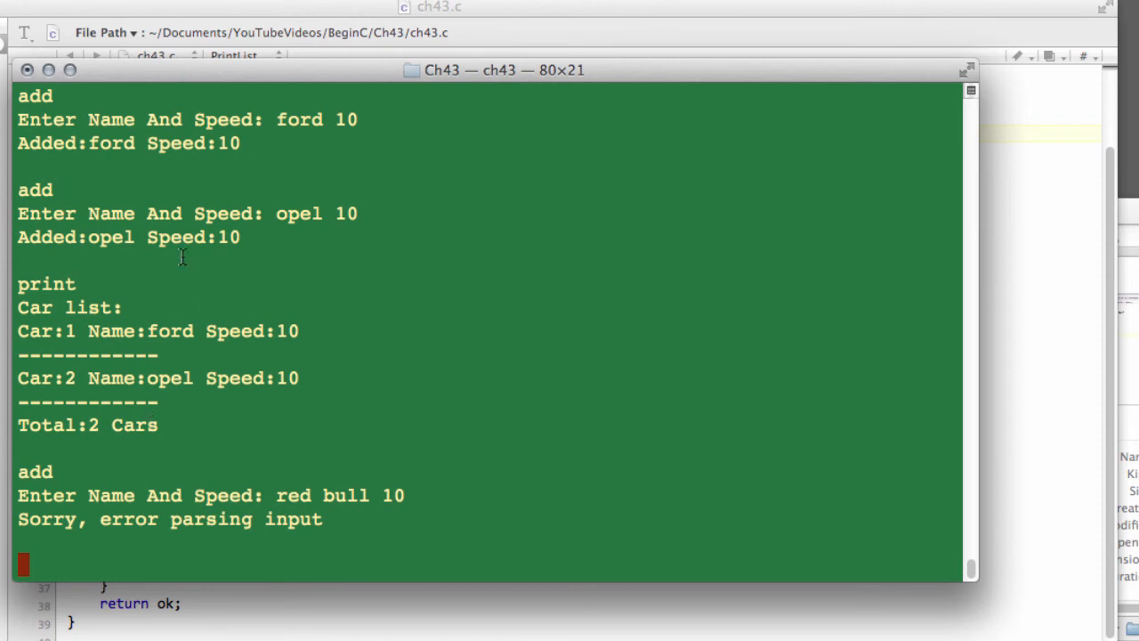
{"action": "mouse_move", "coordinate": [316, 498]}
{"action": "type", "text": "print"}
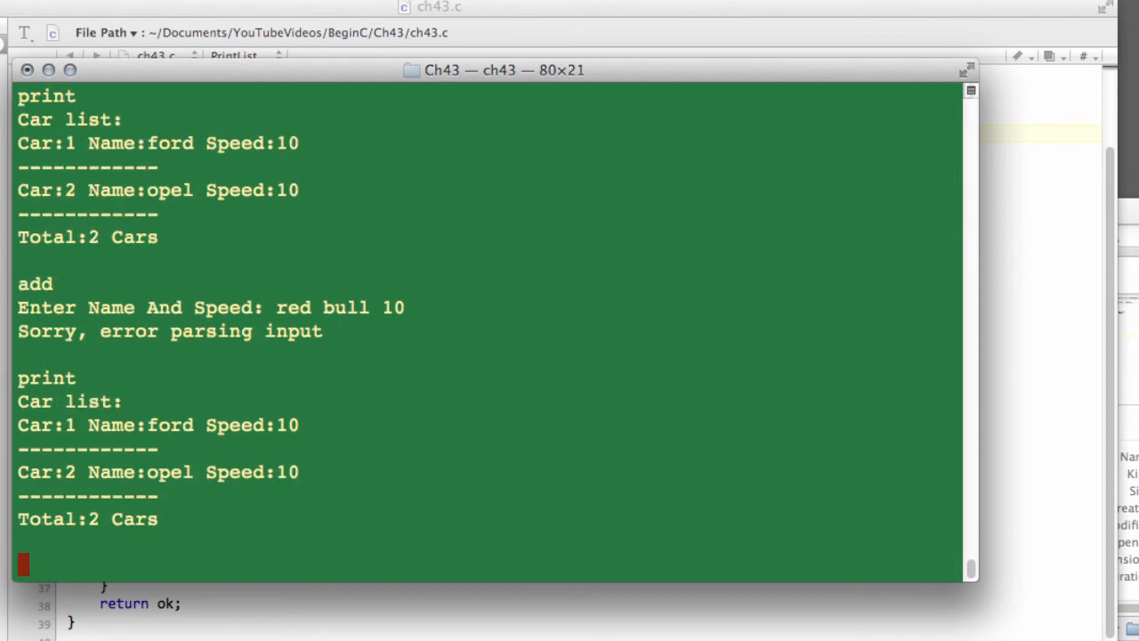
{"action": "type", "text": "quit"}
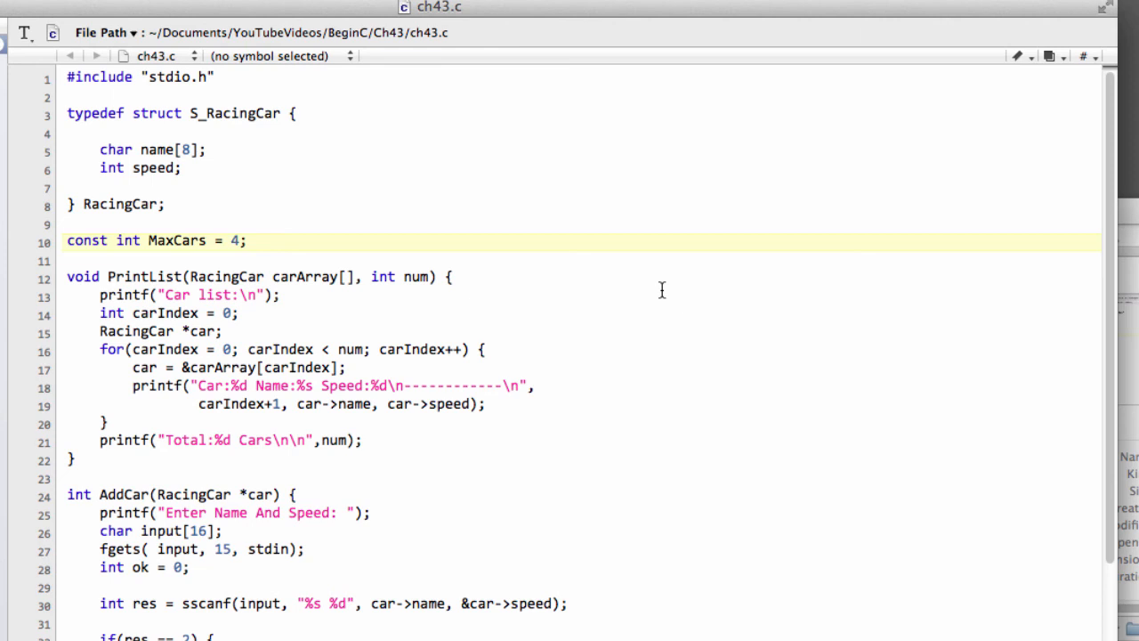
{"action": "left_click", "coordinate": [238, 240]}
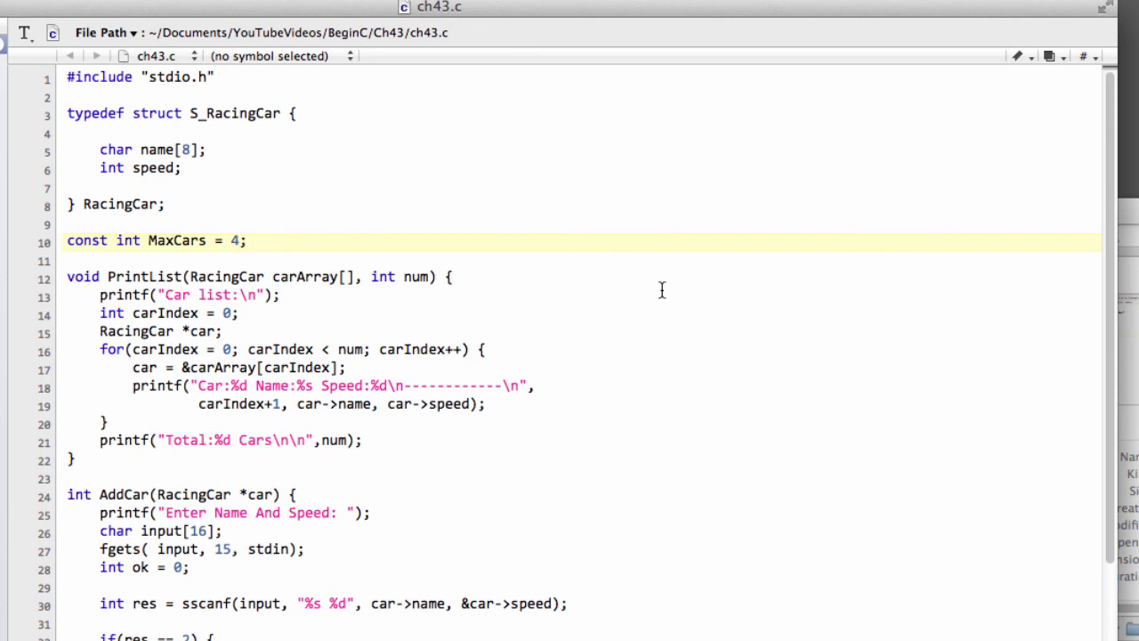
{"action": "left_click", "coordinate": [238, 240]}
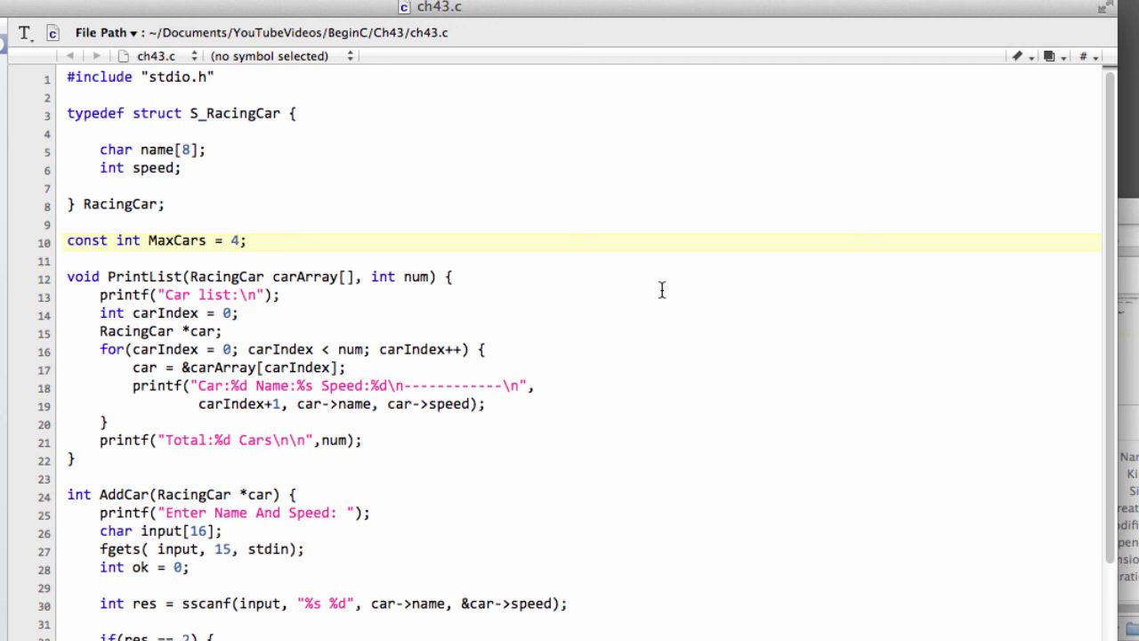
{"action": "left_click", "coordinate": [240, 240]}
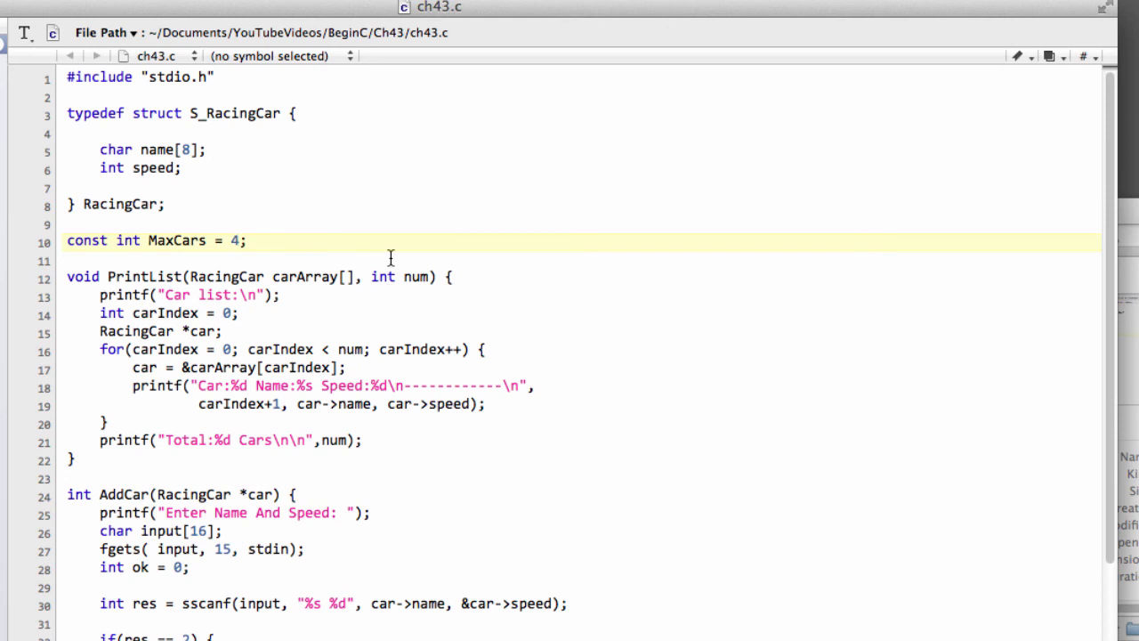
{"action": "left_click_drag", "start_coordinate": [62, 113], "coordinate": [165, 204]}
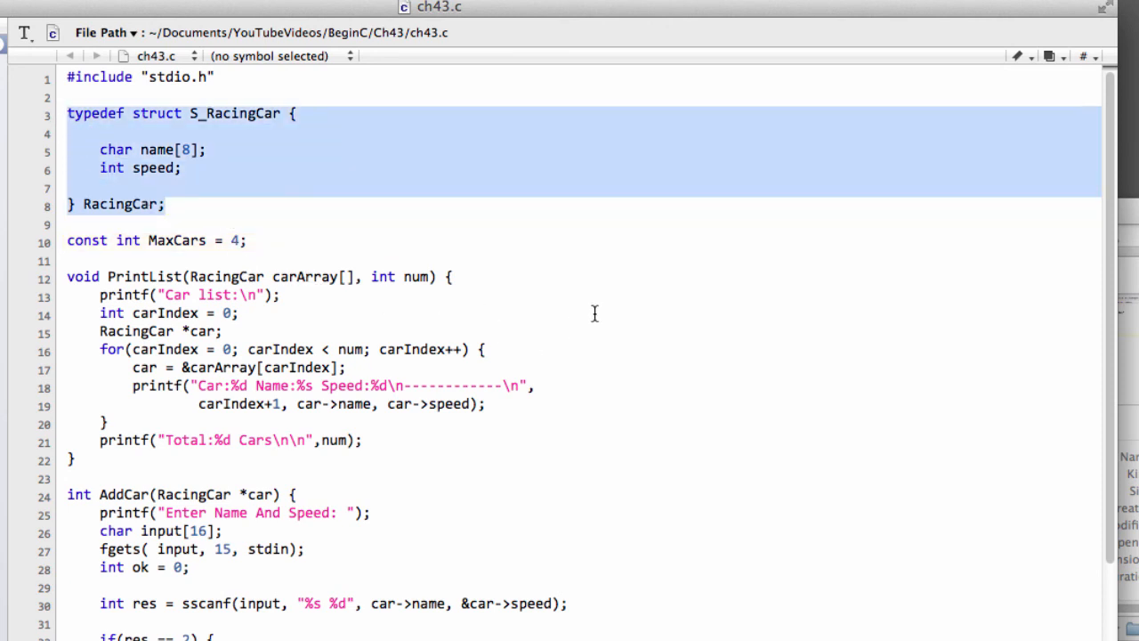
{"action": "left_click", "coordinate": [190, 150]}
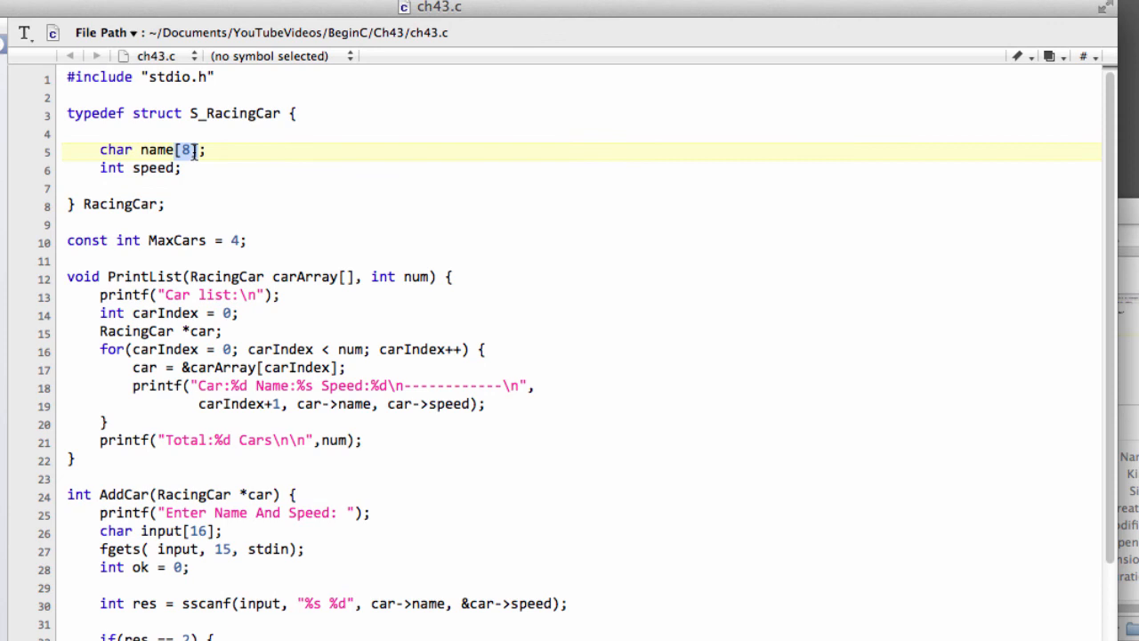
{"action": "mouse_move", "coordinate": [467, 207]}
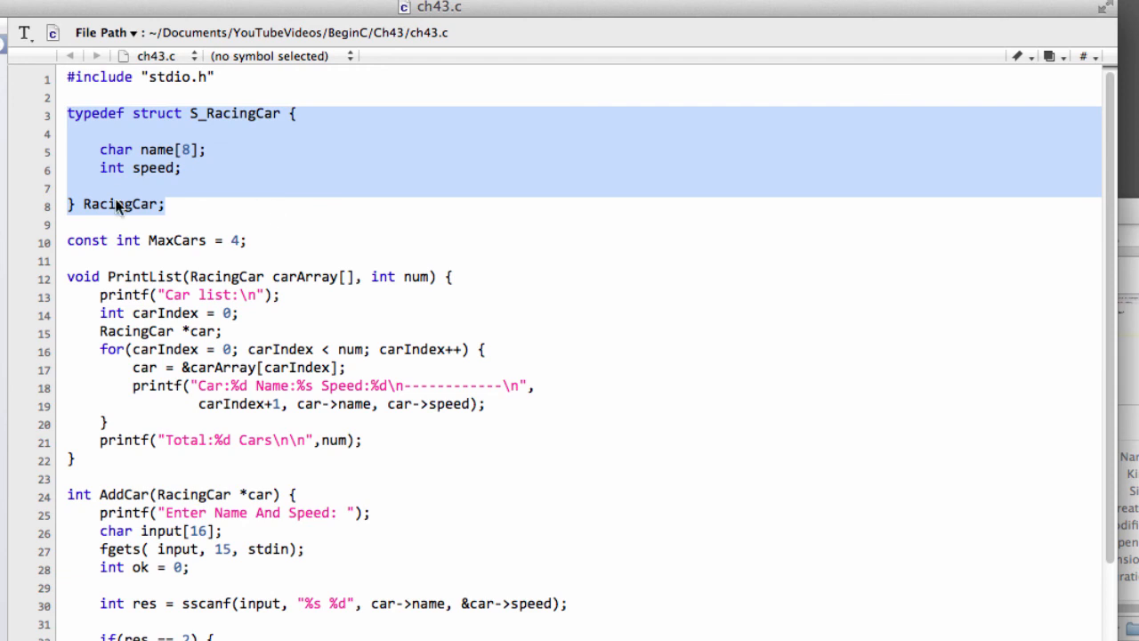
{"action": "mouse_move", "coordinate": [578, 338]}
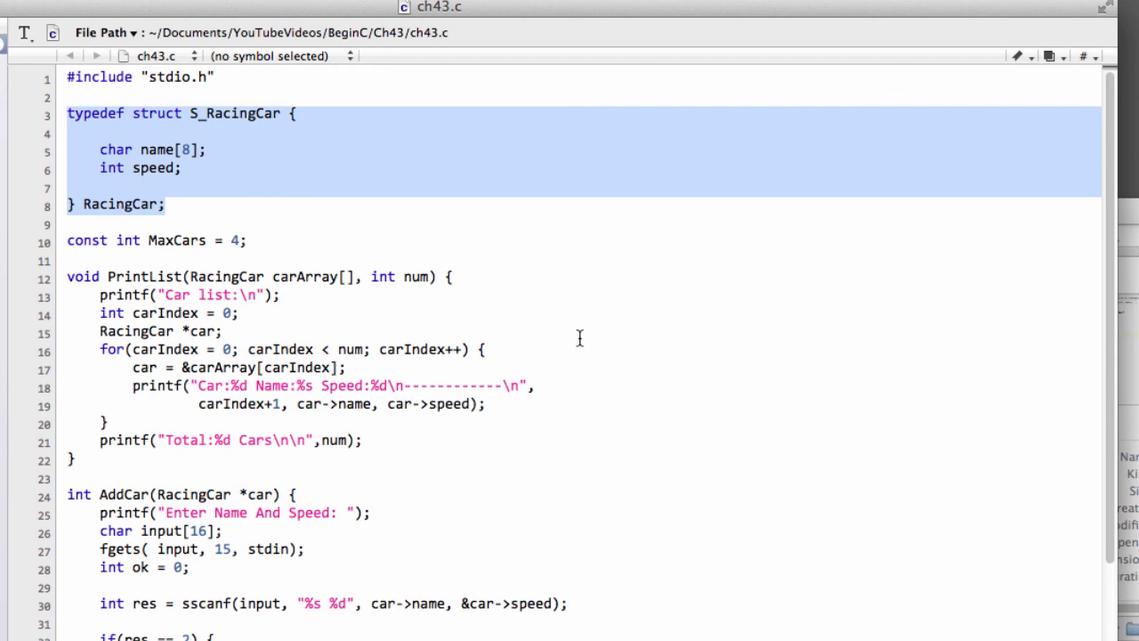
{"action": "left_click", "coordinate": [305, 313]}
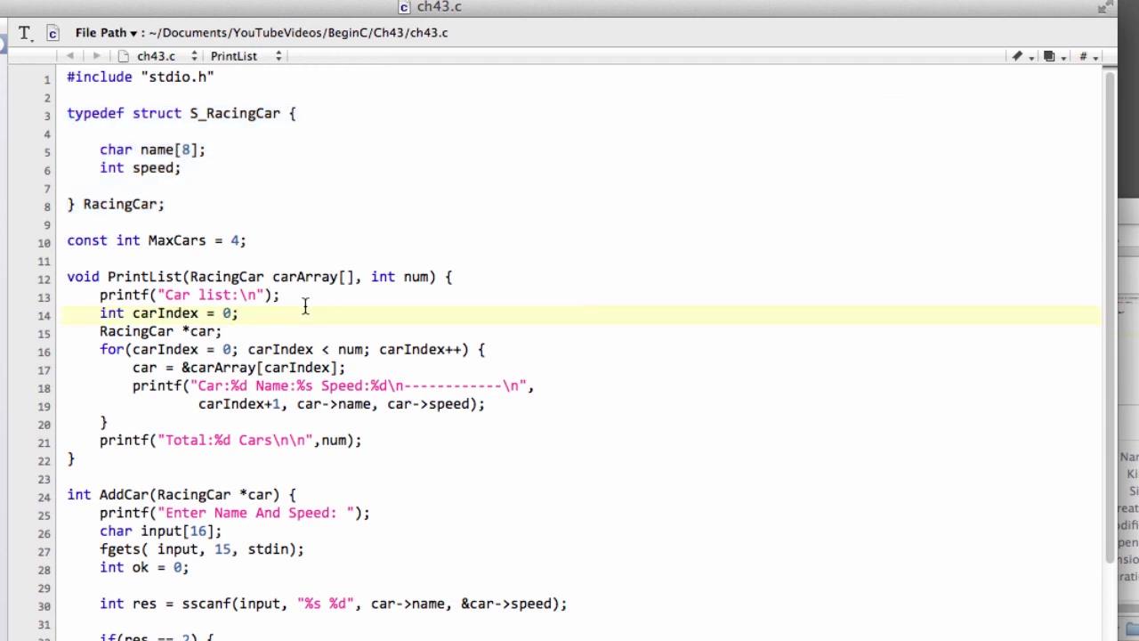